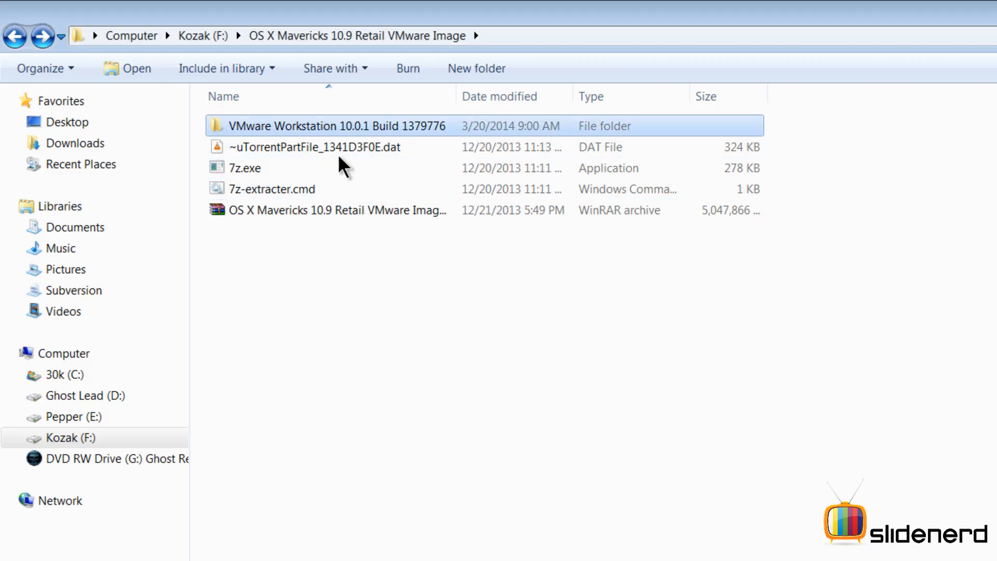
- Launch the VMware Workstation 10.0.1 installer and choose the Typical setup with default features
double_click(329, 125)
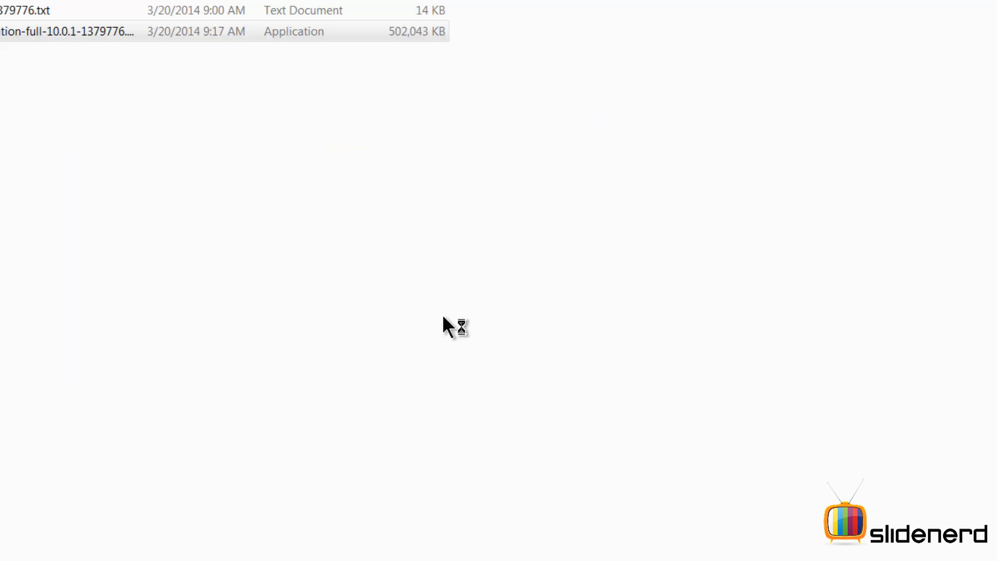
double_click(67, 31)
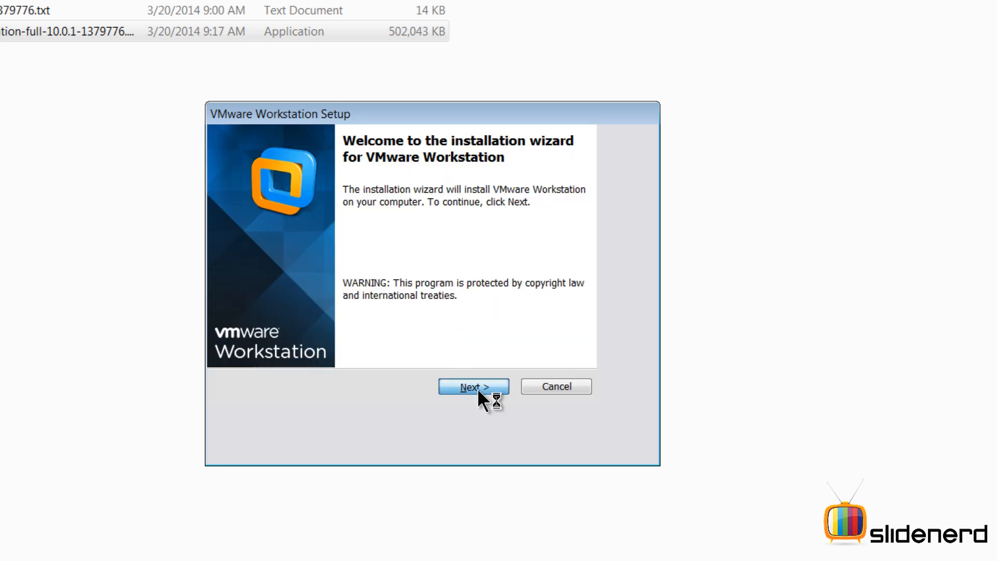
click(473, 385)
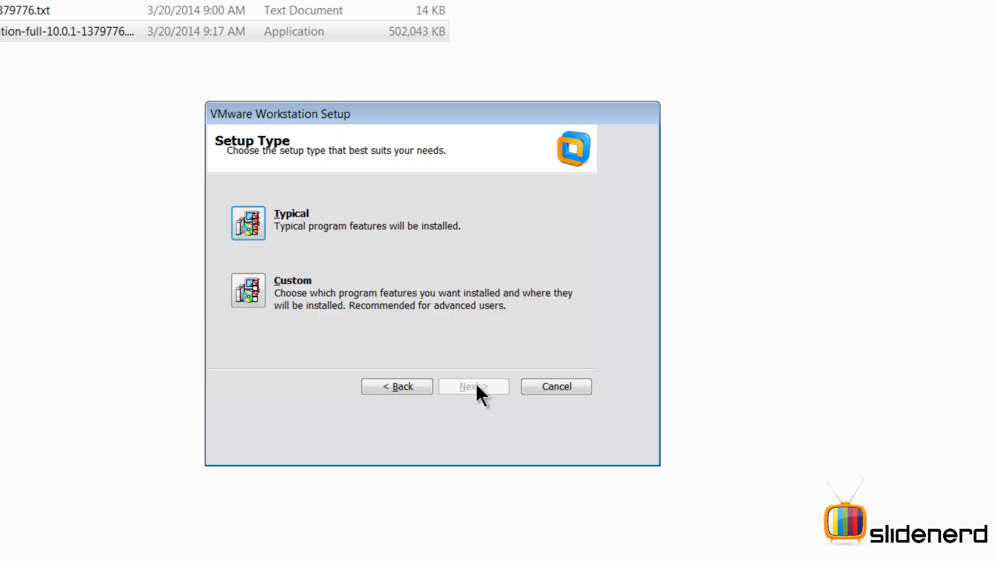
click(474, 386)
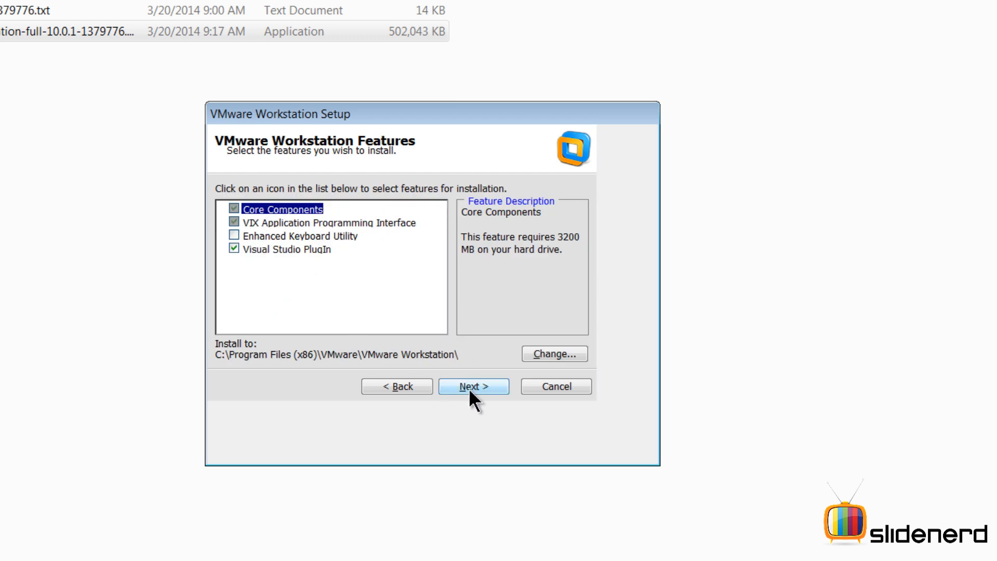
click(473, 385)
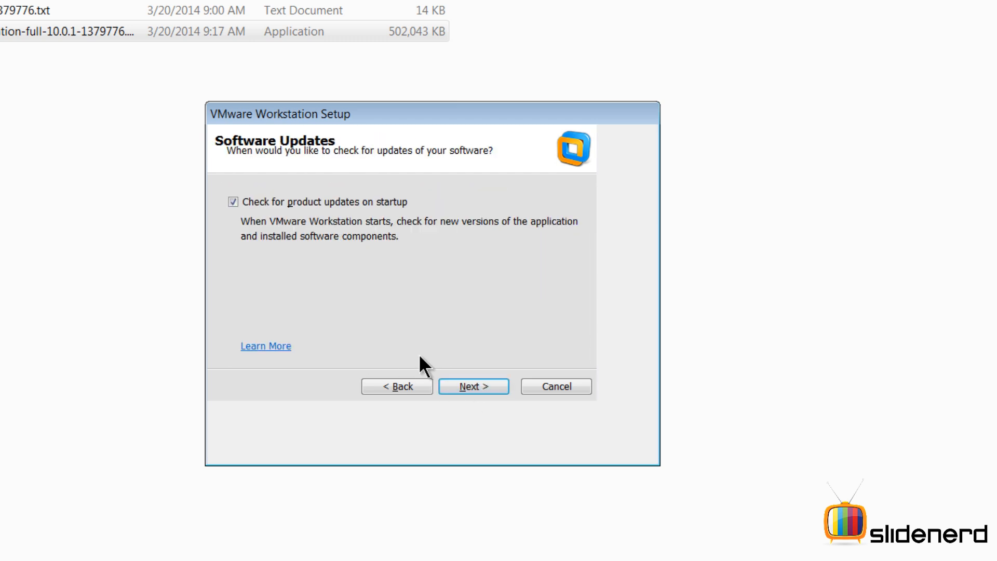
- Turn off startup update checks and usage feedback, then start the installation
click(232, 201)
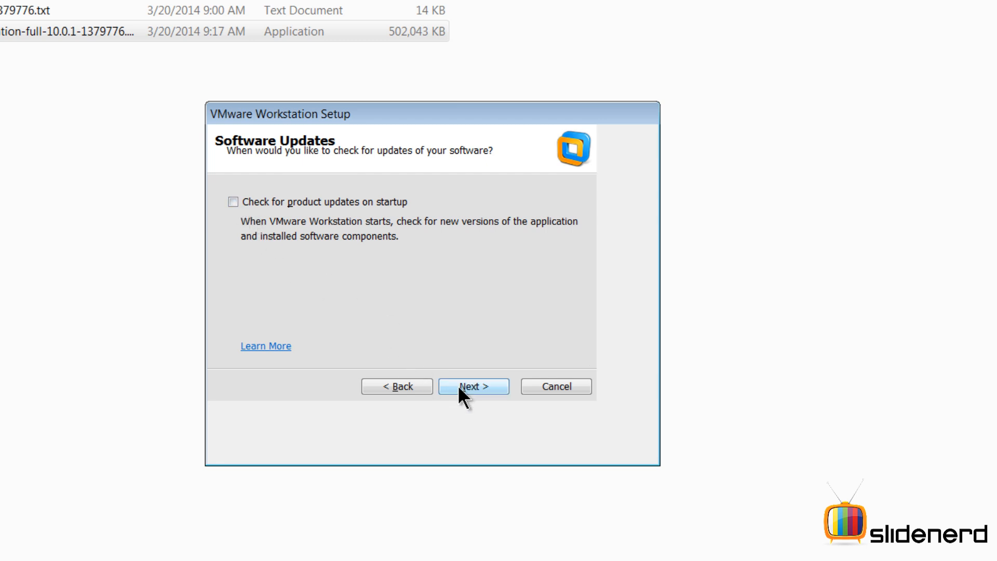
click(473, 386)
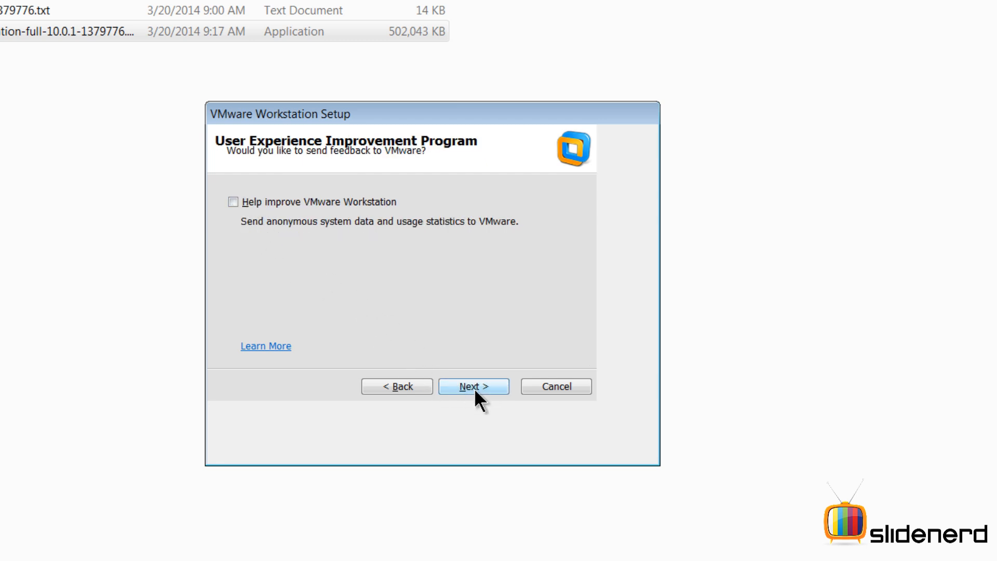
click(473, 385)
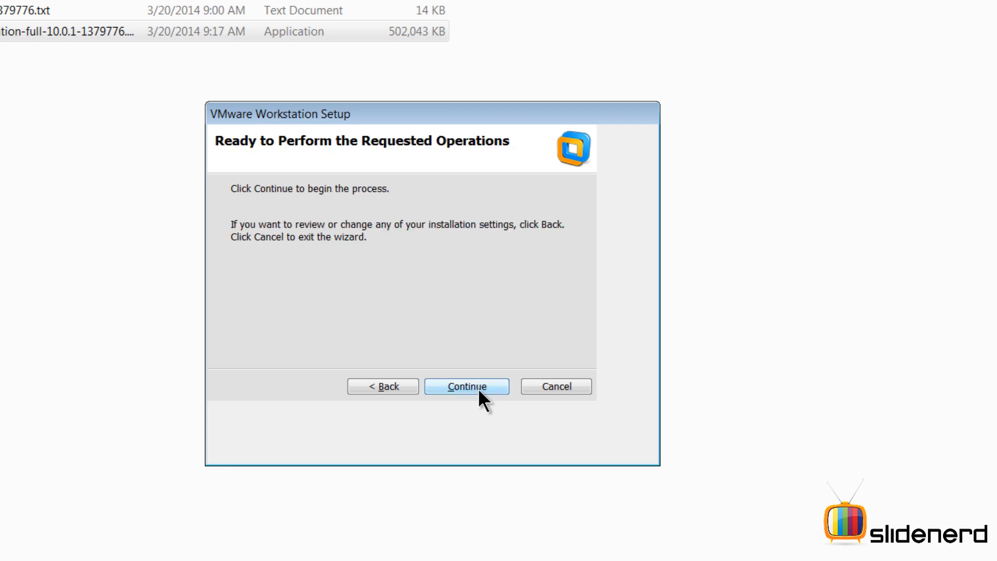
click(465, 386)
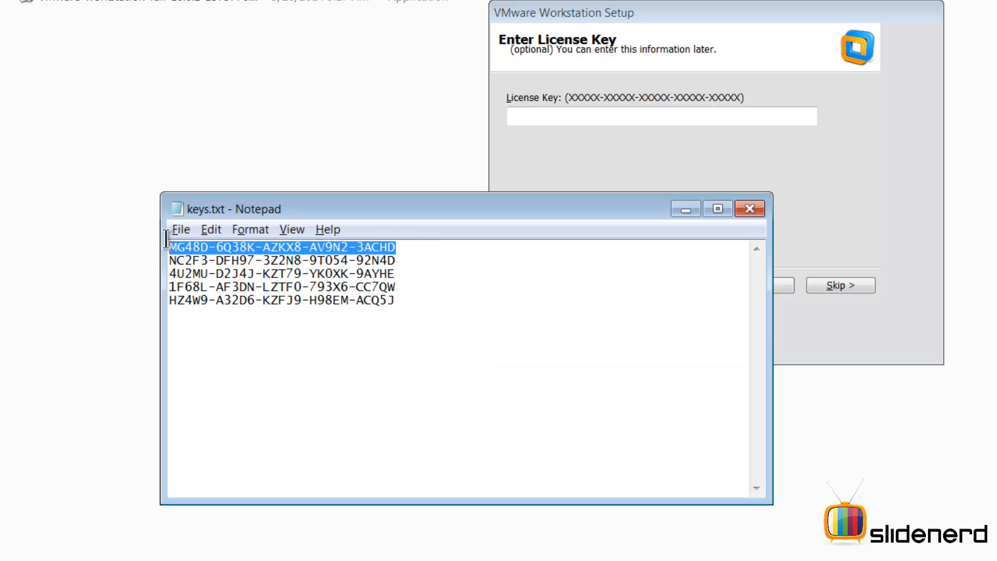
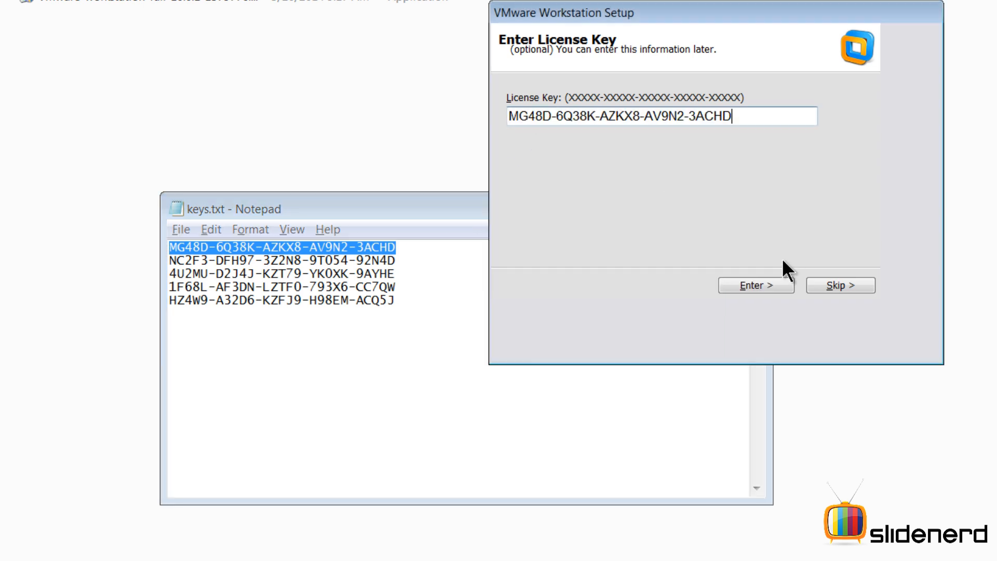
click(756, 284)
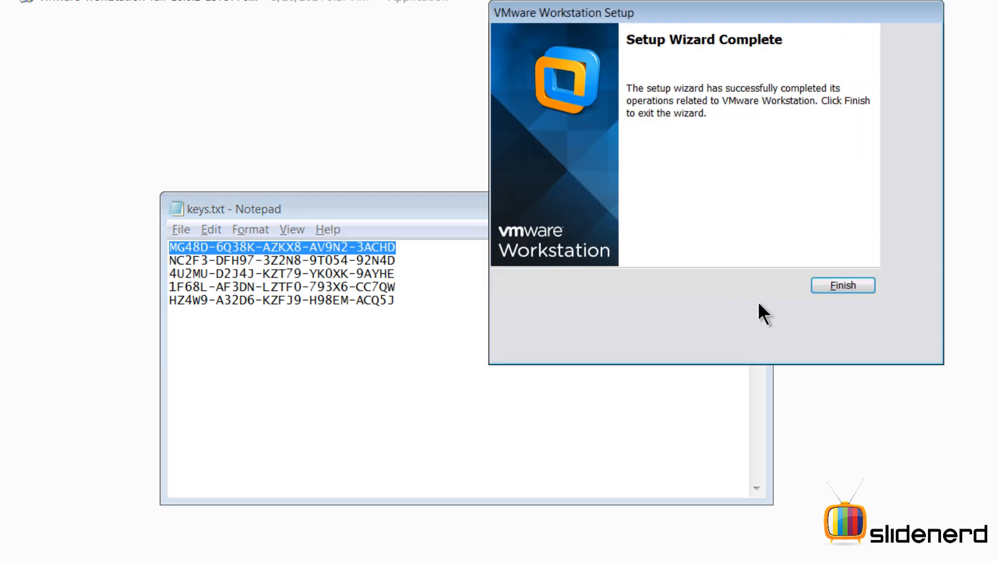
click(843, 285)
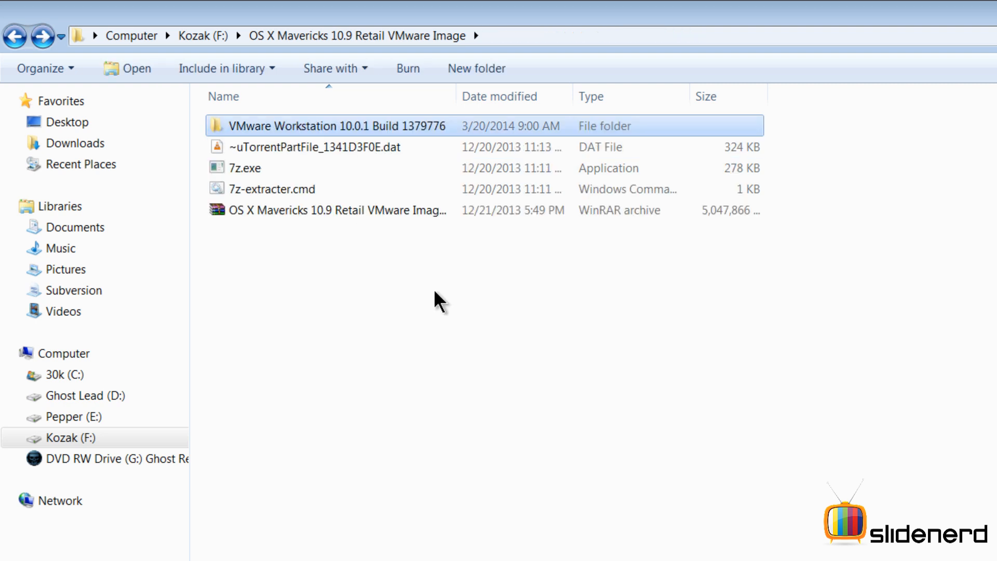
- Extract the OS X Mavericks archive and browse into the VMware 8.x + 9.x + 10.x Series folder
click(330, 209)
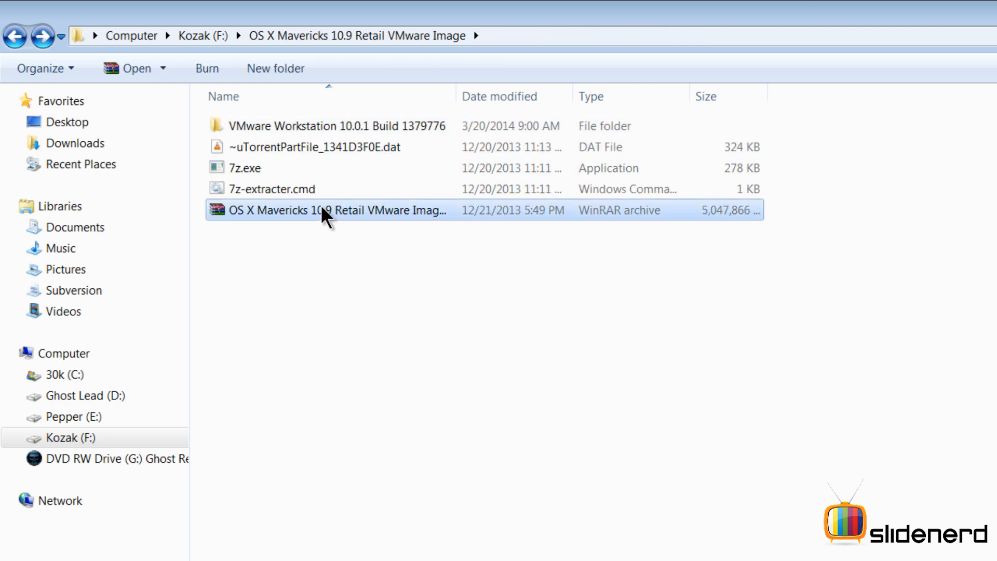
double_click(328, 210)
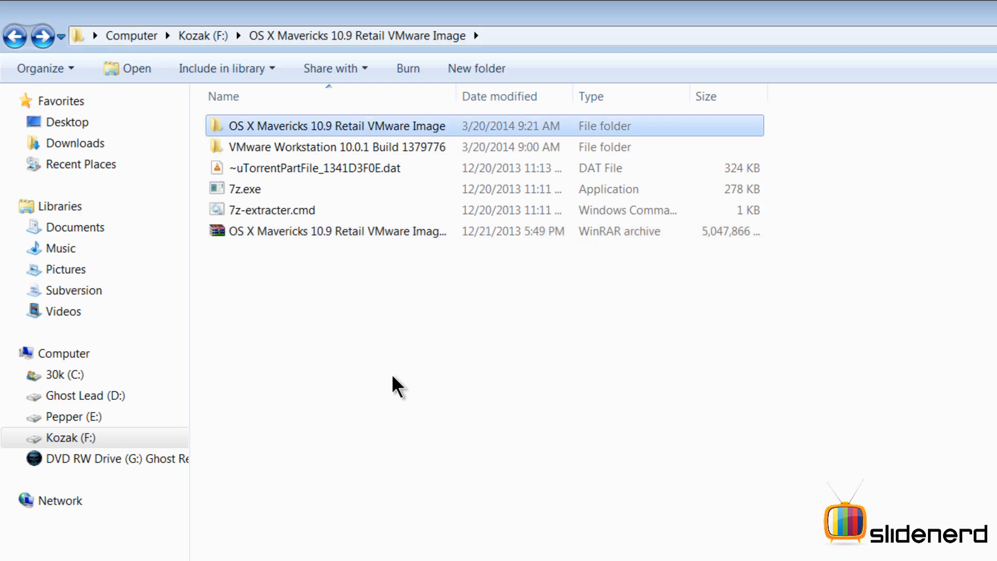
mouse_move(366, 135)
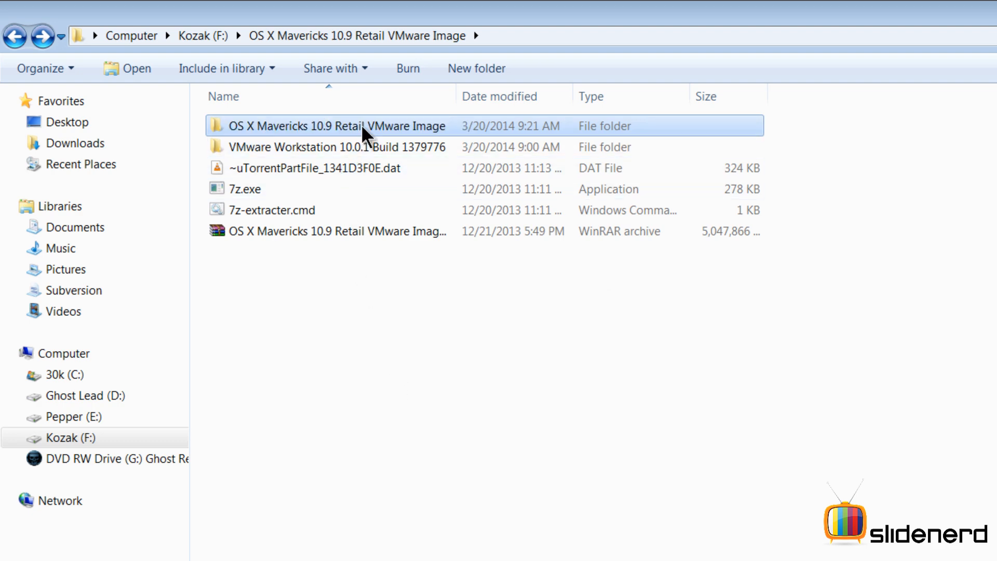
double_click(336, 125)
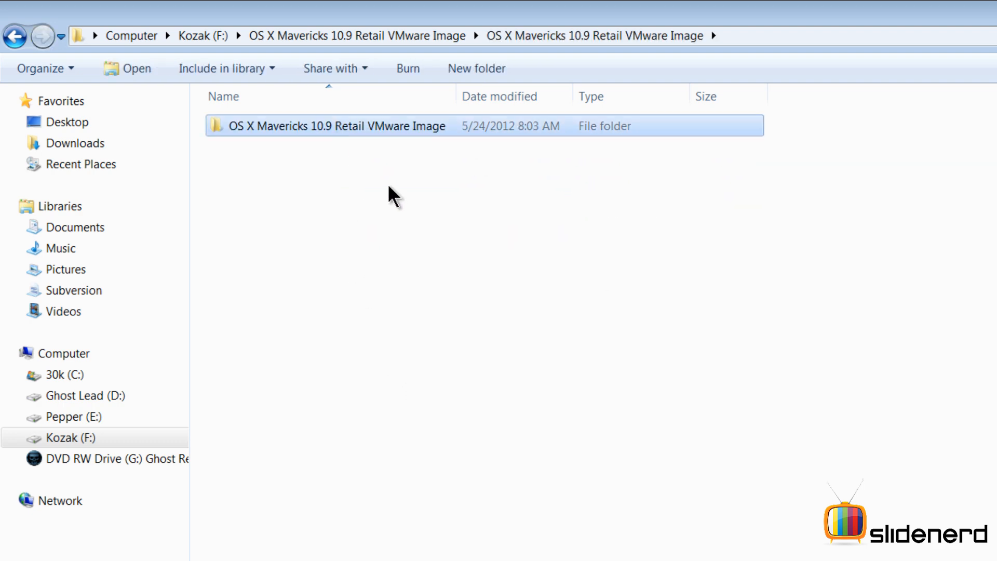
double_click(334, 126)
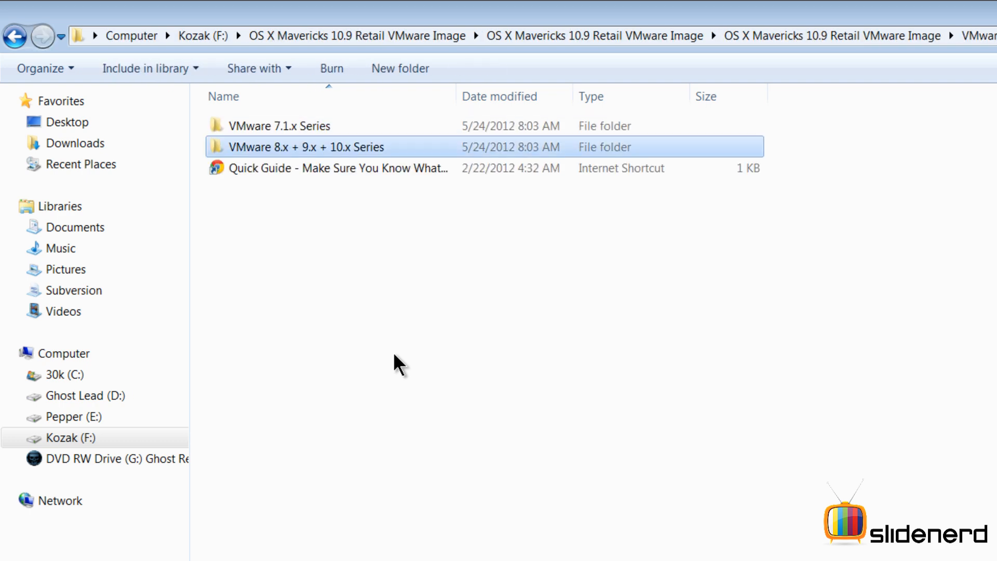
double_click(305, 147)
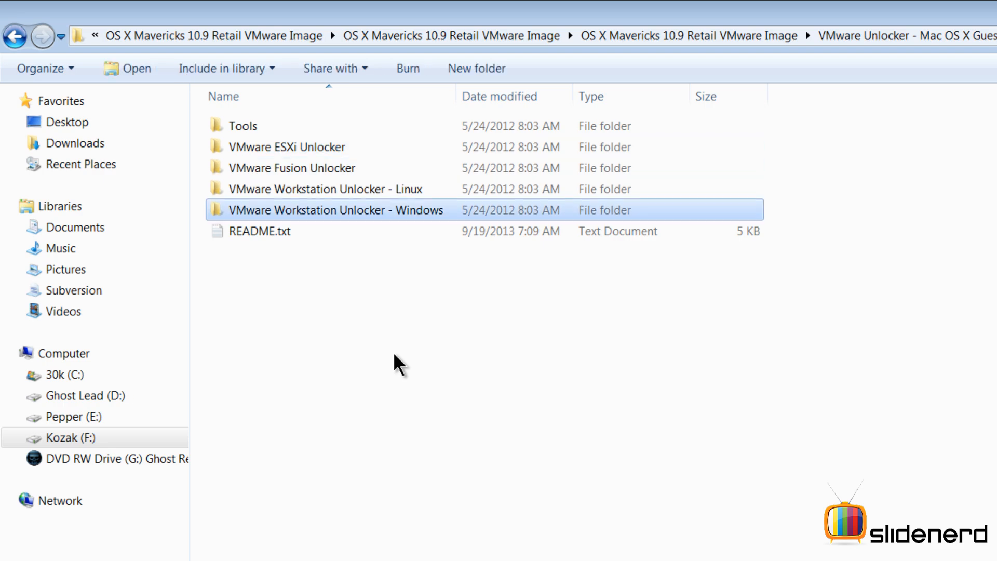
- Read the README's Windows section, then start an Administrator Command Prompt via 'cmd'
double_click(259, 230)
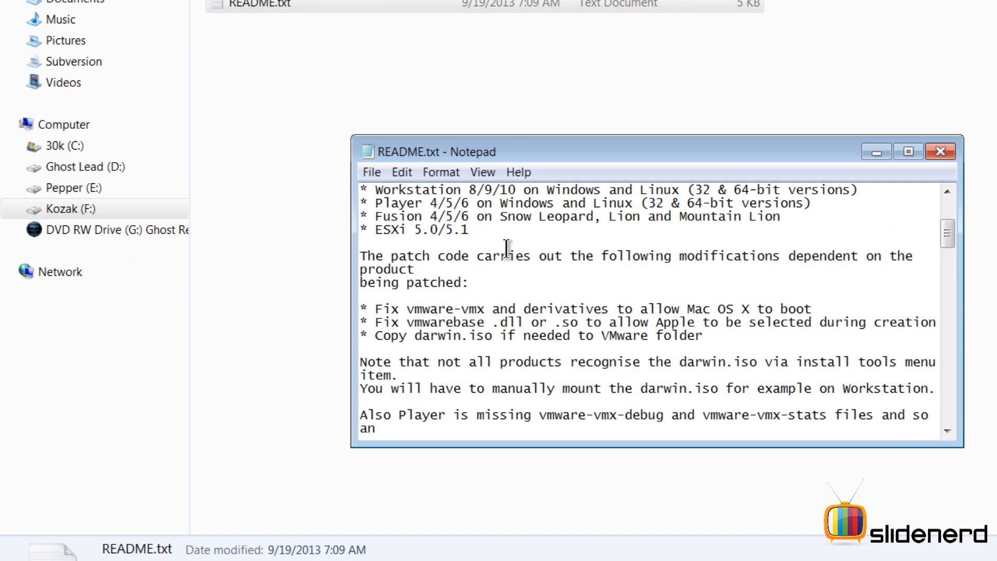
scroll(down, 3)
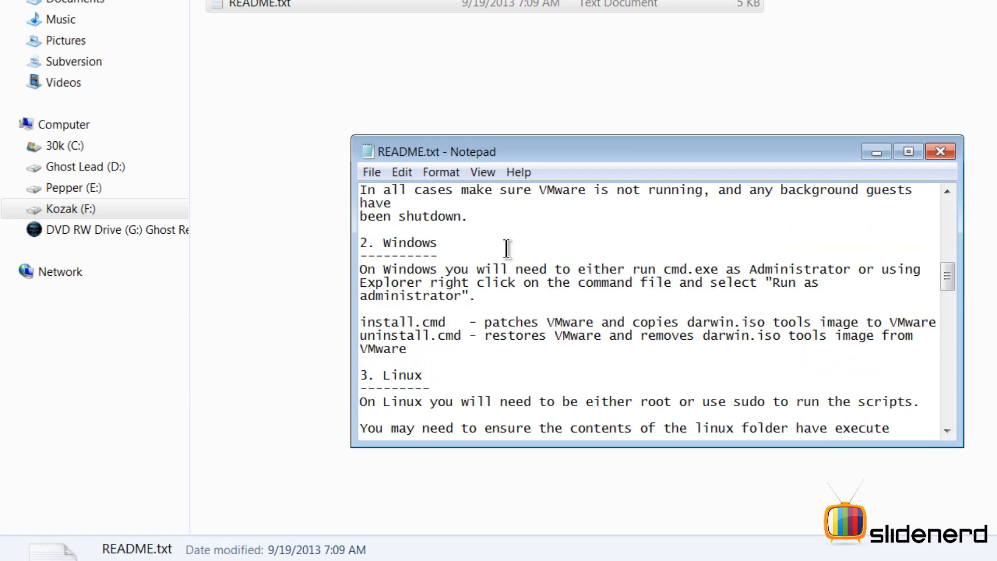
double_click(405, 243)
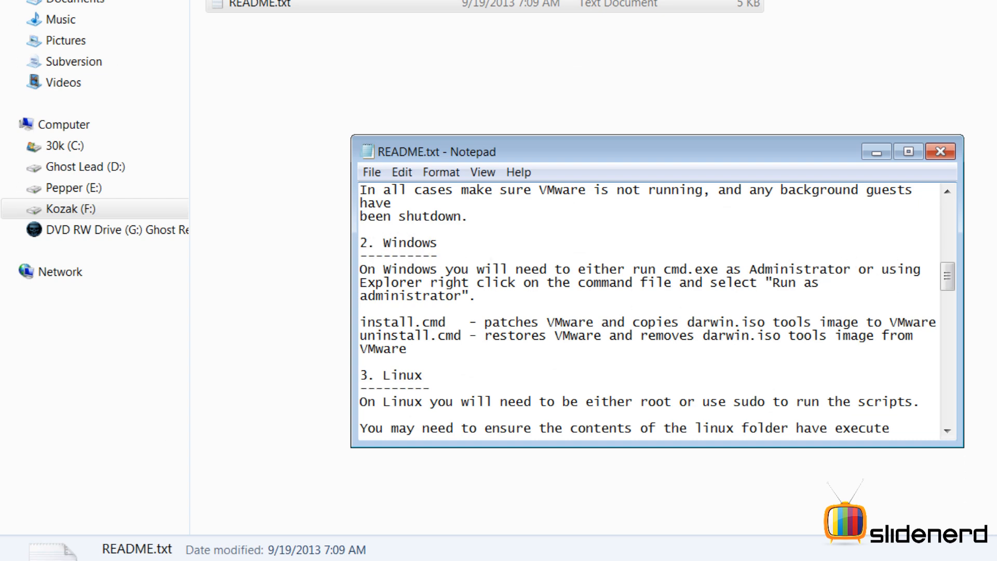
text(cmd)
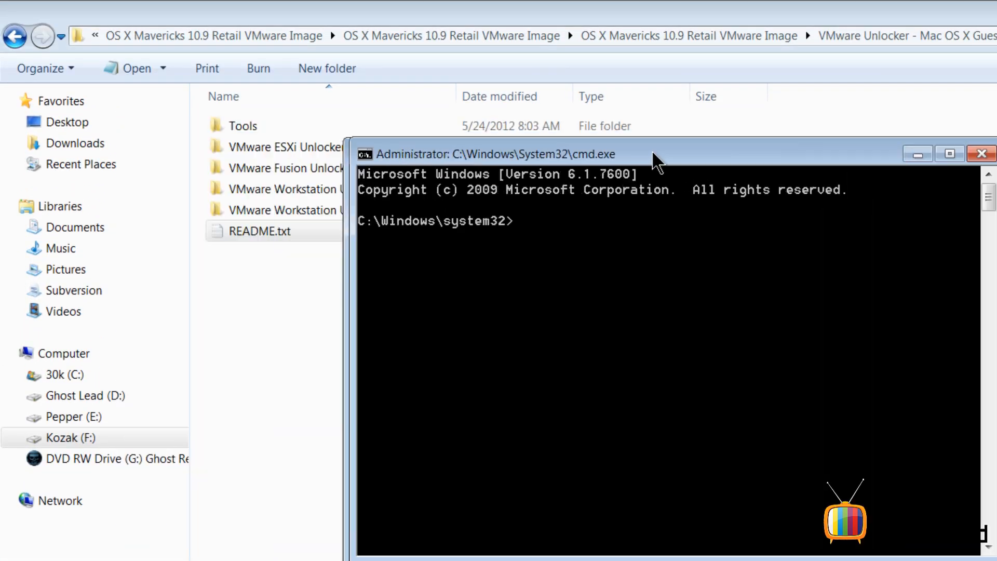
- Change into the Windows unlocker folder and run install.cmd to patch VMware
text(cd)
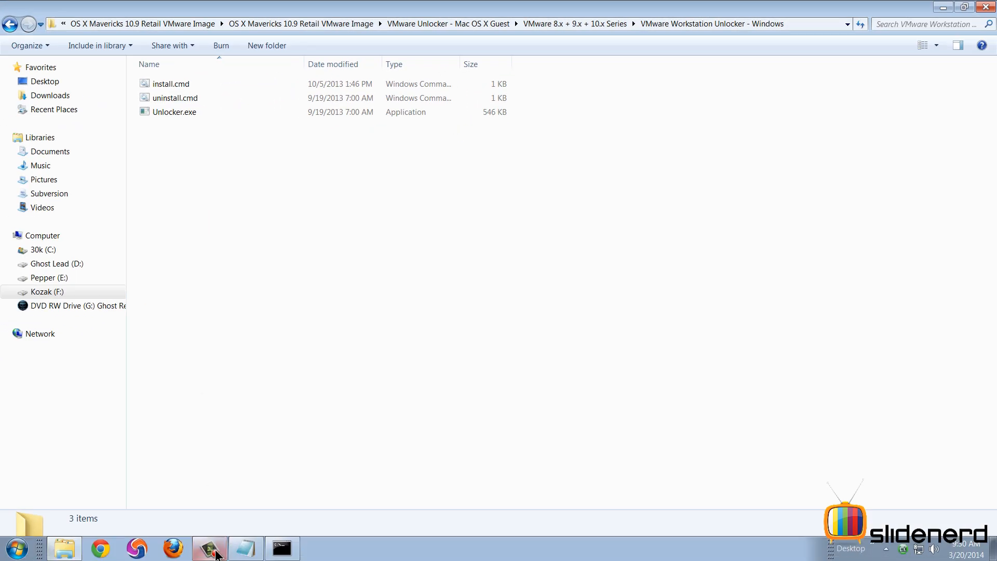
click(282, 548)
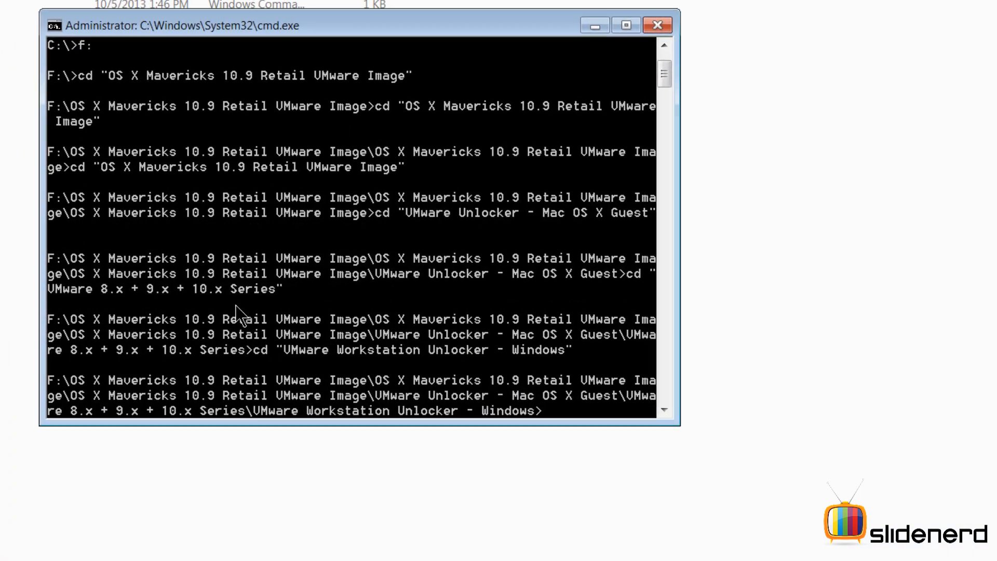
text(insta)
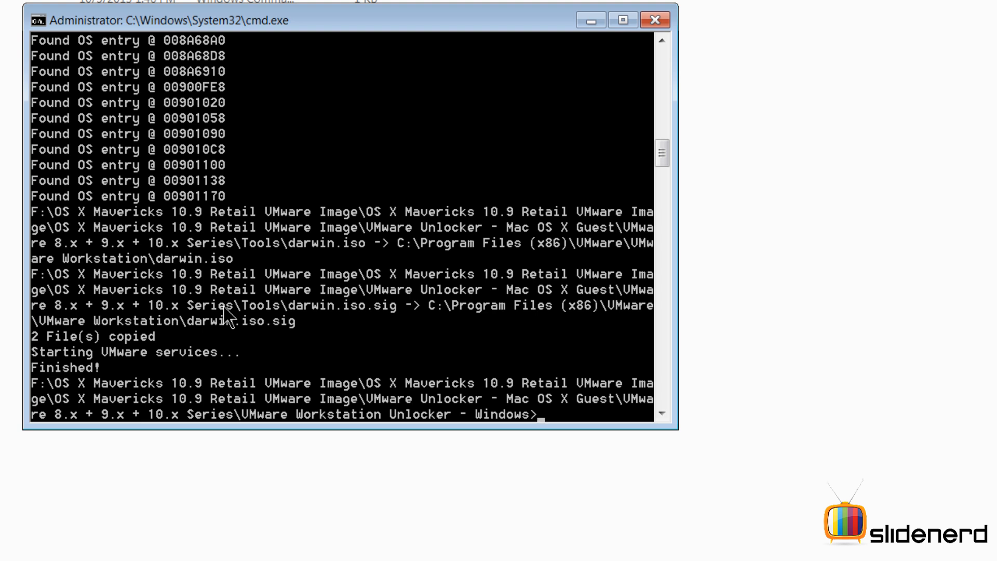
mouse_move(63, 375)
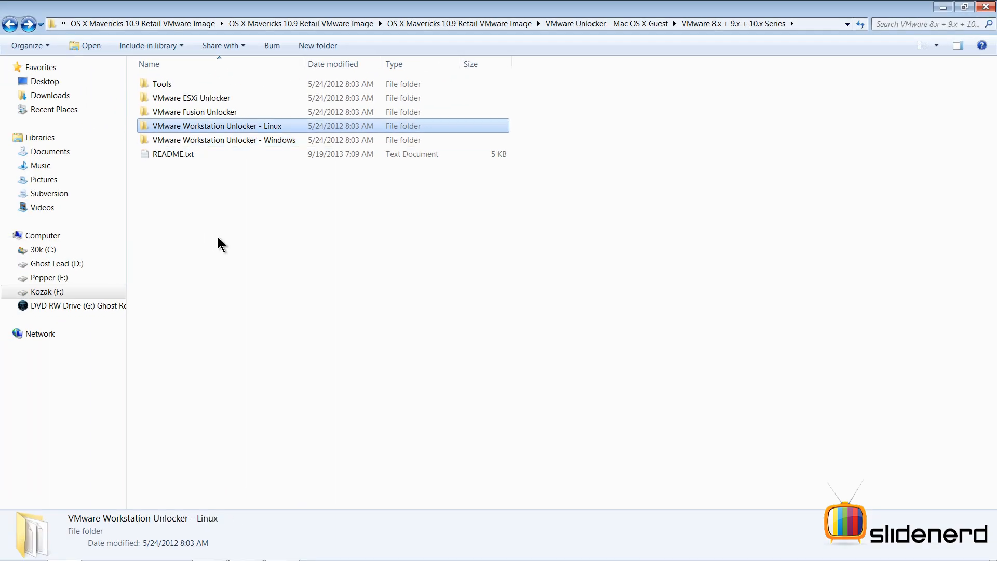
- Open the OS X Mavericks virtual machine from the extracted image folder
click(11, 23)
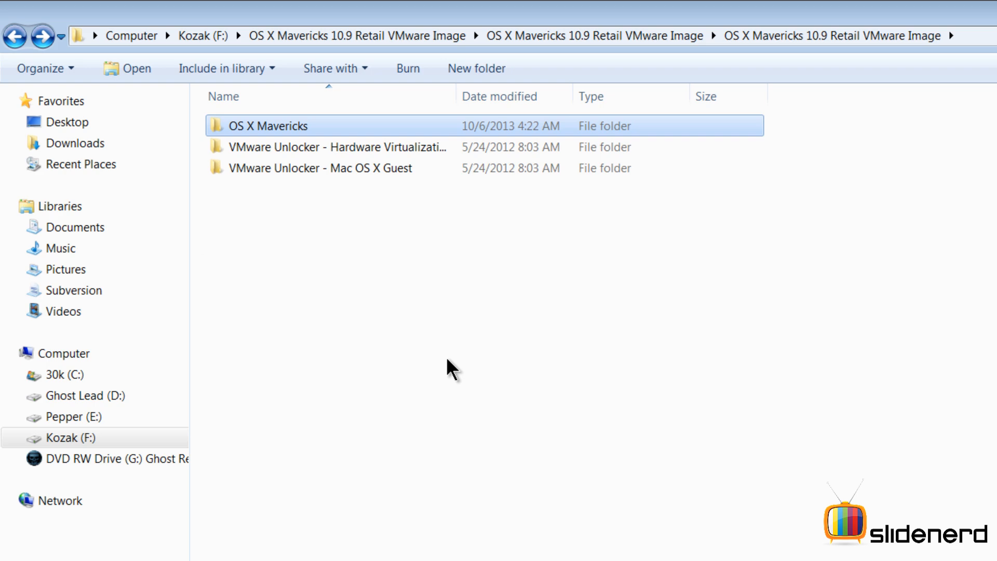
double_click(269, 125)
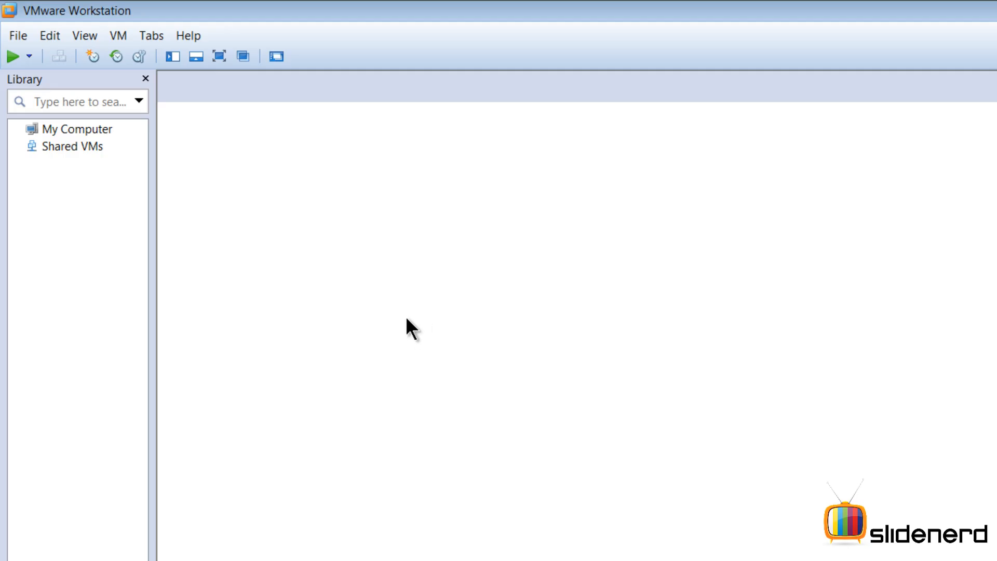
- Power on the OS X Mavericks VM, answering 'I copied it' to the prompt
click(94, 146)
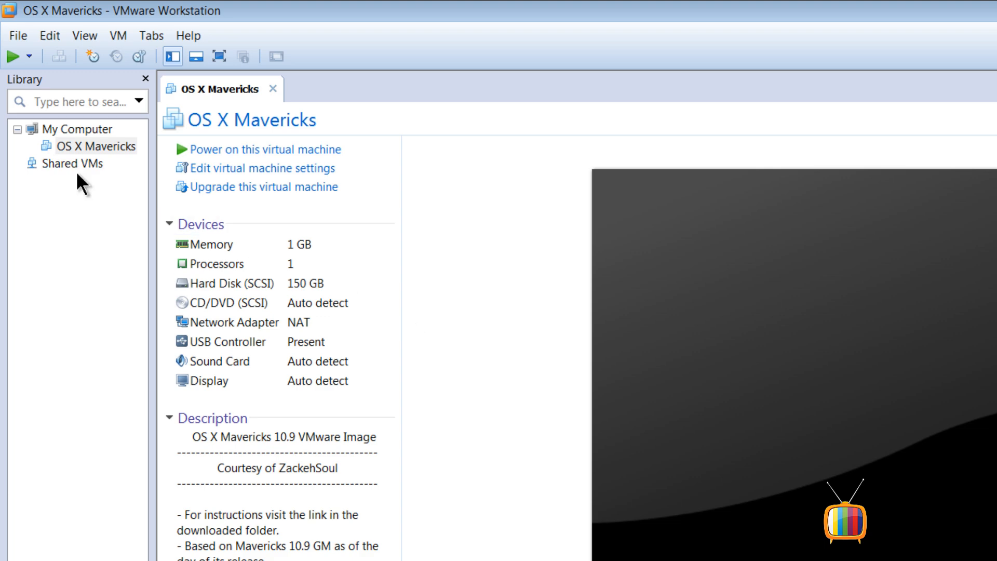
click(264, 150)
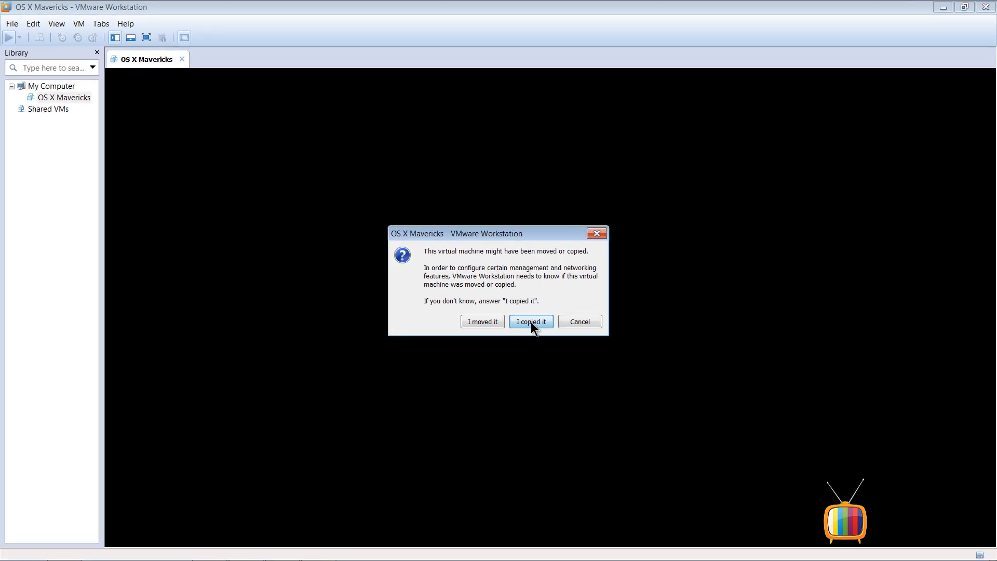
click(530, 321)
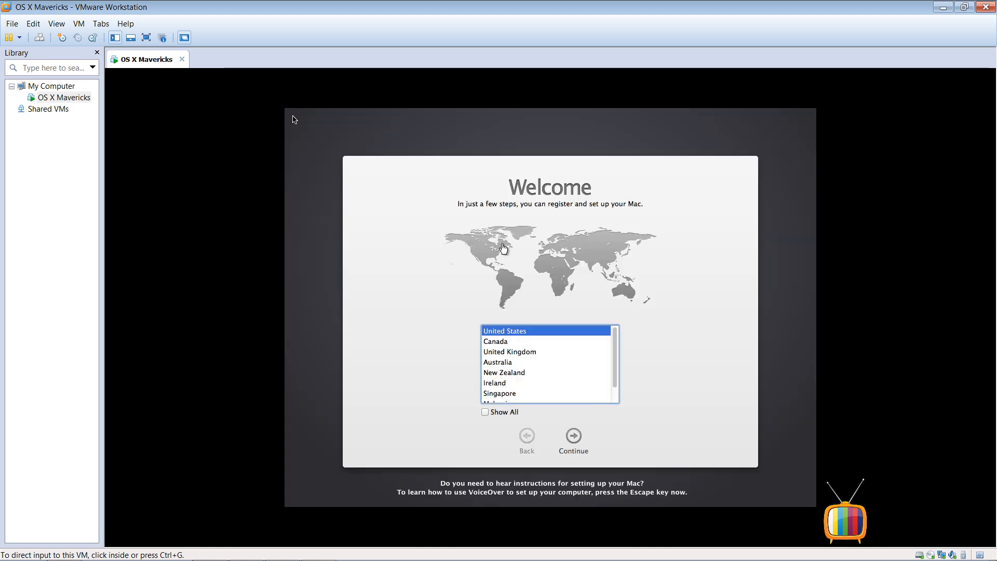
mouse_move(540, 343)
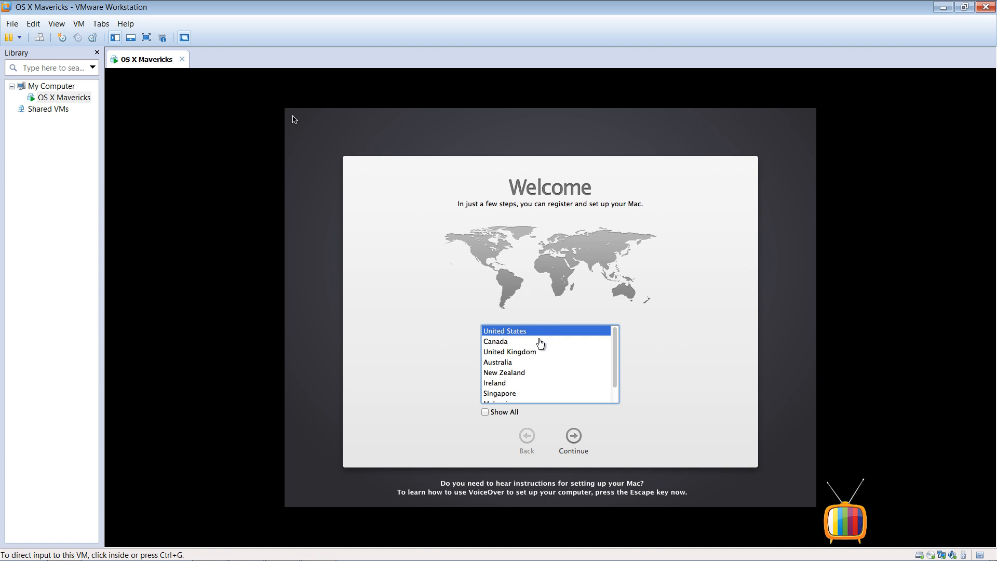
mouse_move(560, 439)
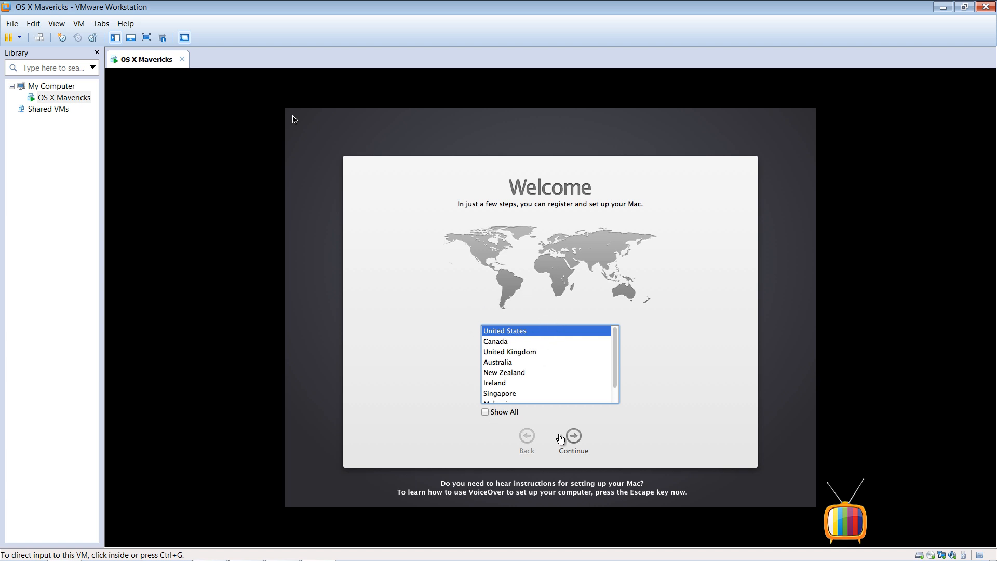
- Choose India as the country and keep the U.S. keyboard layout
click(485, 412)
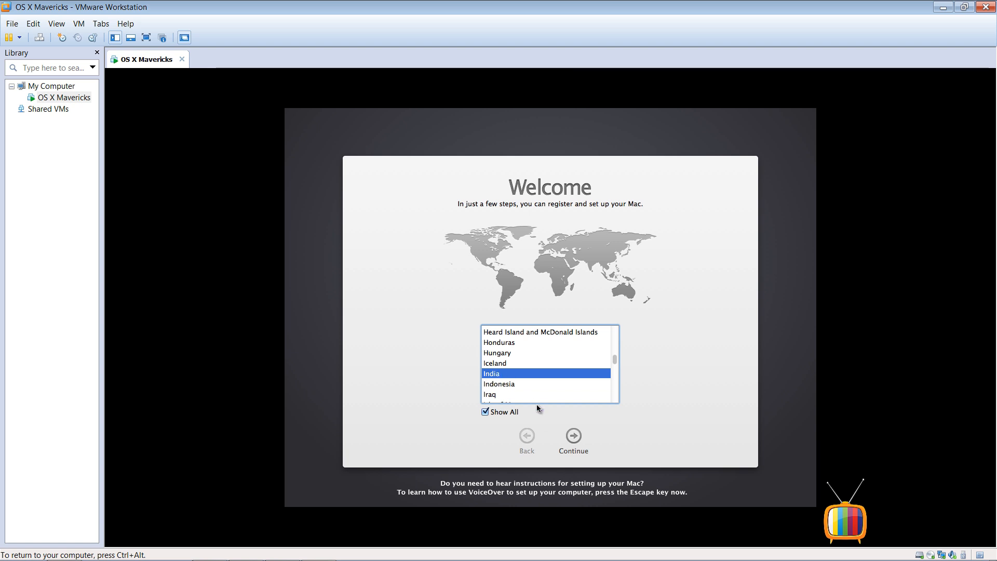
click(572, 437)
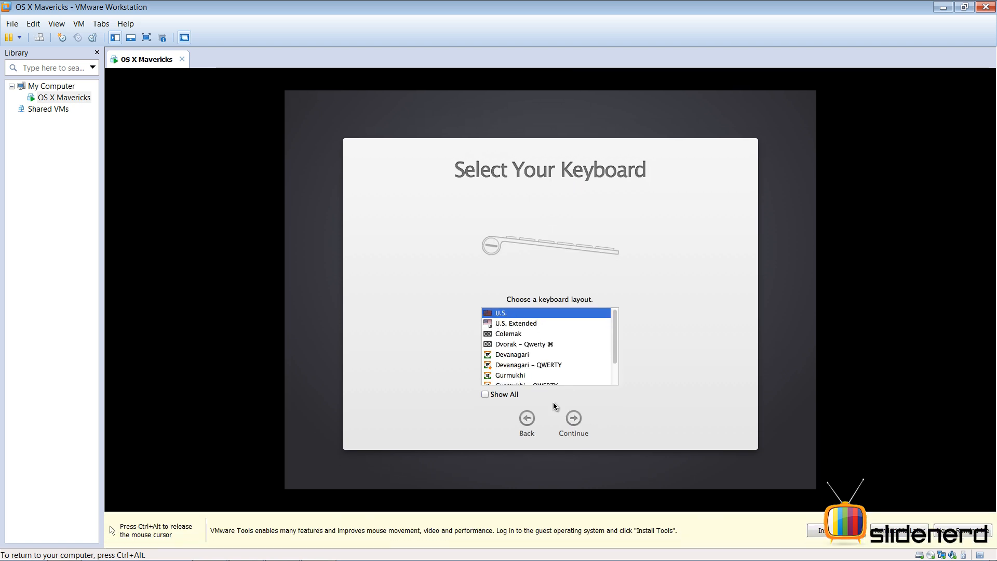
click(571, 418)
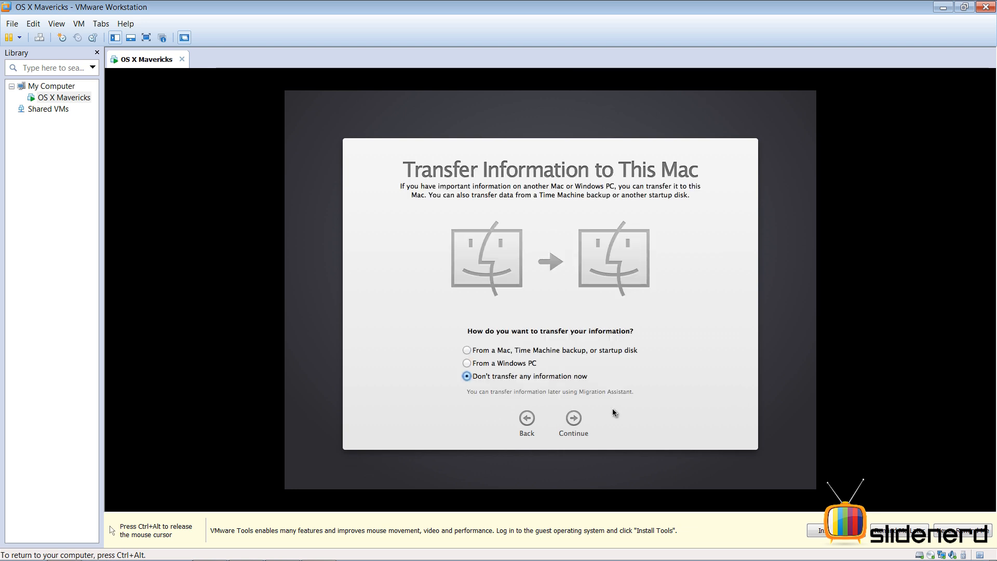
mouse_move(563, 419)
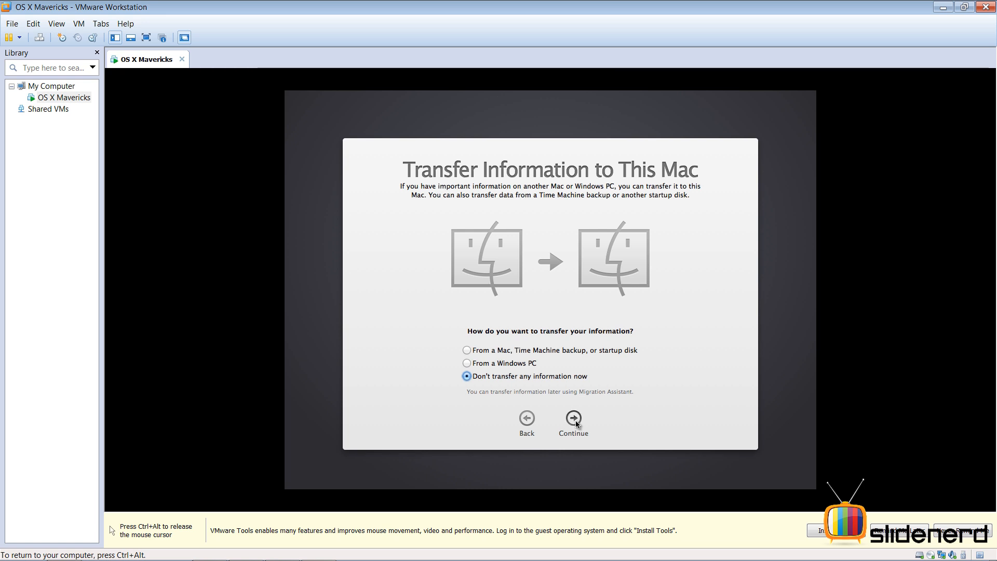
- Skip information transfer and sign in with the Apple ID 'vivek' and password
click(571, 419)
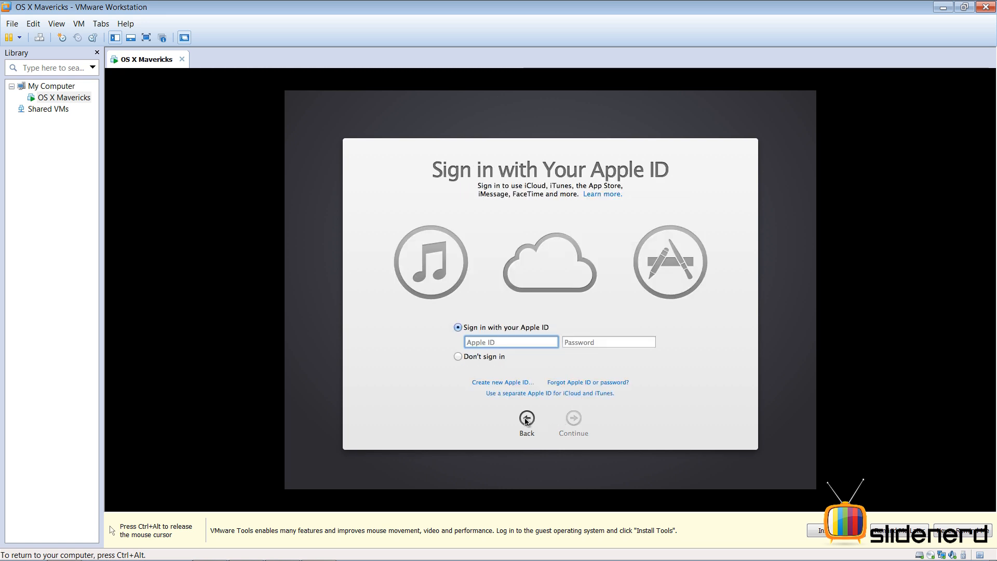
click(526, 419)
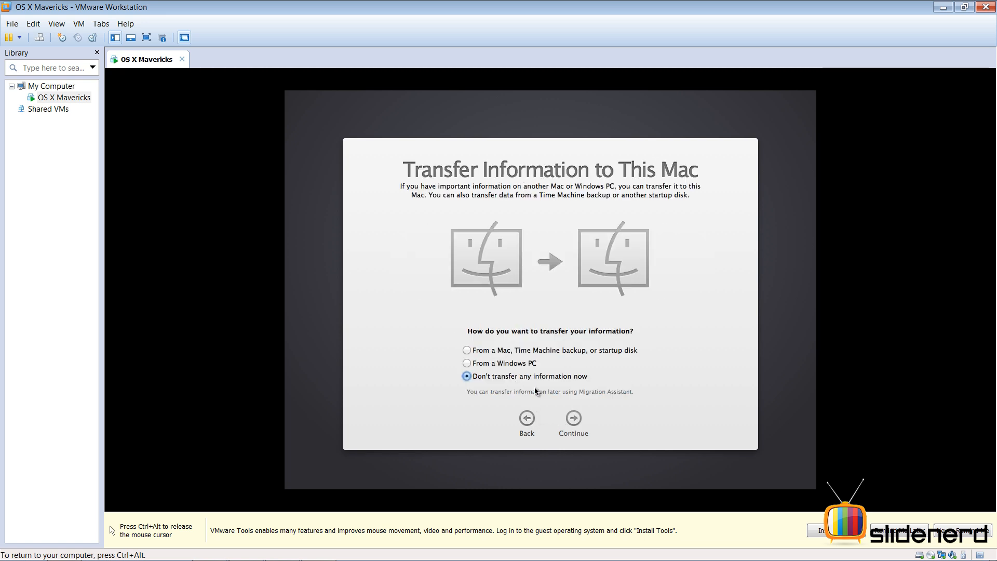
click(572, 419)
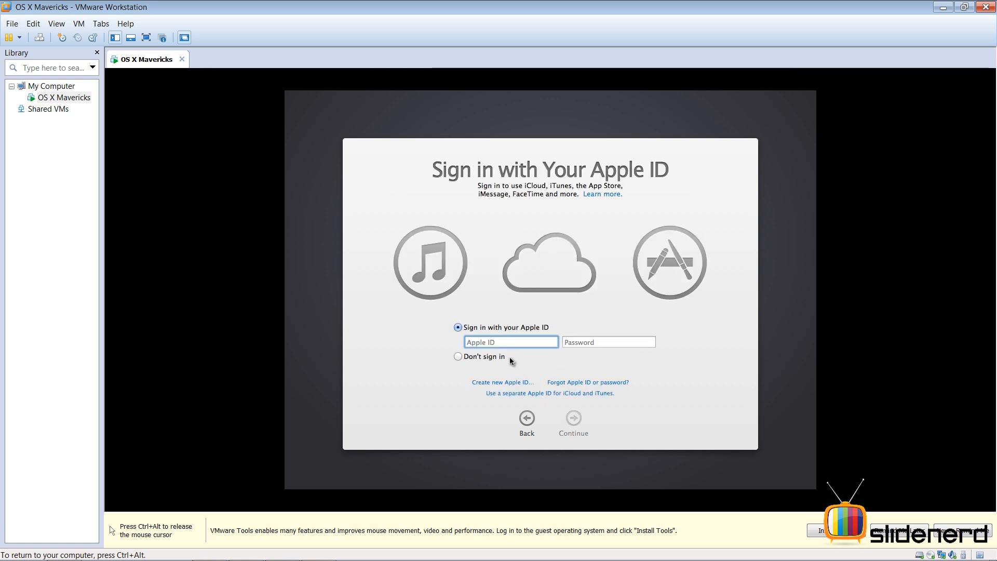
text(vivek)
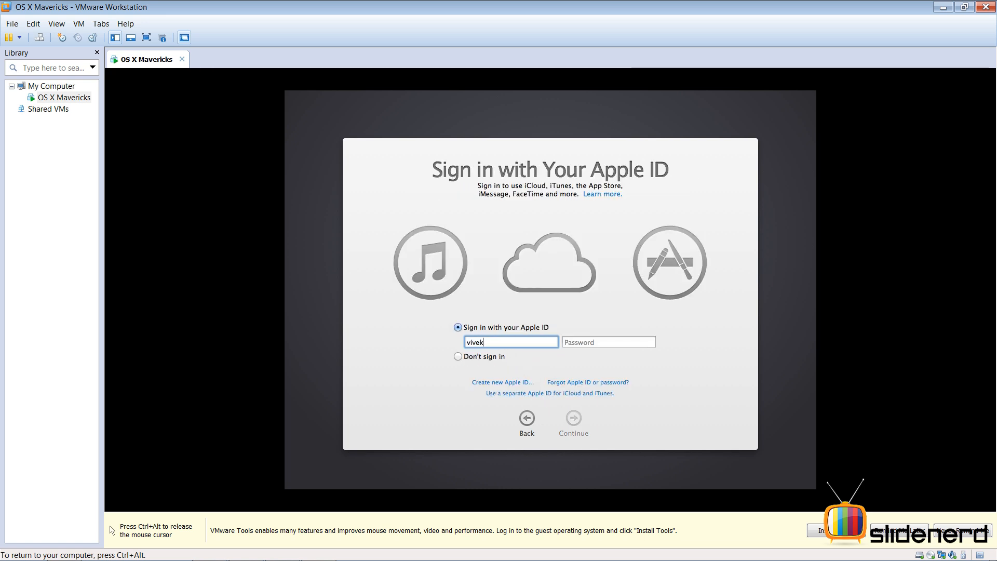
click(572, 423)
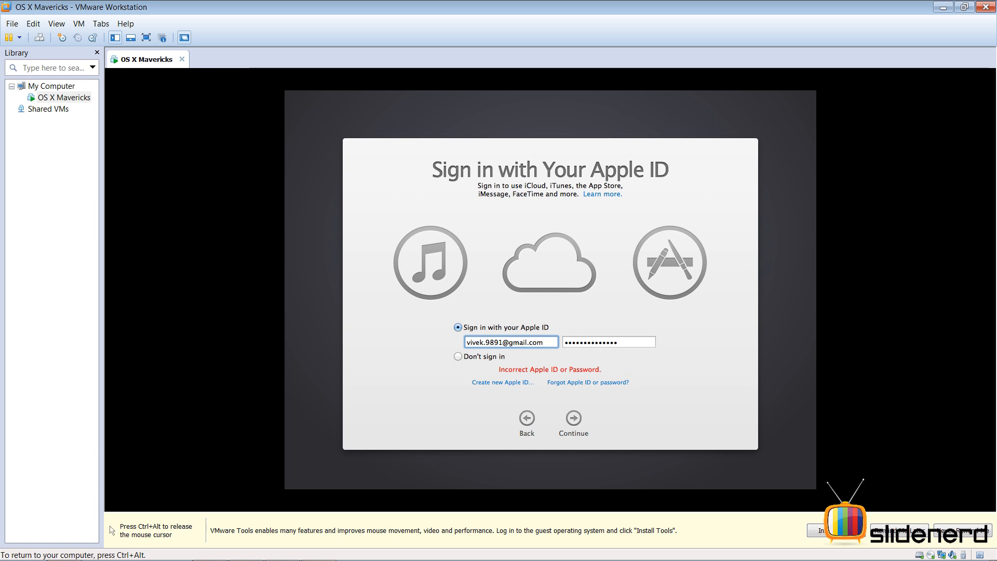
mouse_move(573, 419)
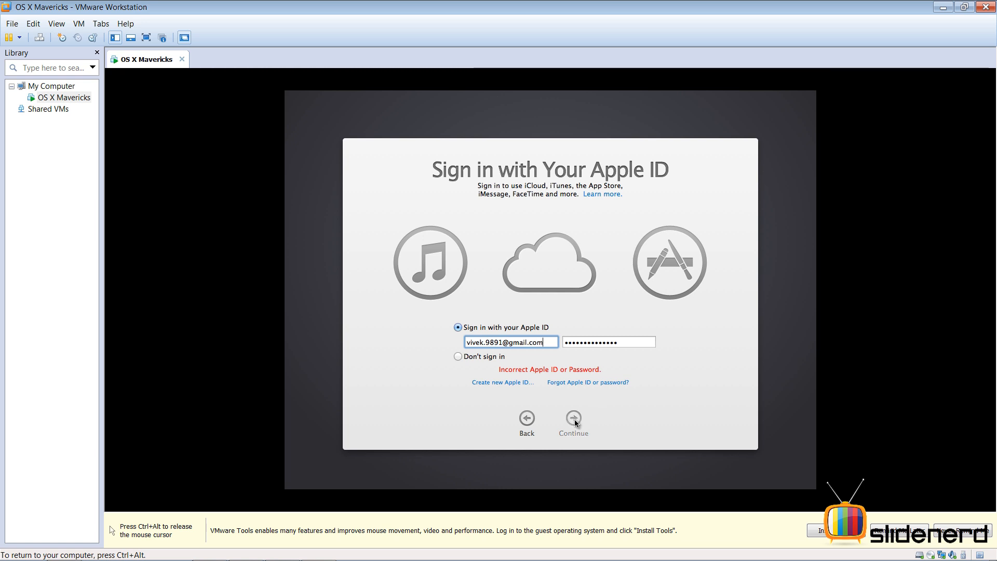
click(572, 422)
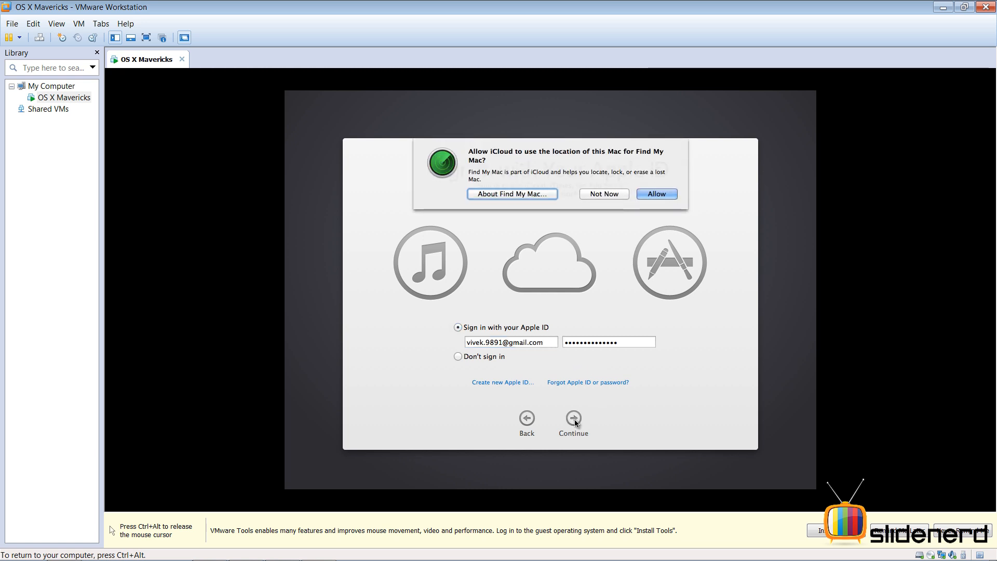
mouse_move(569, 153)
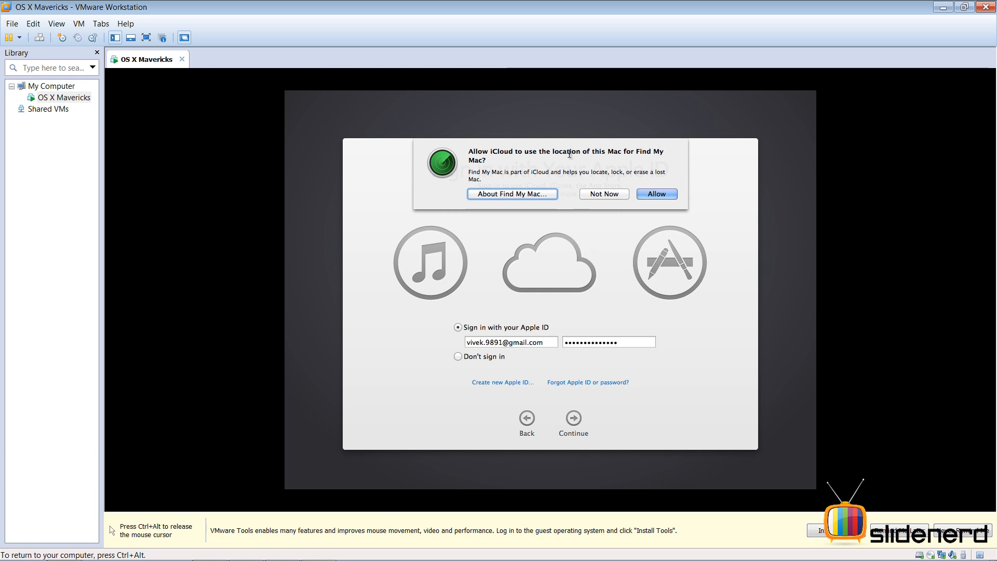
mouse_move(492, 173)
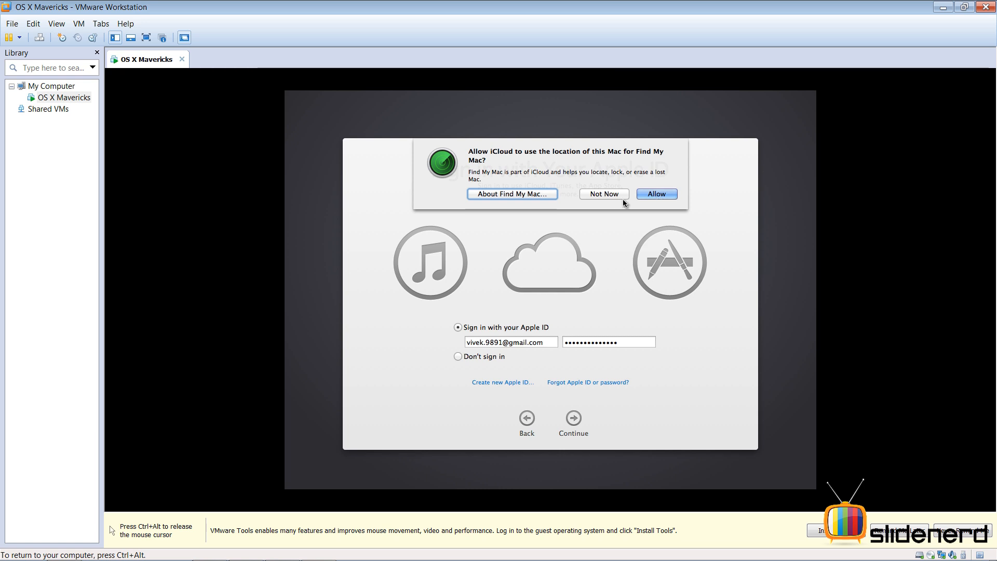
- Answer the Find My Mac prompt and agree to the OS X licence terms
click(603, 193)
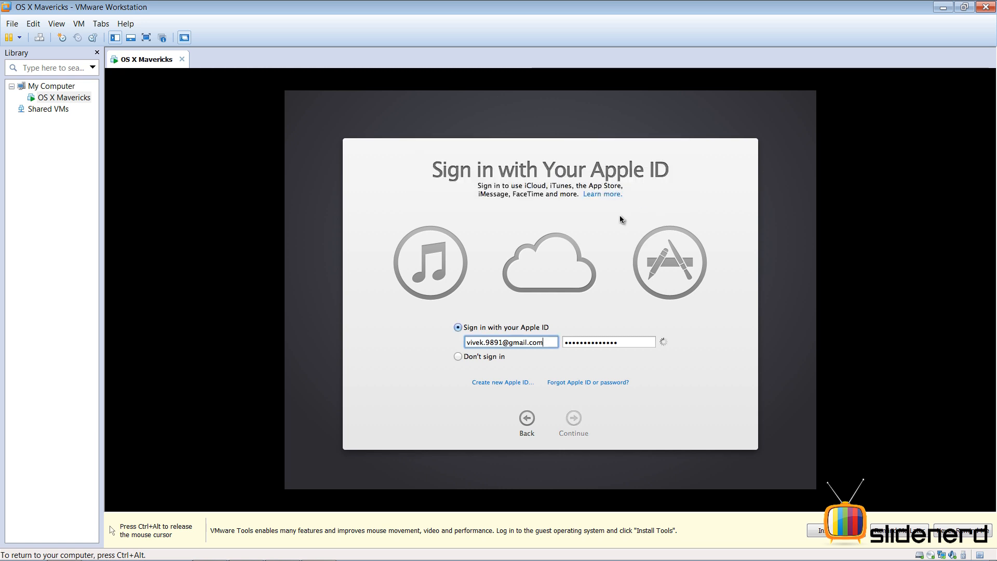
click(571, 419)
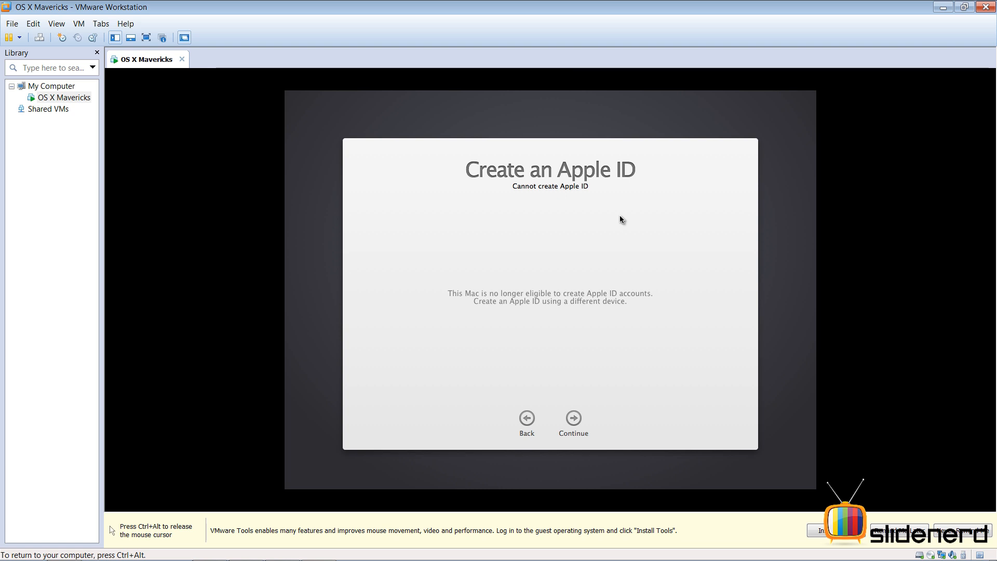
mouse_move(502, 314)
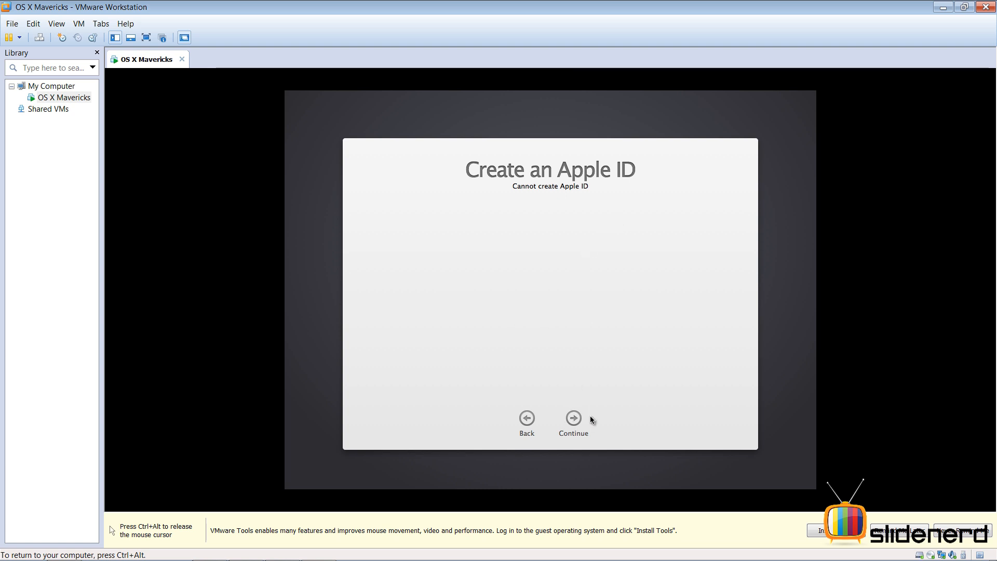
click(571, 417)
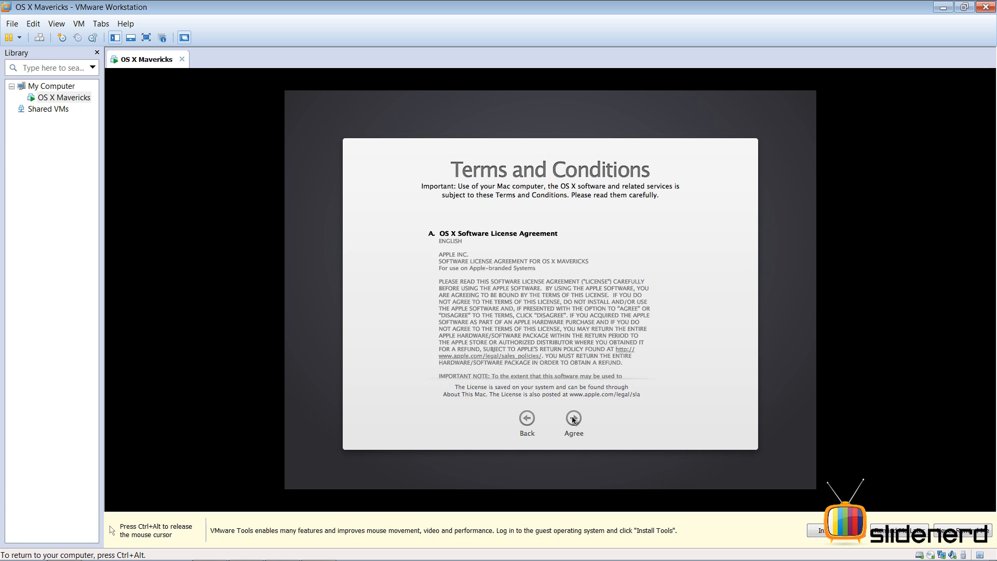
click(572, 418)
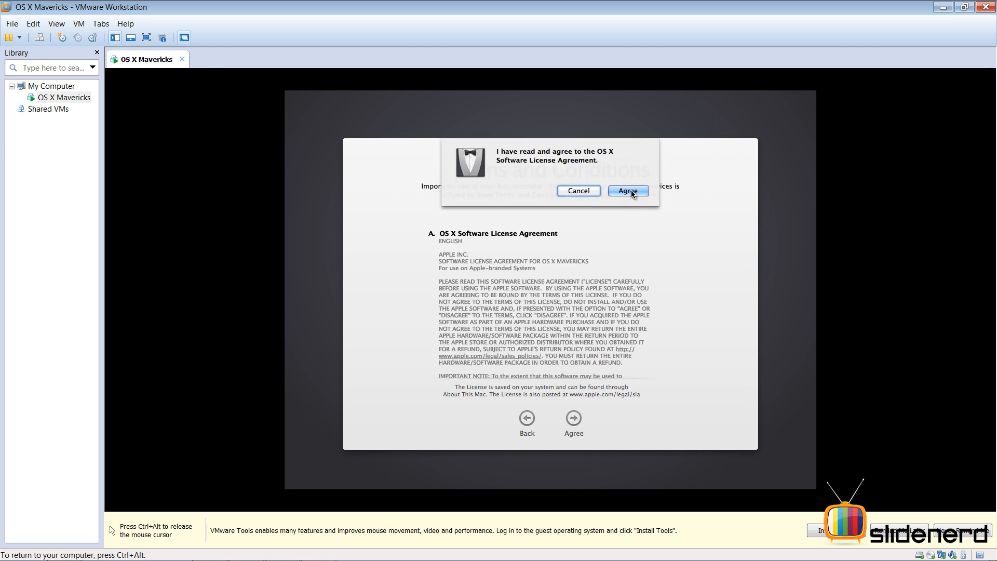
click(626, 190)
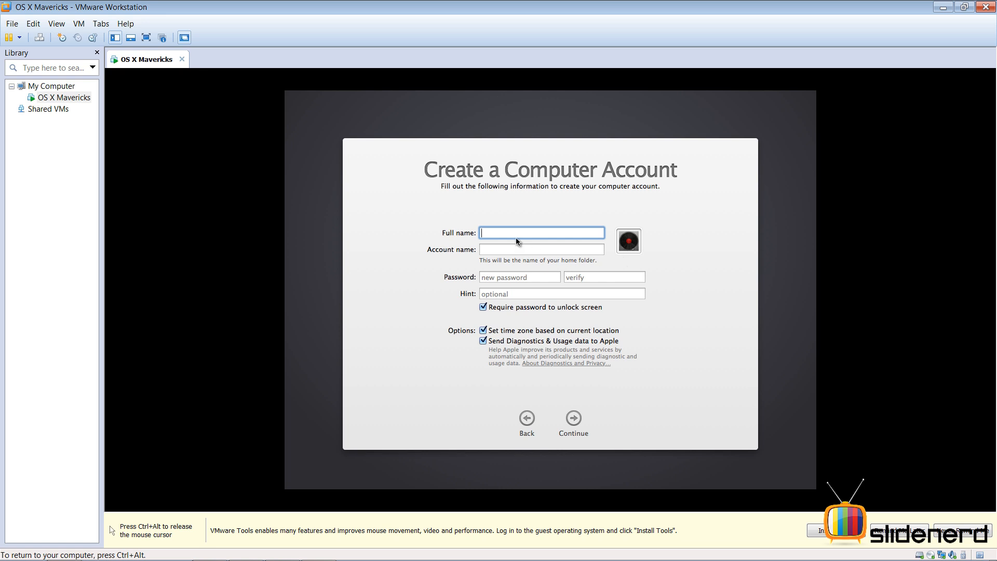
- Enter the Vivz Slidenerd account names, a password and a hint
text(V)
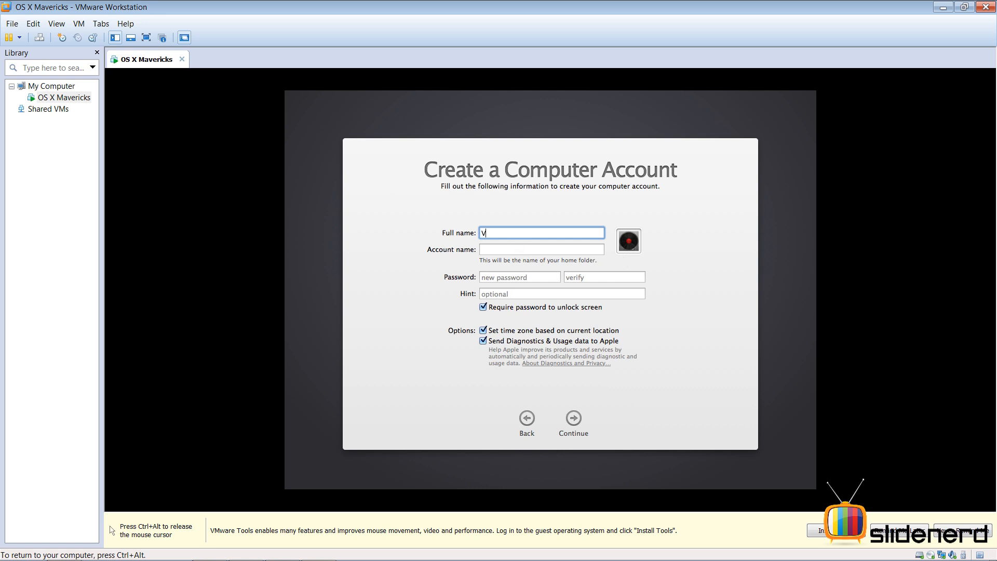
text(ivz)
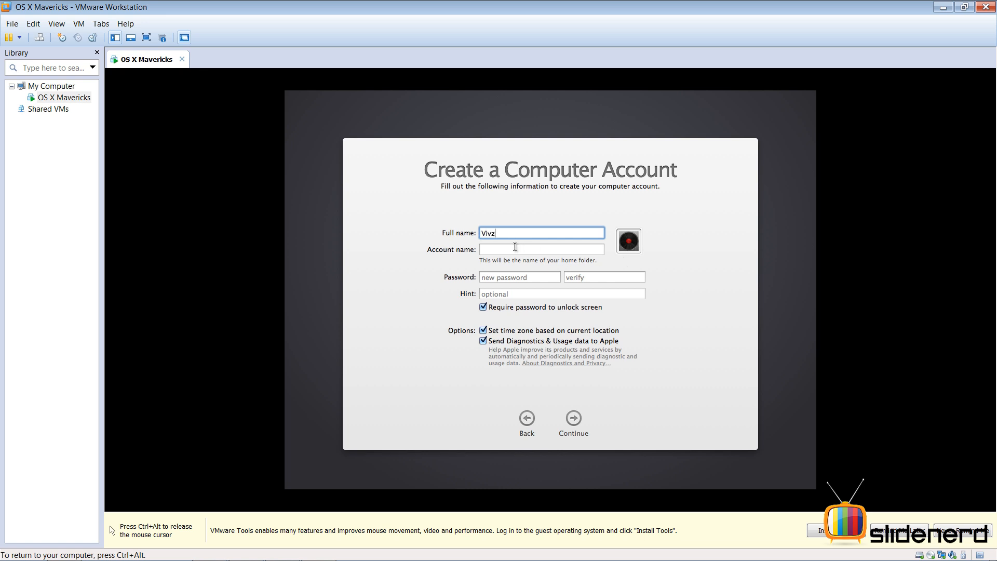
text(S)
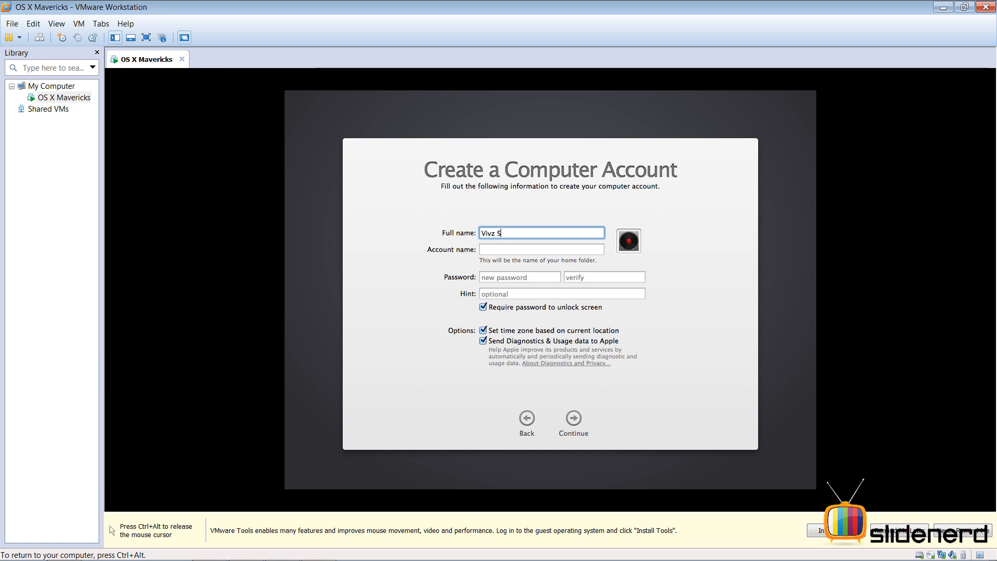
text(lidenerd)
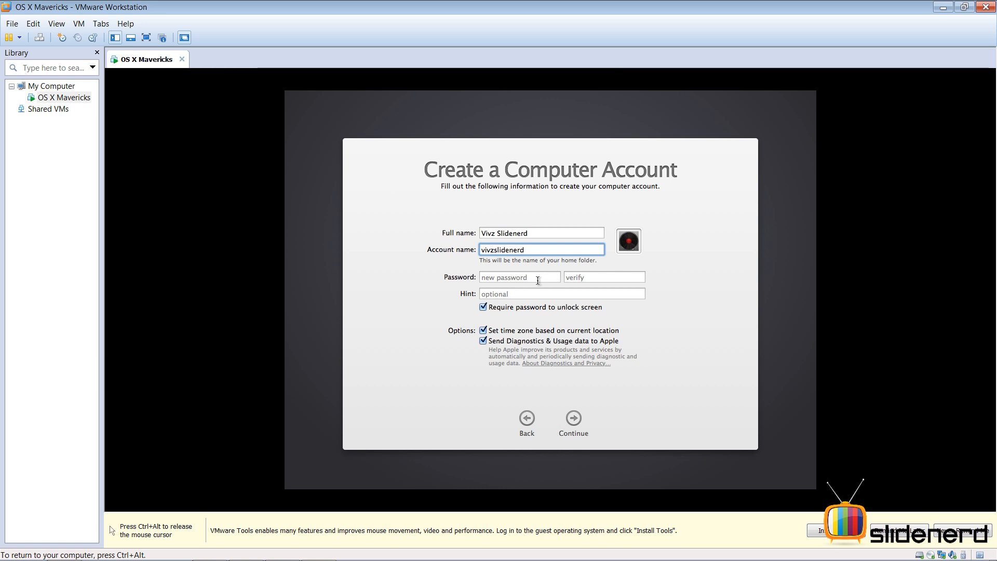
click(519, 276)
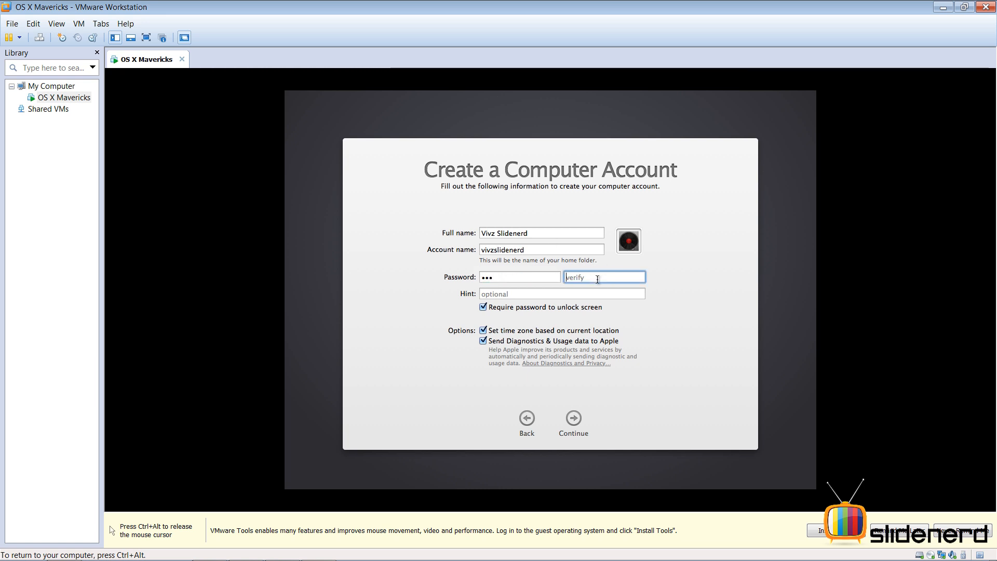
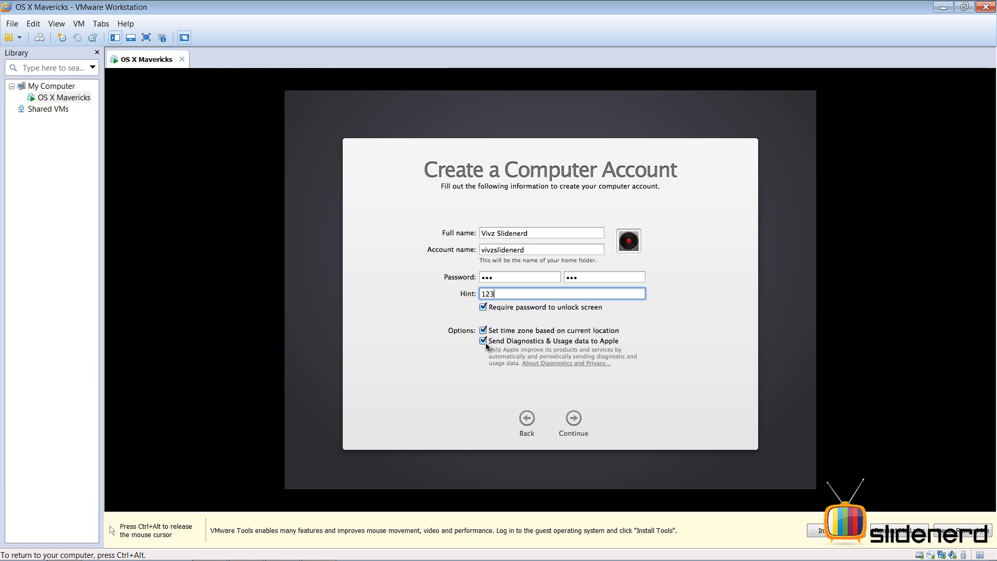
- Opt out of diagnostics and replace the password-revealing hint with 'one two three'
click(484, 341)
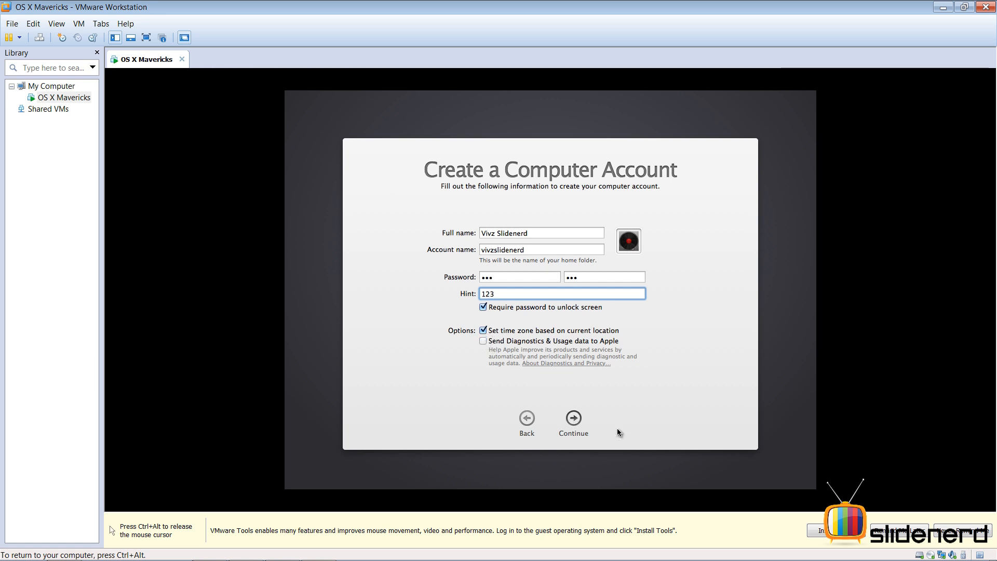
click(572, 423)
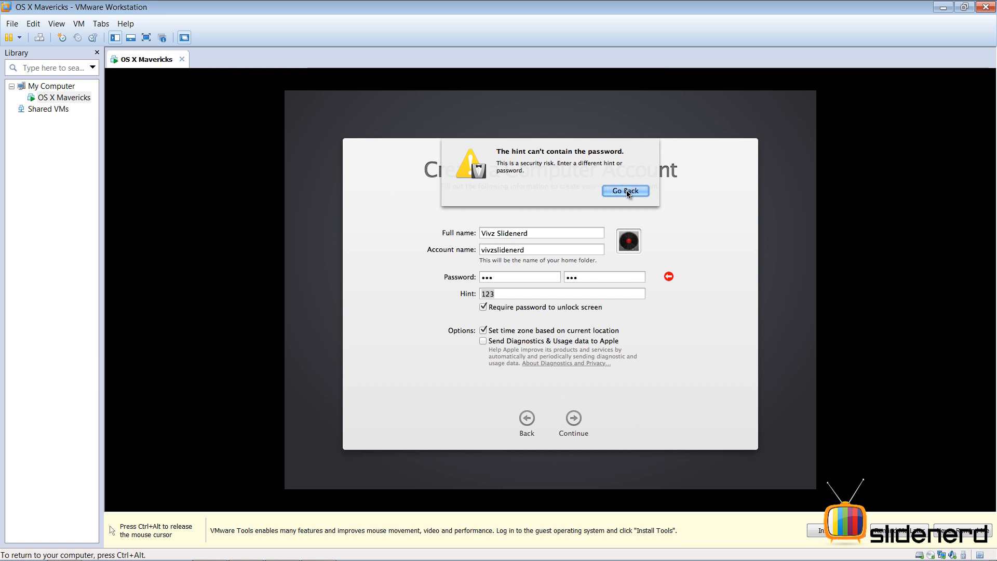
click(625, 191)
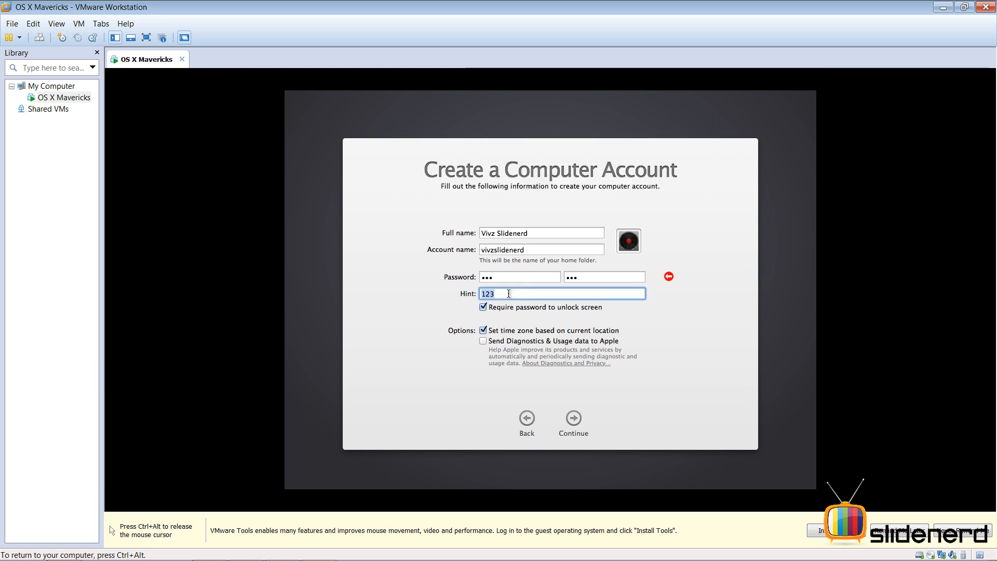
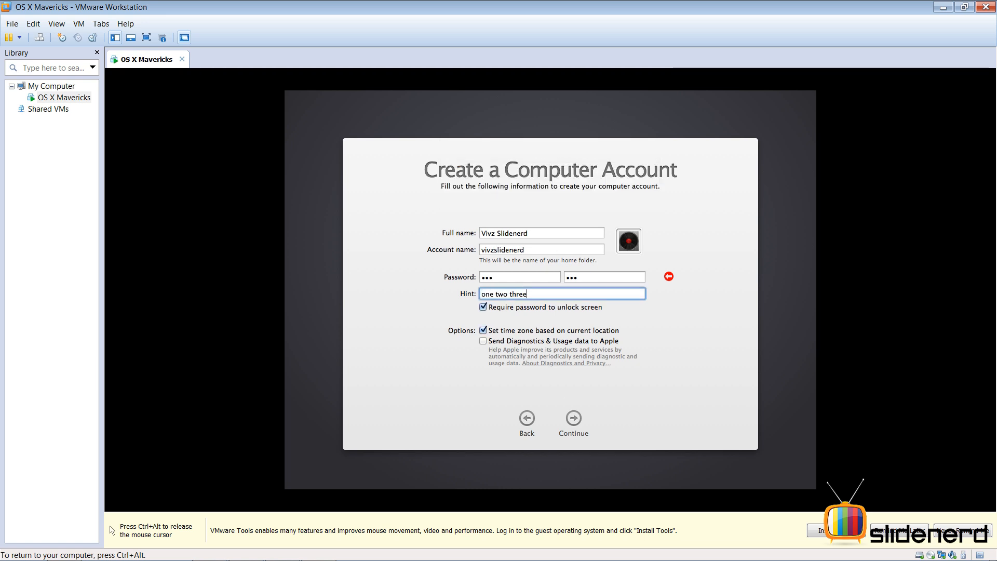
click(572, 419)
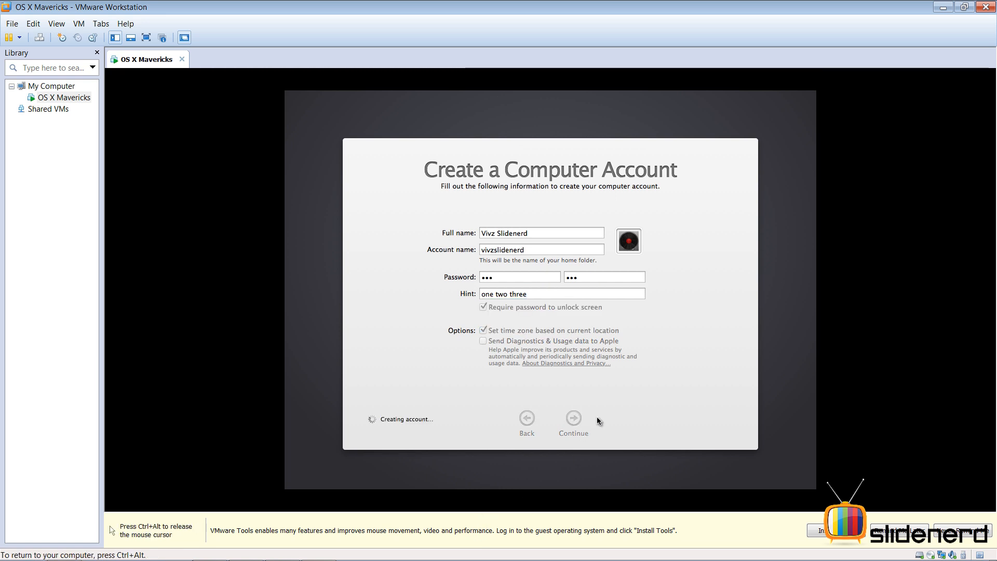
mouse_move(632, 373)
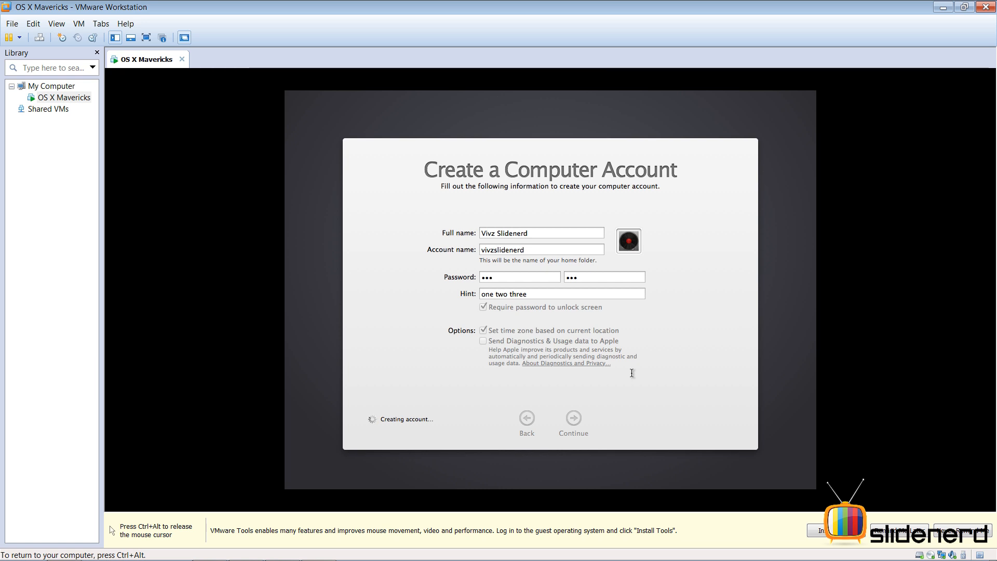
- Choose Don't register on Register Your Mac and continue to Setting Up Your Mac
click(571, 420)
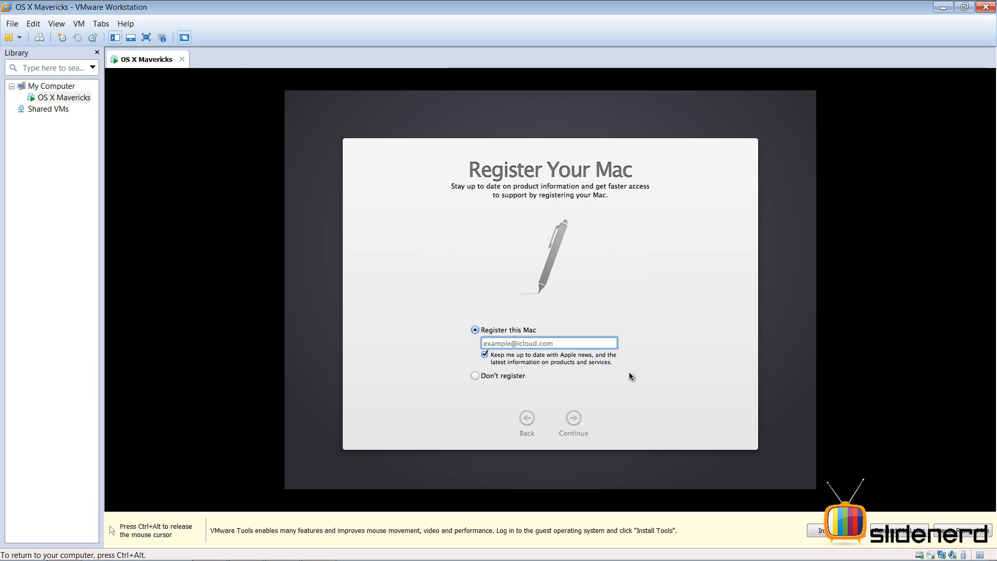
mouse_move(525, 376)
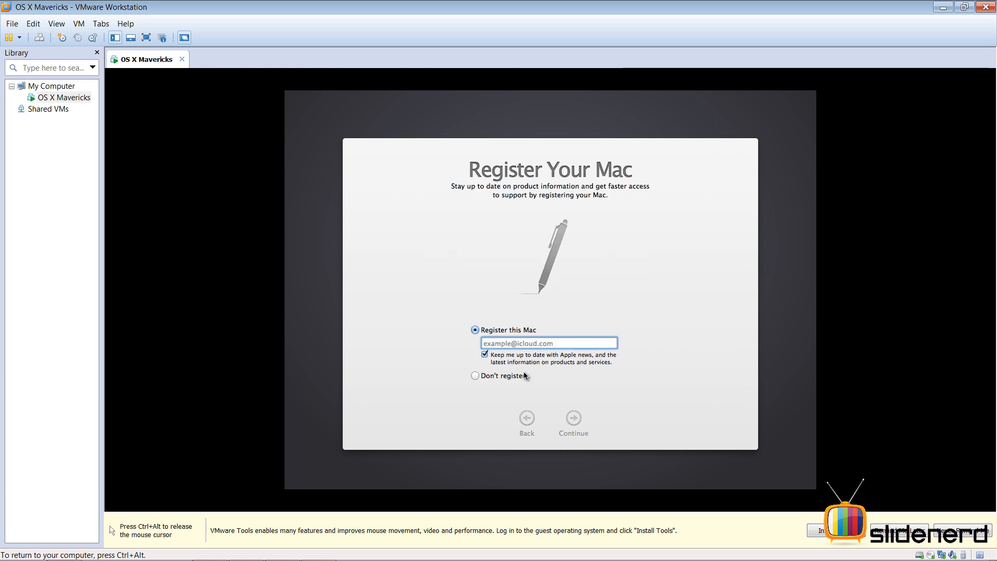
click(474, 375)
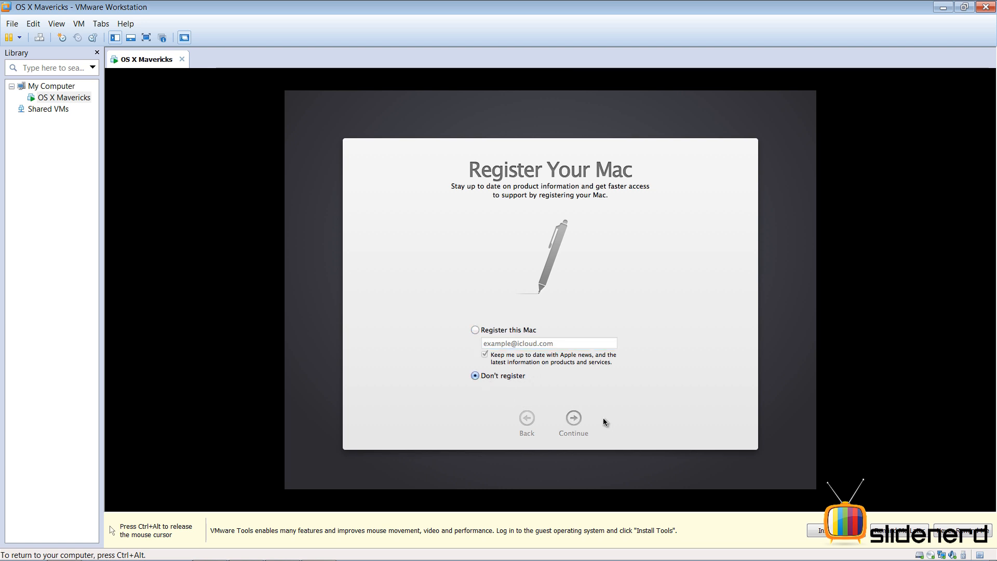
click(572, 418)
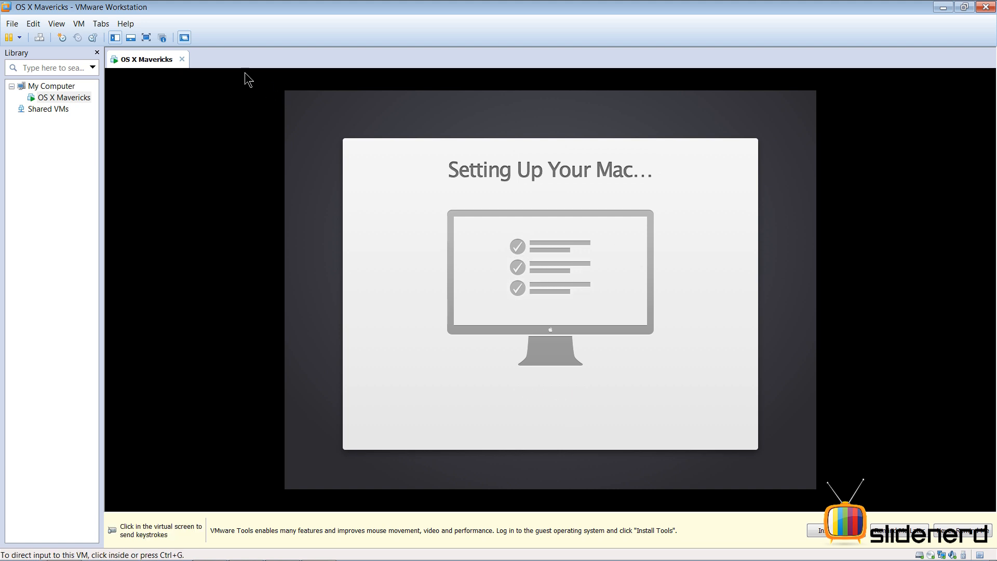
- Send input to the VM while Setting Up Your Mac completes
click(546, 286)
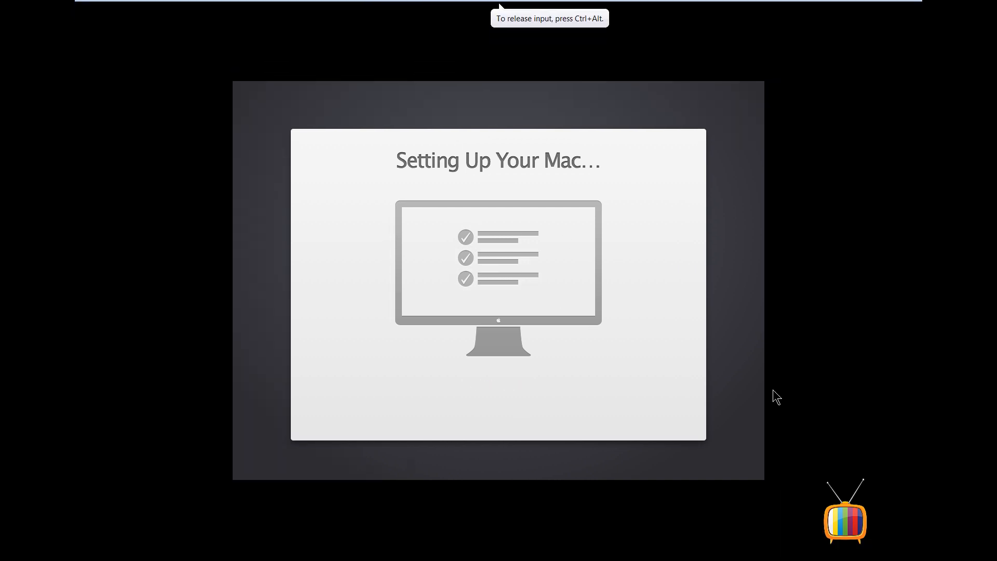
mouse_move(685, 331)
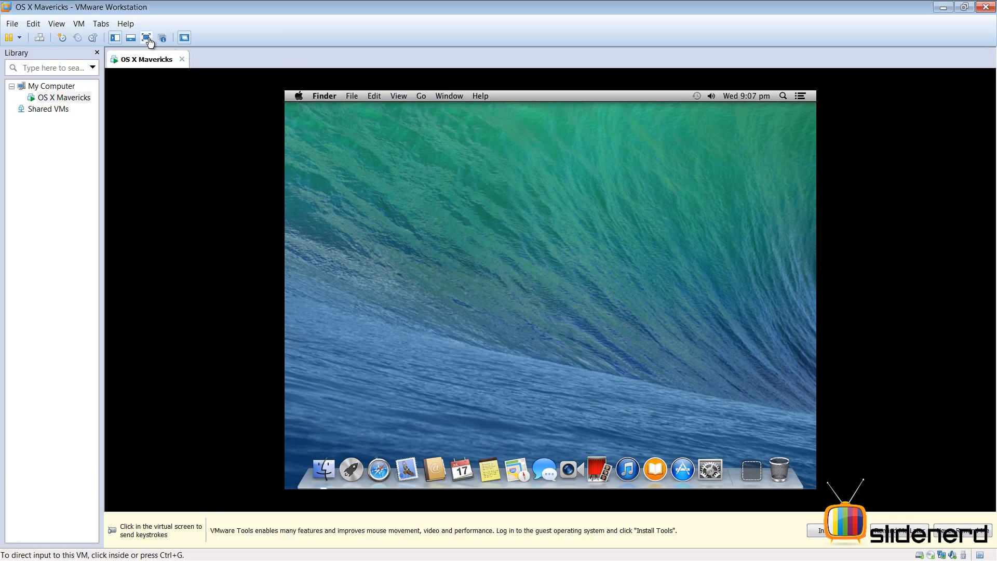
- Shut down the OS X Mavericks guest from its Library context menu
right_click(64, 97)
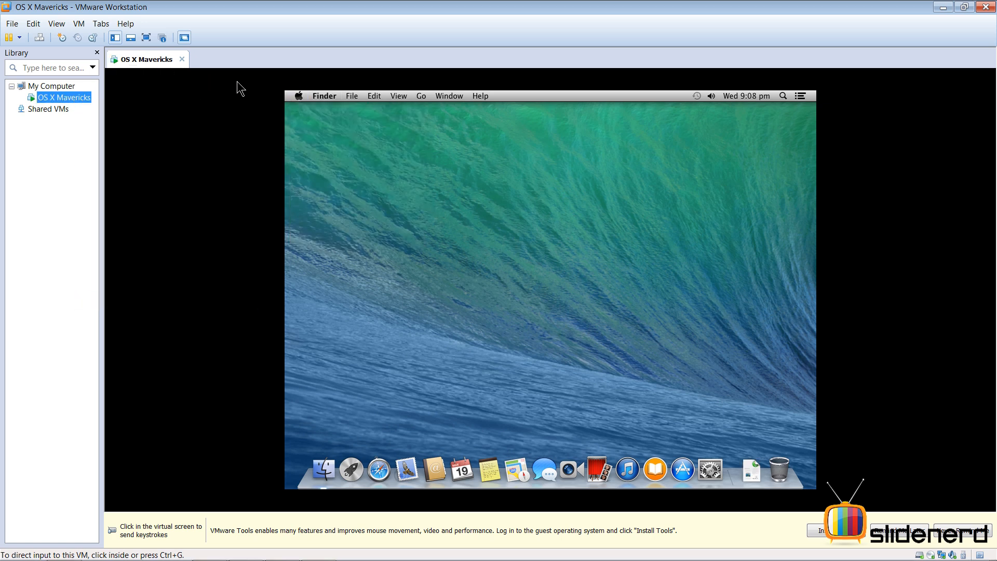
click(299, 96)
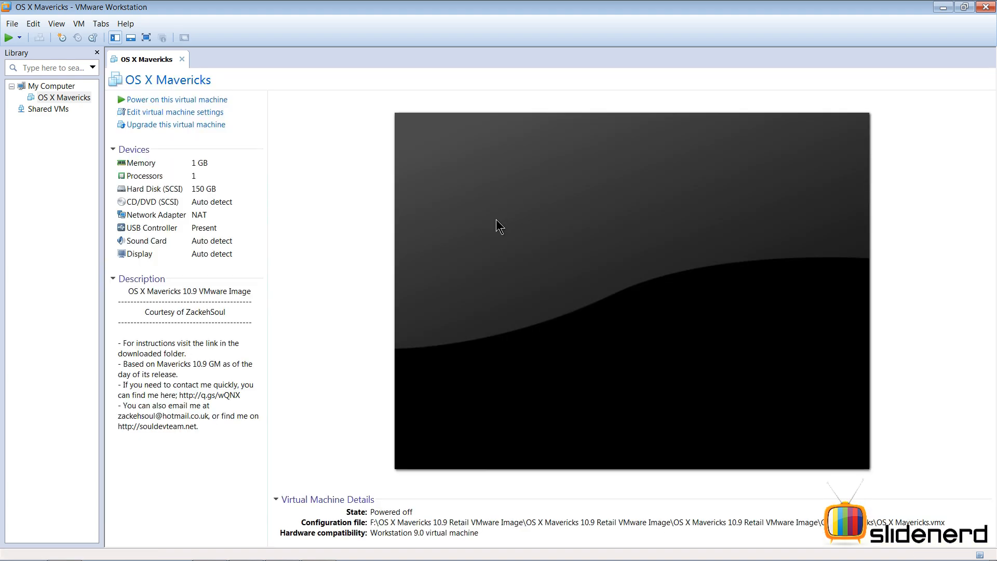
mouse_move(197, 162)
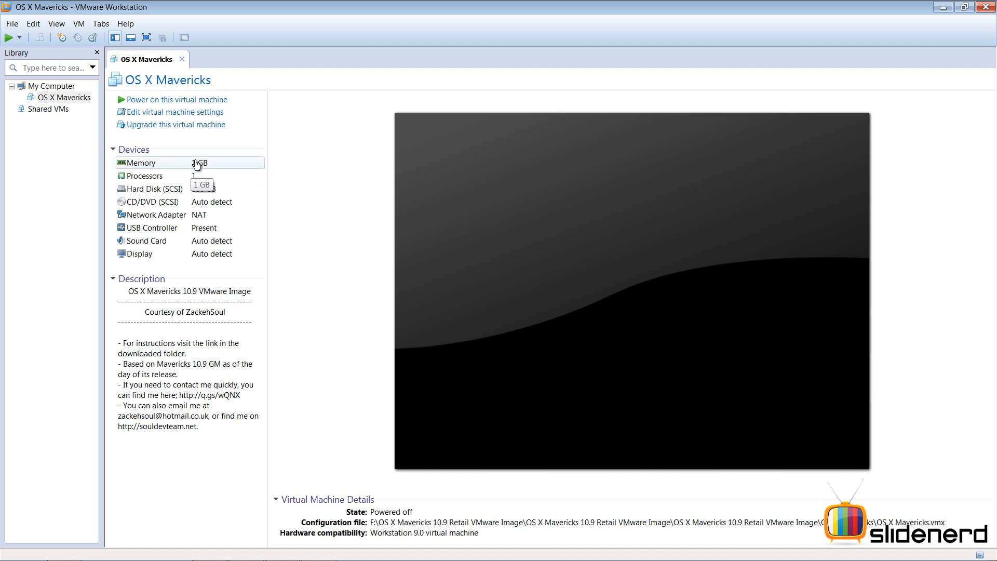
- Open Virtual Machine Settings for OS X Mavericks from its Library context menu
right_click(63, 97)
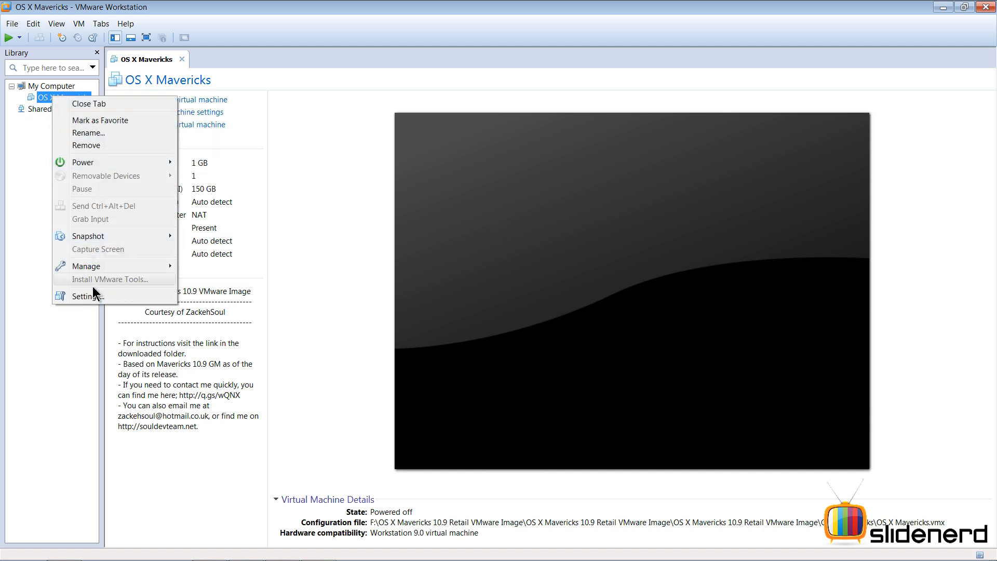
click(87, 296)
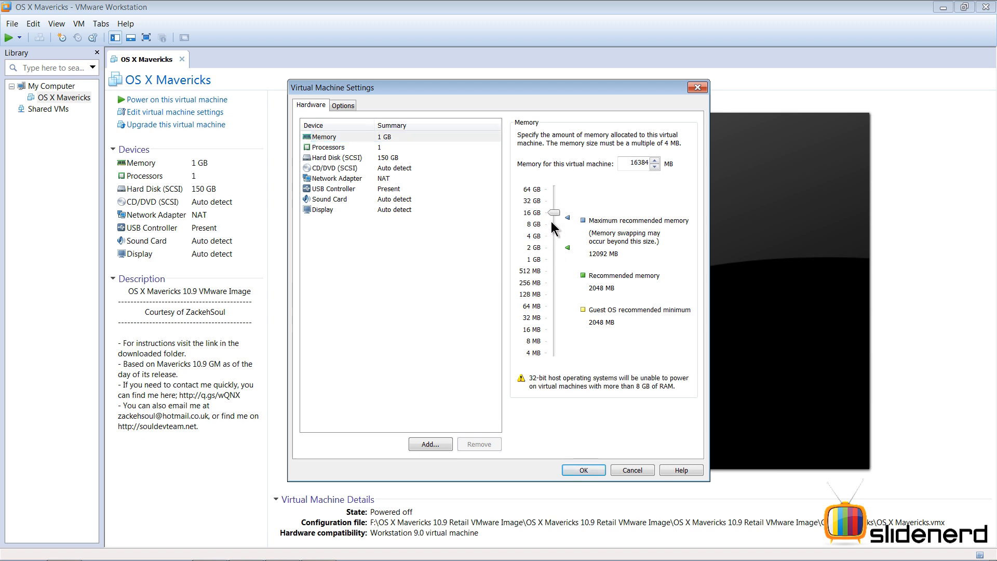
- Give the OS X Mavericks VM 4 processors
click(330, 147)
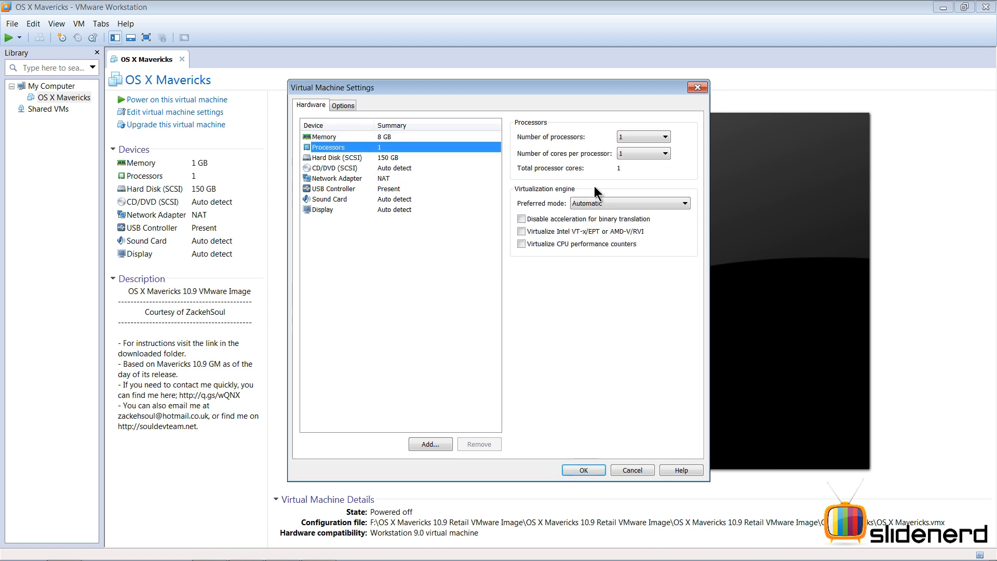
click(666, 136)
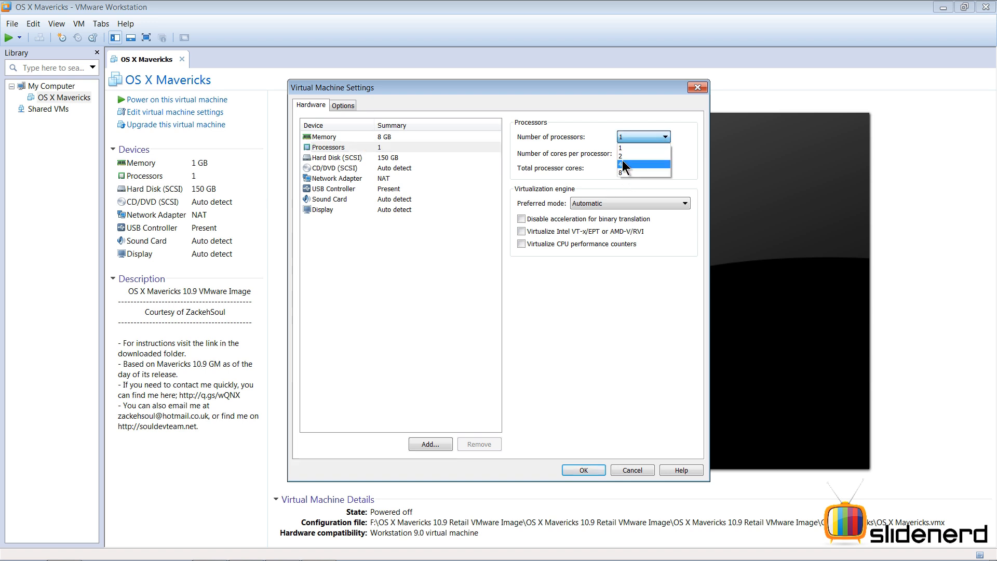
click(618, 156)
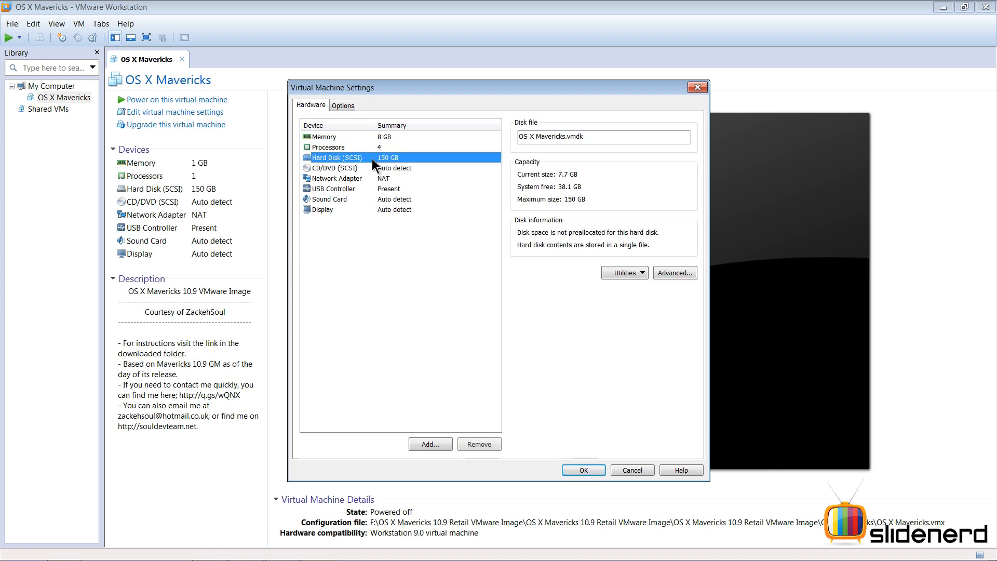
mouse_move(612, 184)
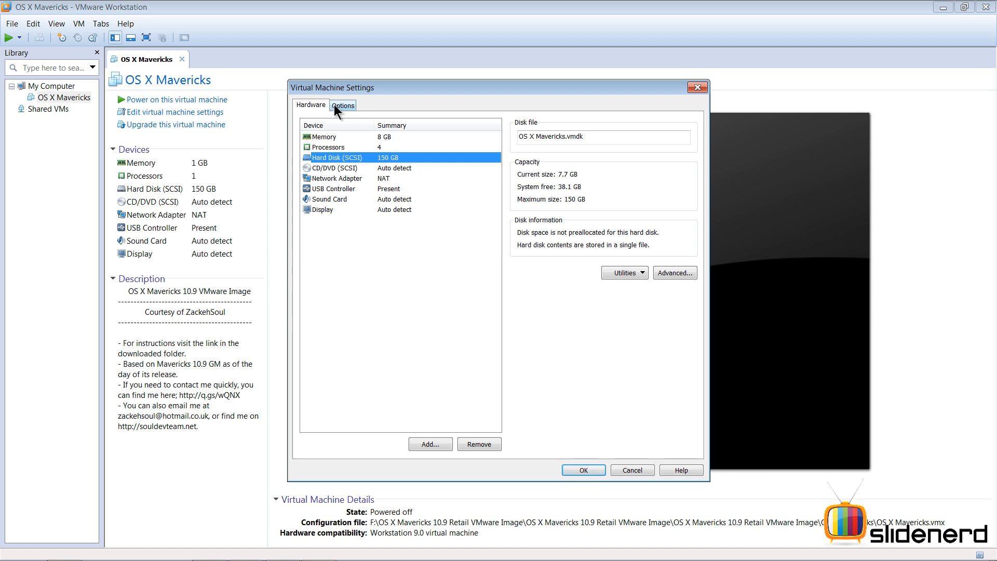
- Review the hard disk, network adapter and sound card settings
triple_click(602, 136)
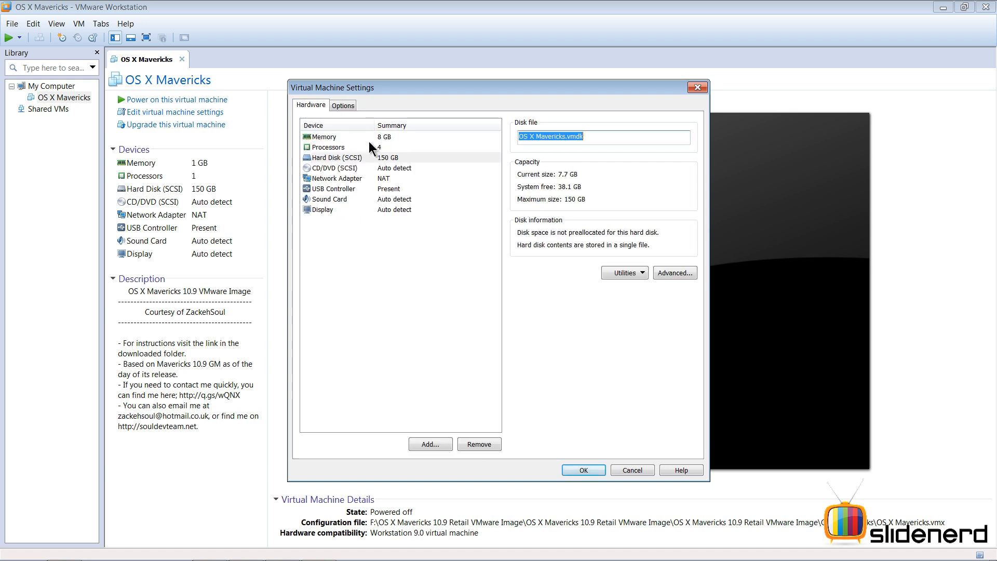
click(334, 157)
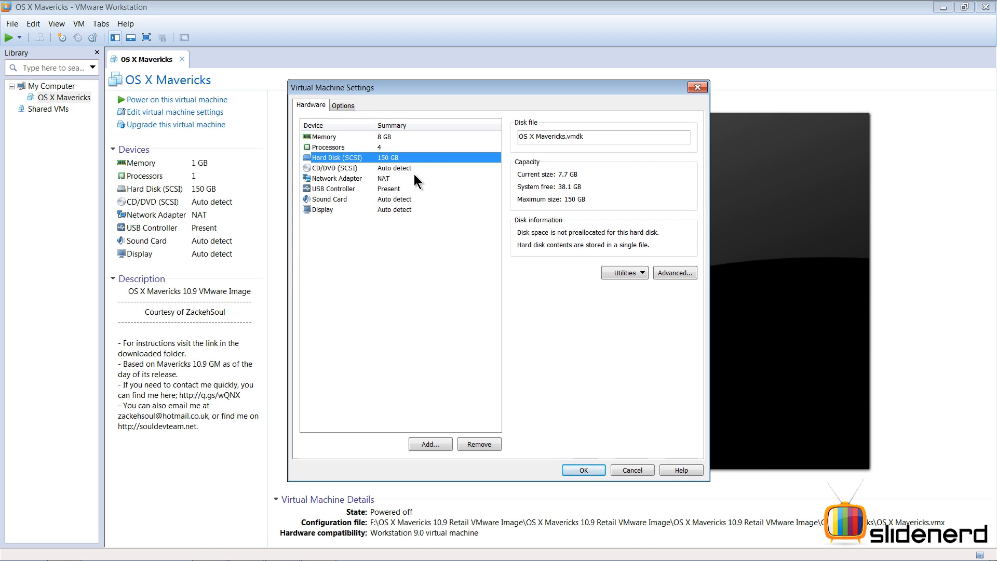
click(337, 178)
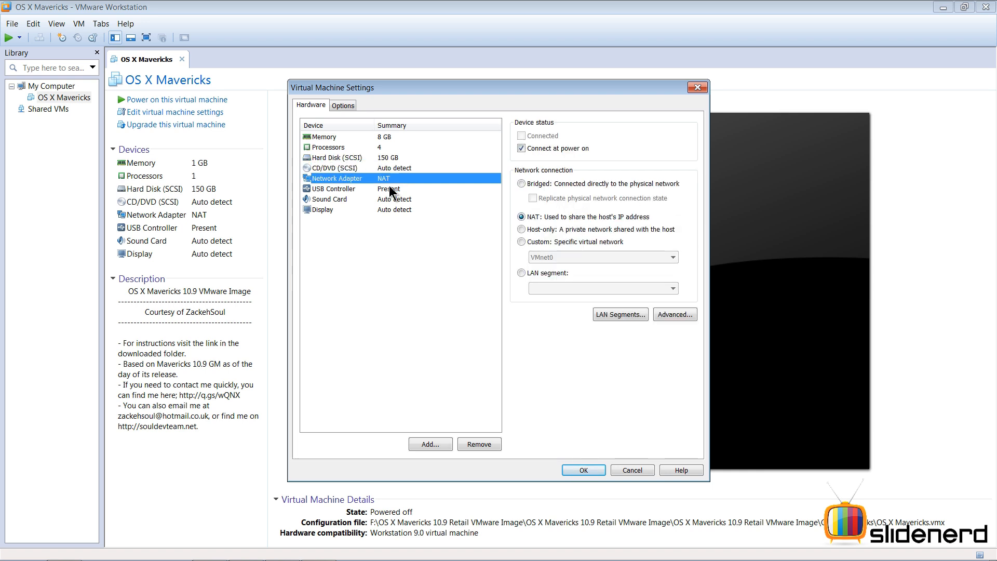
click(331, 198)
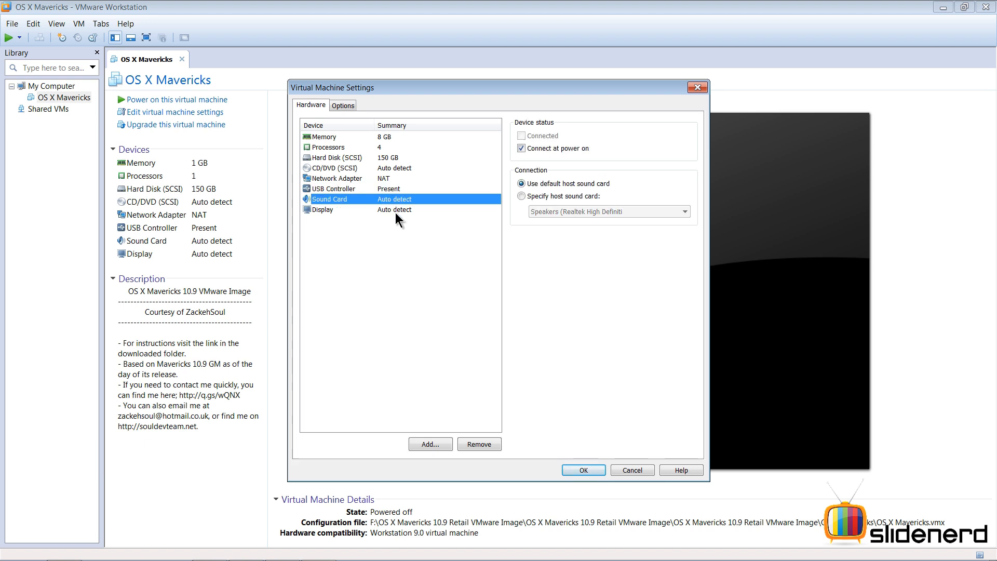
click(342, 104)
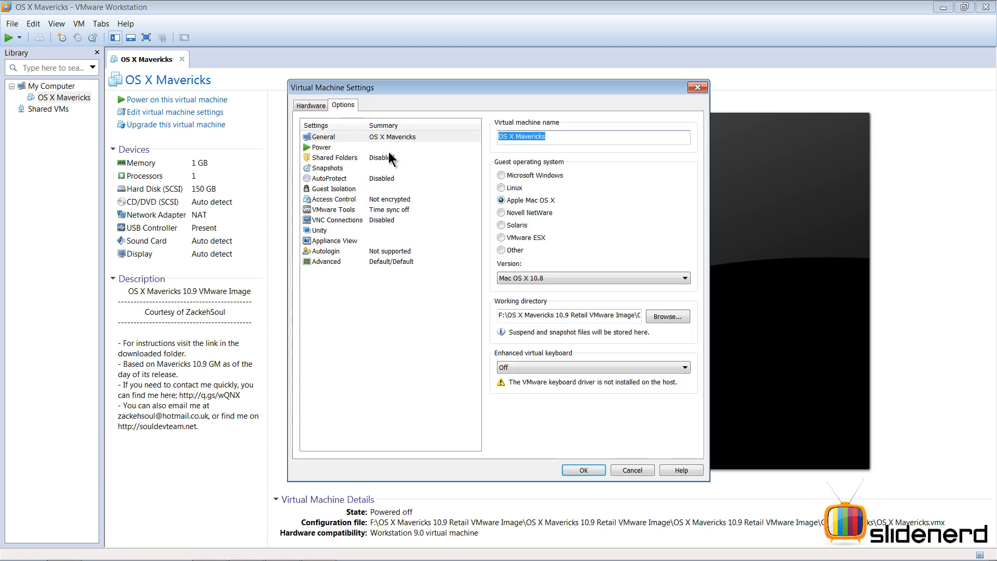
- Set Shared Folders to Always enabled, browse the remaining option pages, and save
click(333, 157)
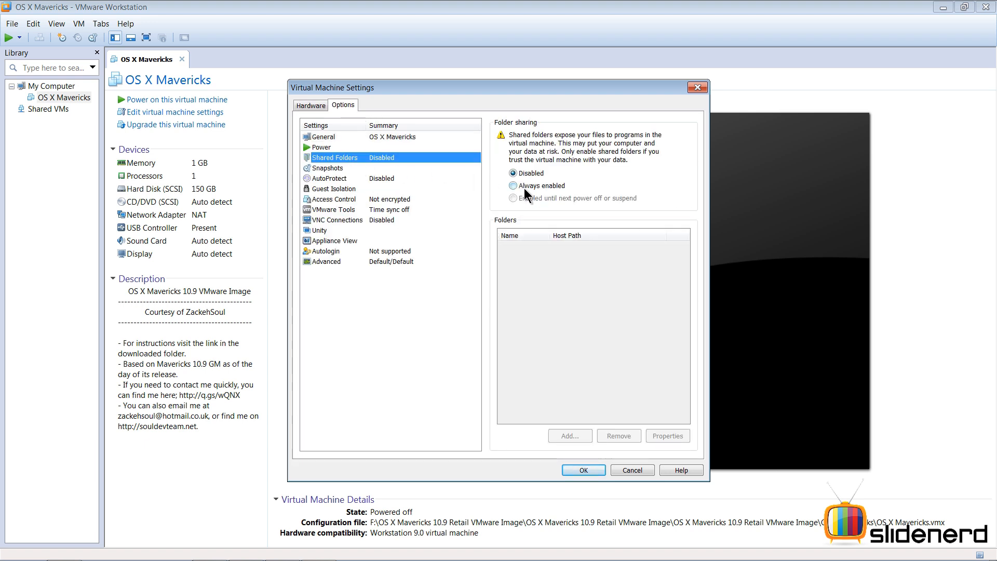
click(513, 185)
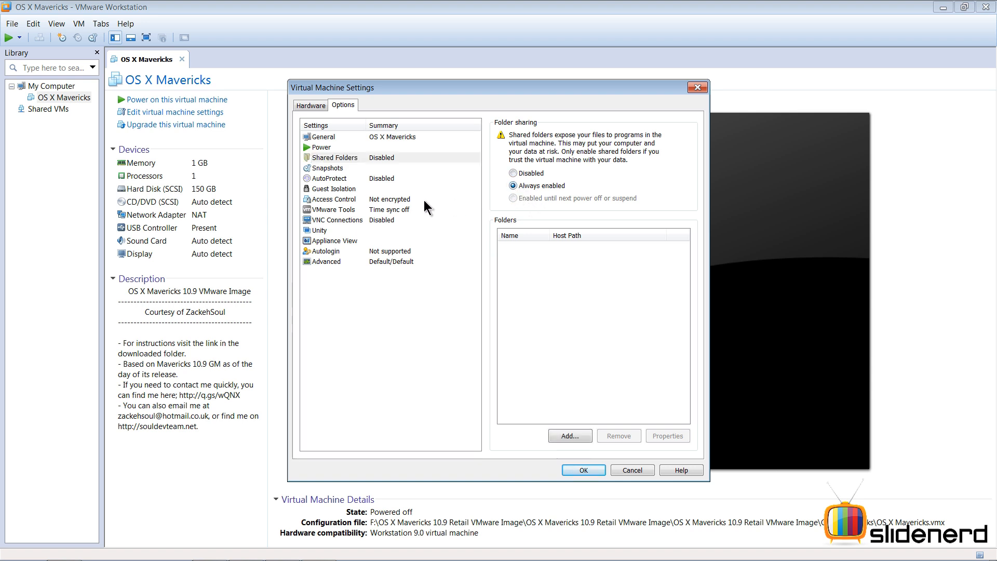
click(332, 190)
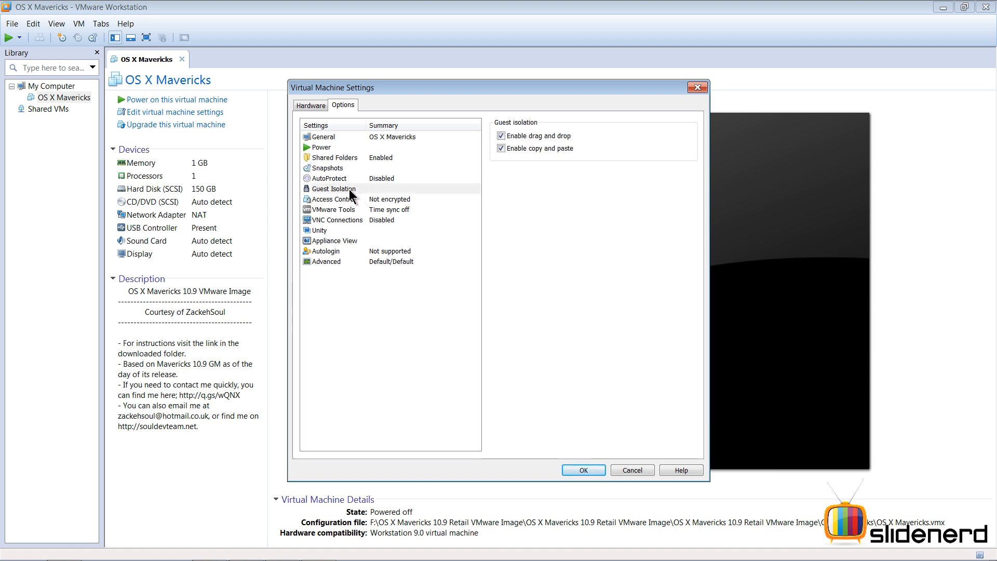
click(331, 209)
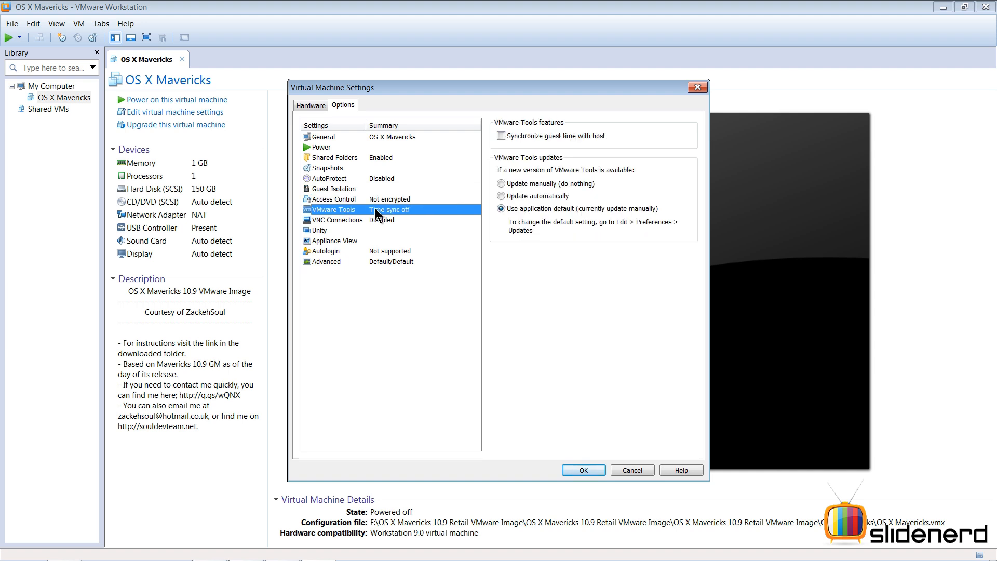
click(337, 219)
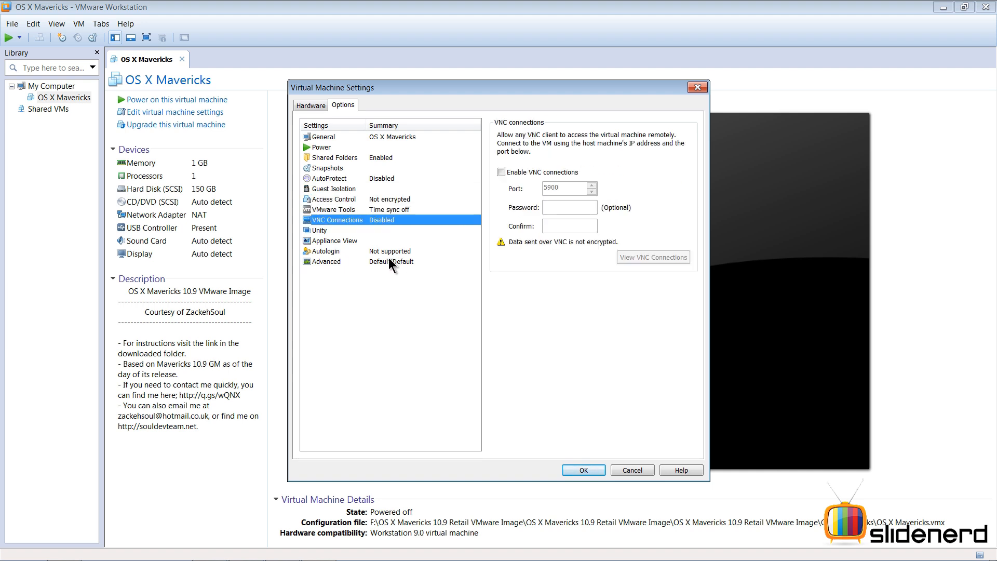
mouse_move(340, 252)
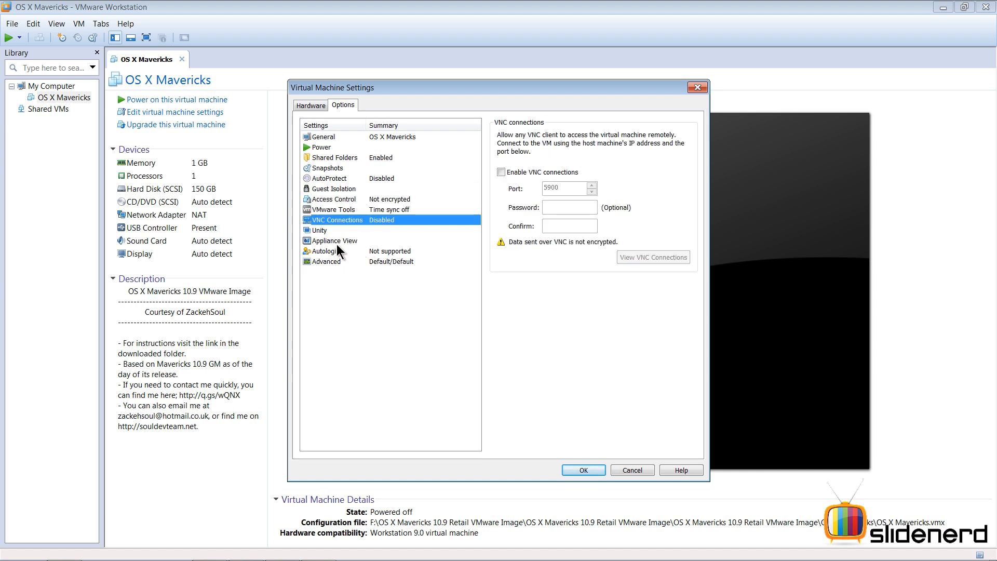
click(332, 241)
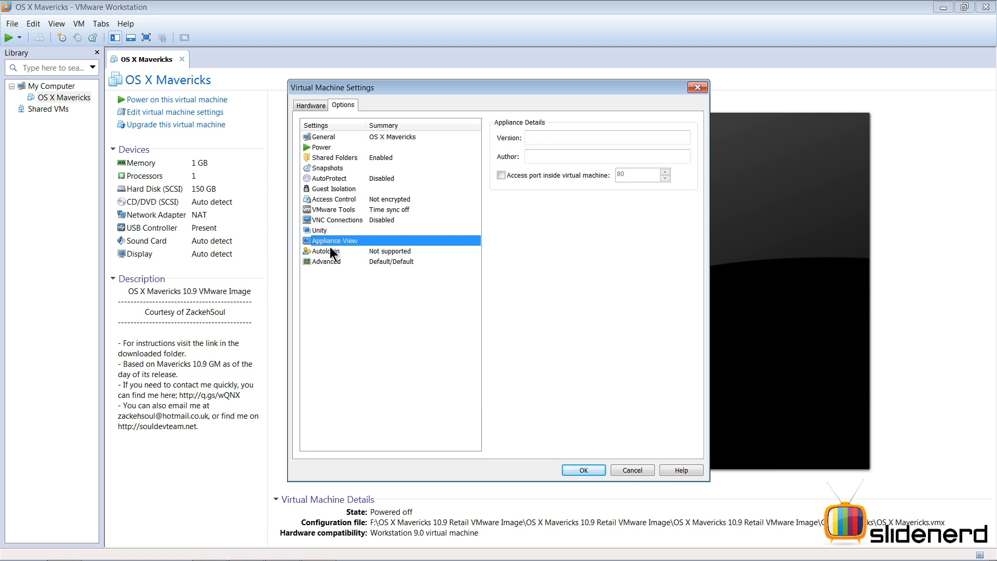
click(325, 261)
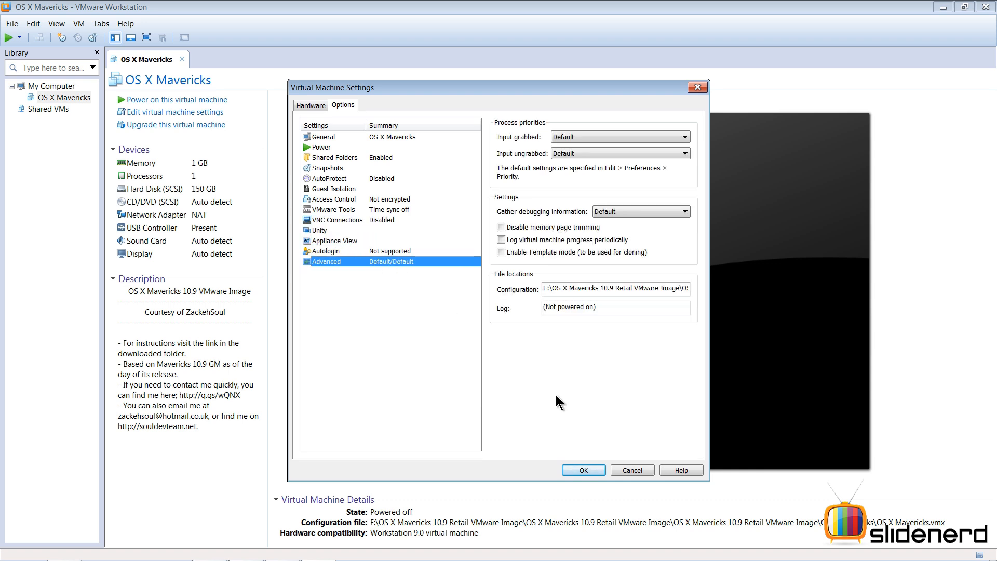
mouse_move(485, 281)
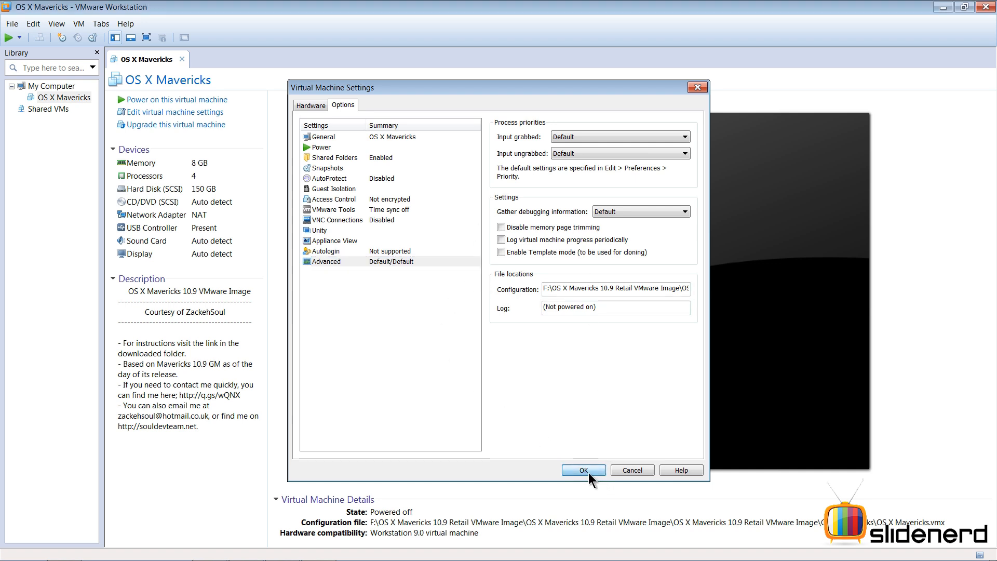
click(581, 471)
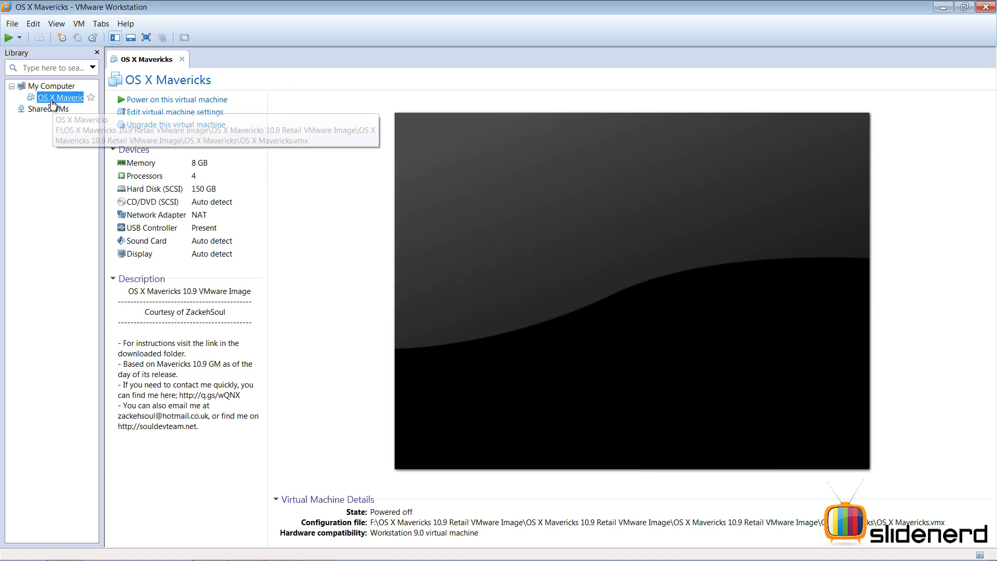
- Continue without scanning the new drive and open the empty Local Disk (I:)
click(179, 99)
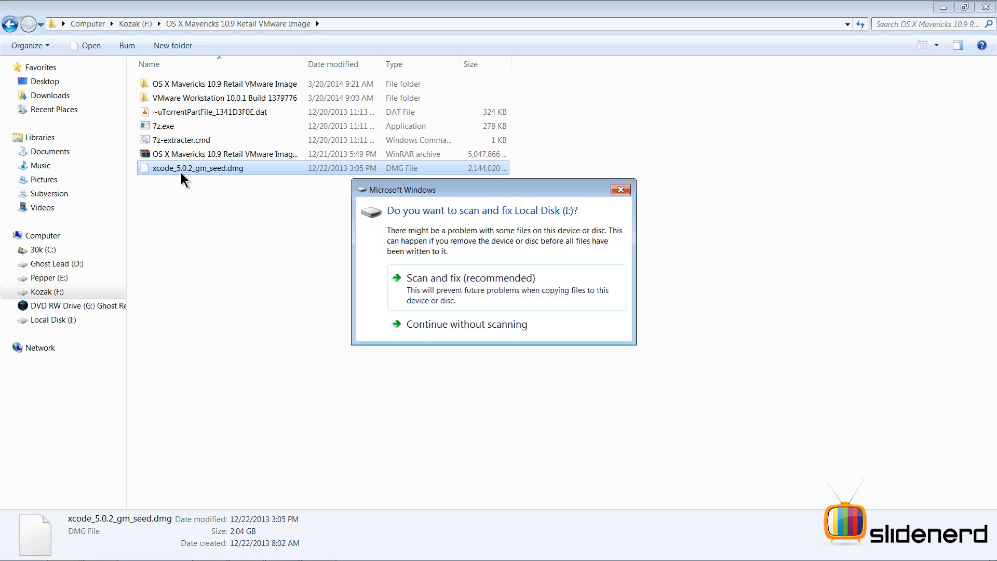
click(620, 190)
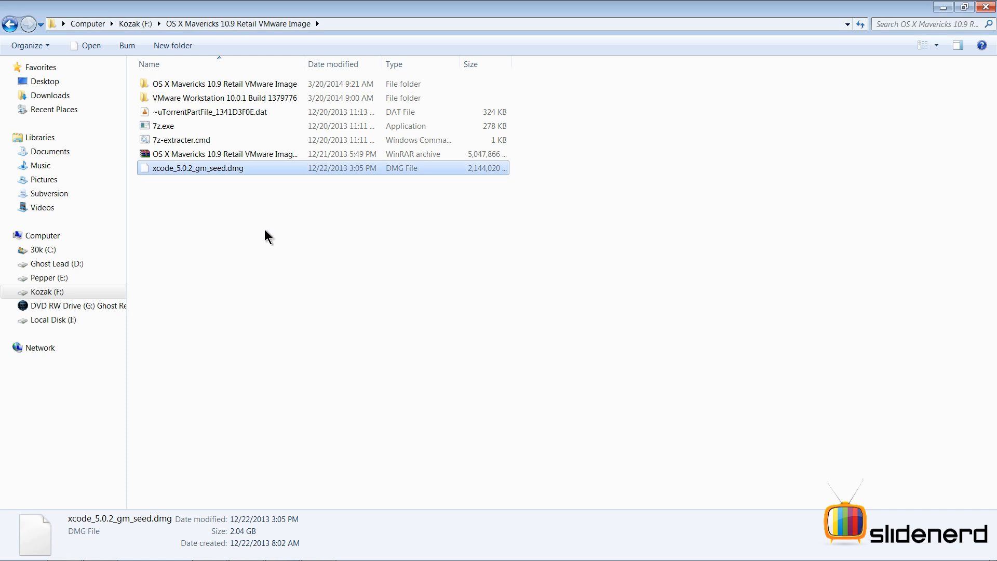
mouse_move(73, 312)
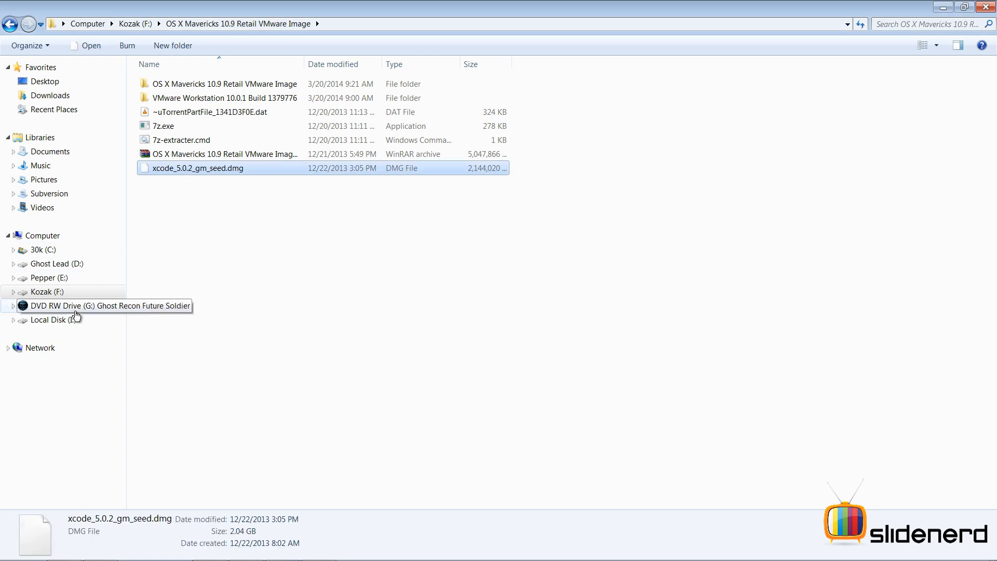
click(53, 319)
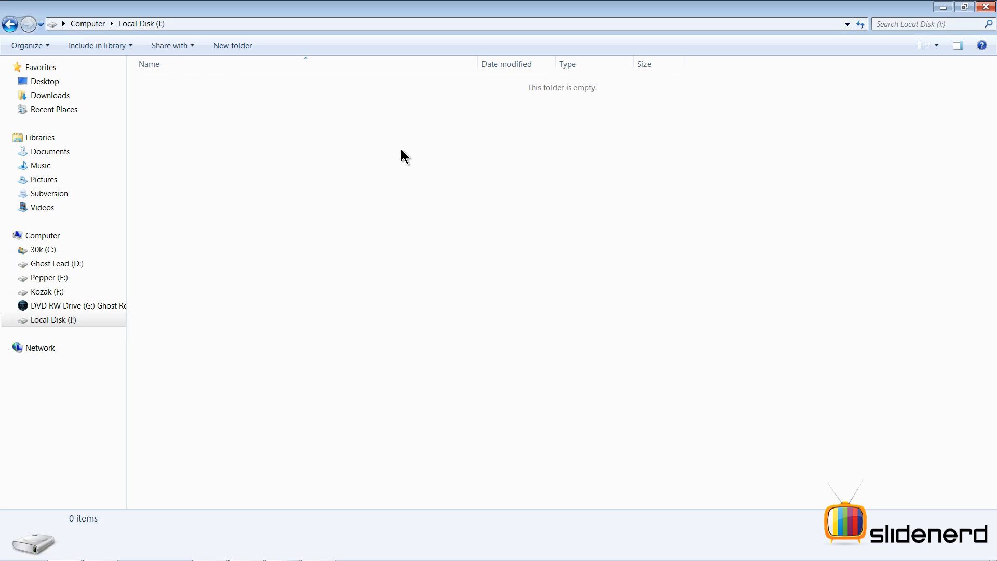
mouse_move(428, 340)
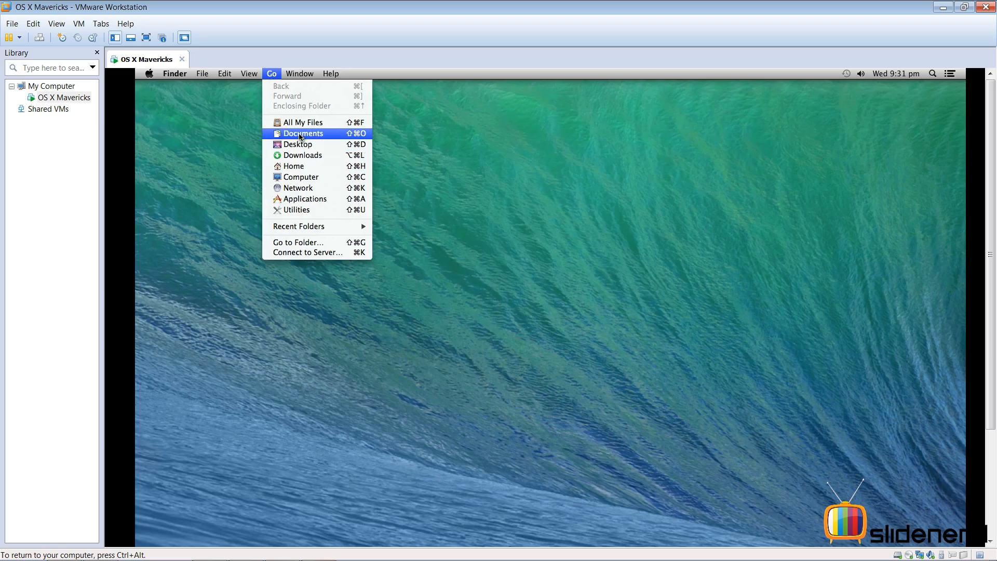
- Open the NO NAME drive via Computer view and select xcode_5.0.2_gm_seed.dmg
click(300, 177)
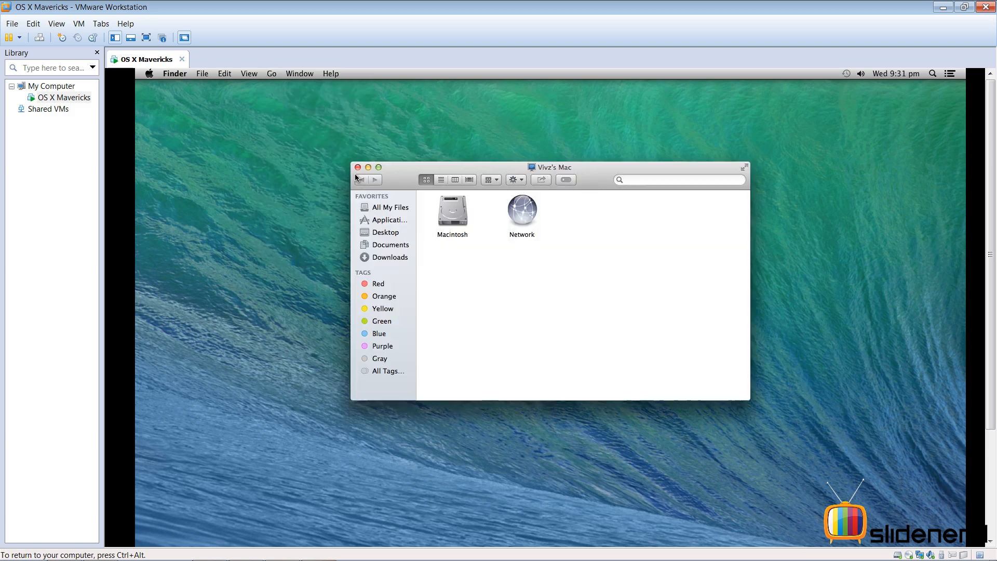
click(452, 212)
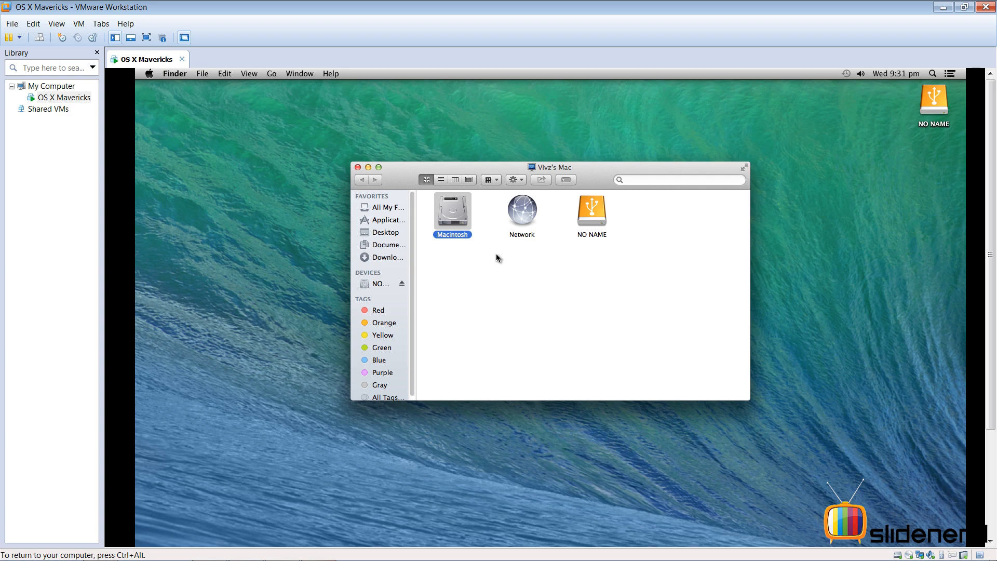
mouse_move(756, 138)
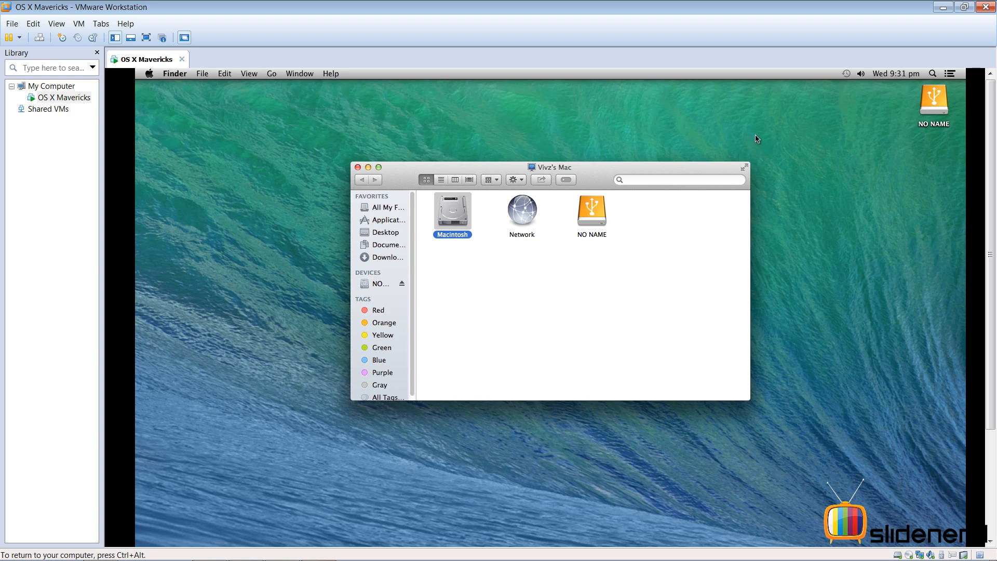
click(380, 284)
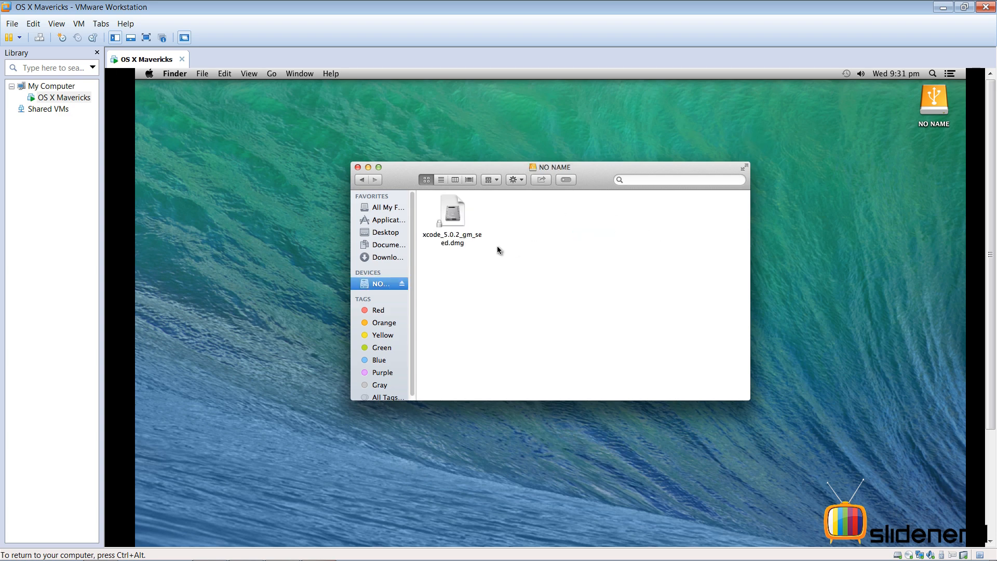
click(452, 210)
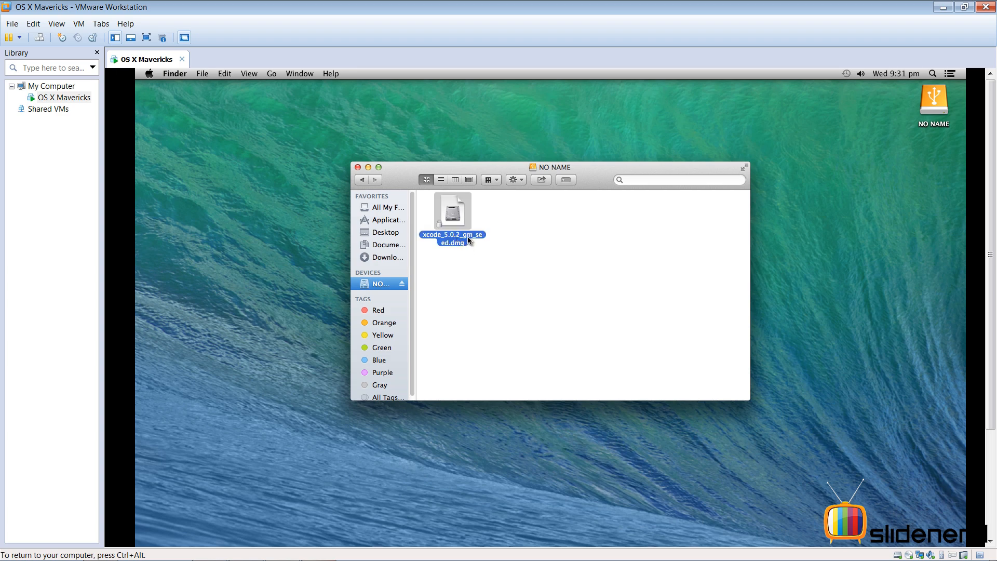
click(312, 237)
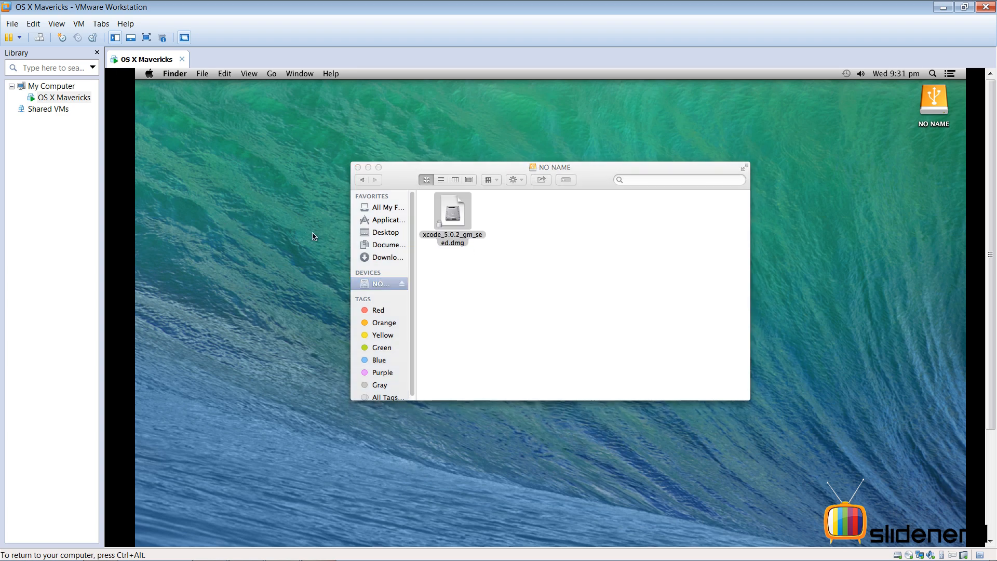
right_click(451, 210)
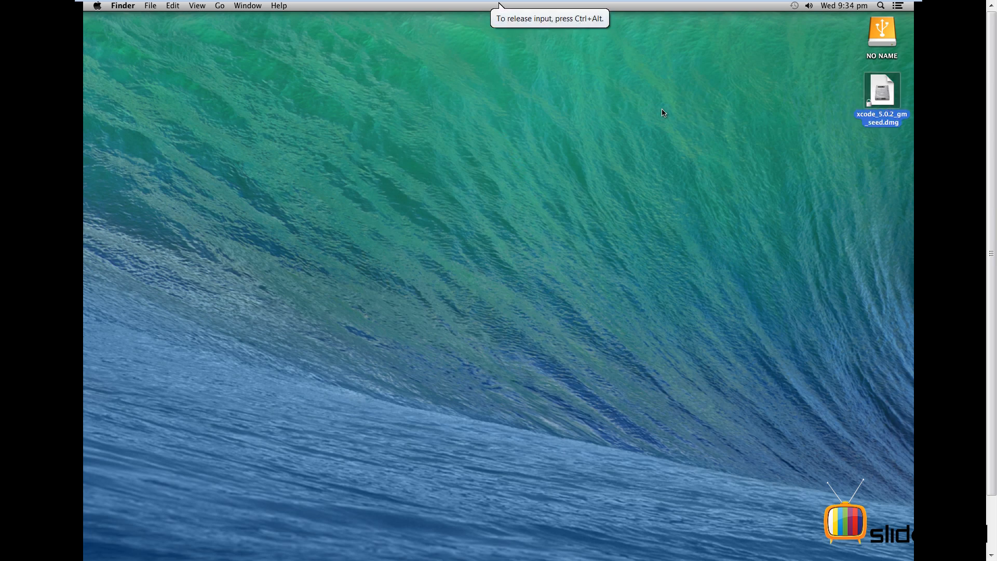
- Mount xcode_5.0.2_gm_seed.dmg and drag Xcode onto the Applications folder
double_click(881, 89)
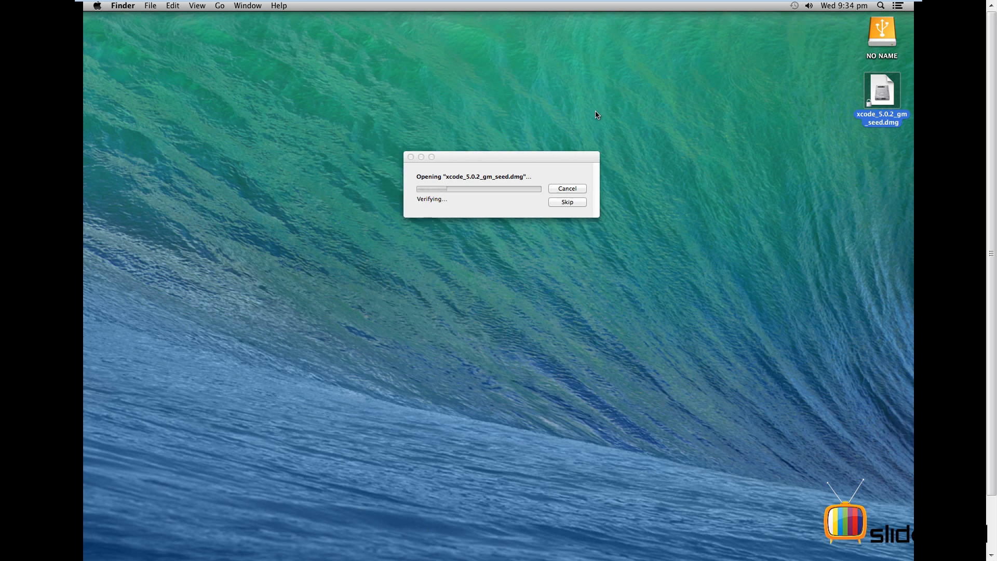
mouse_move(600, 145)
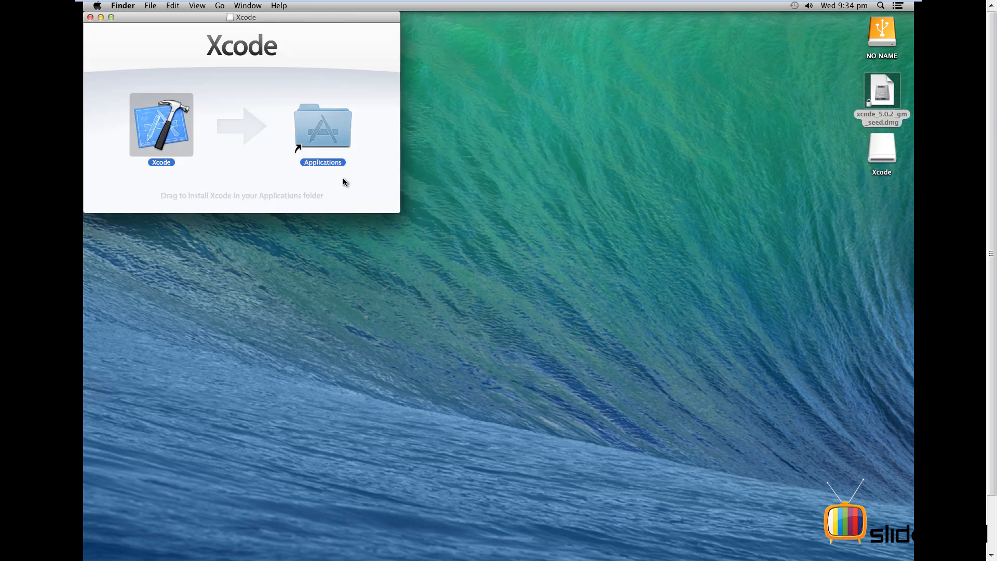
drag(161, 124, 322, 125)
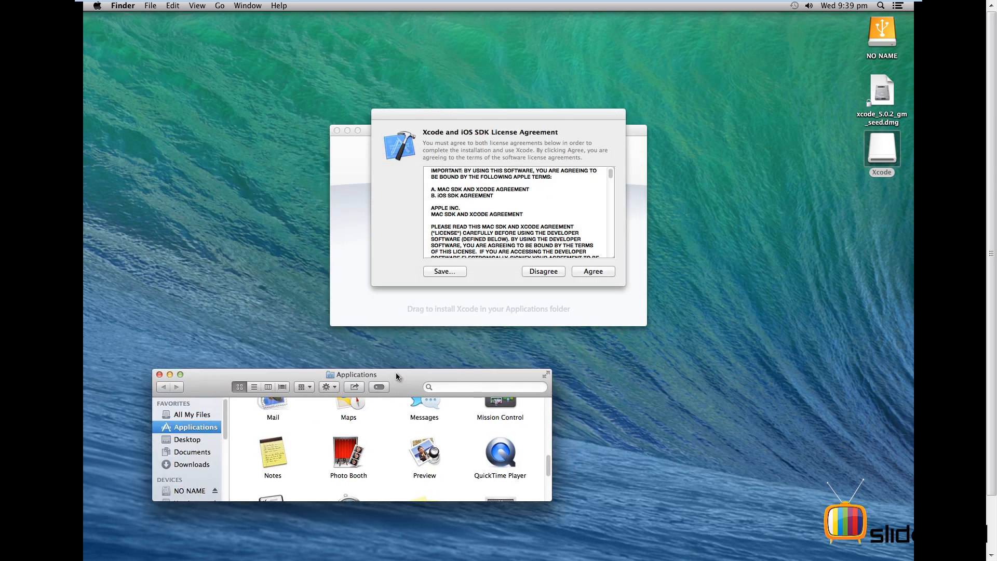
- Agree to the Xcode license and authorize with the admin password
click(592, 271)
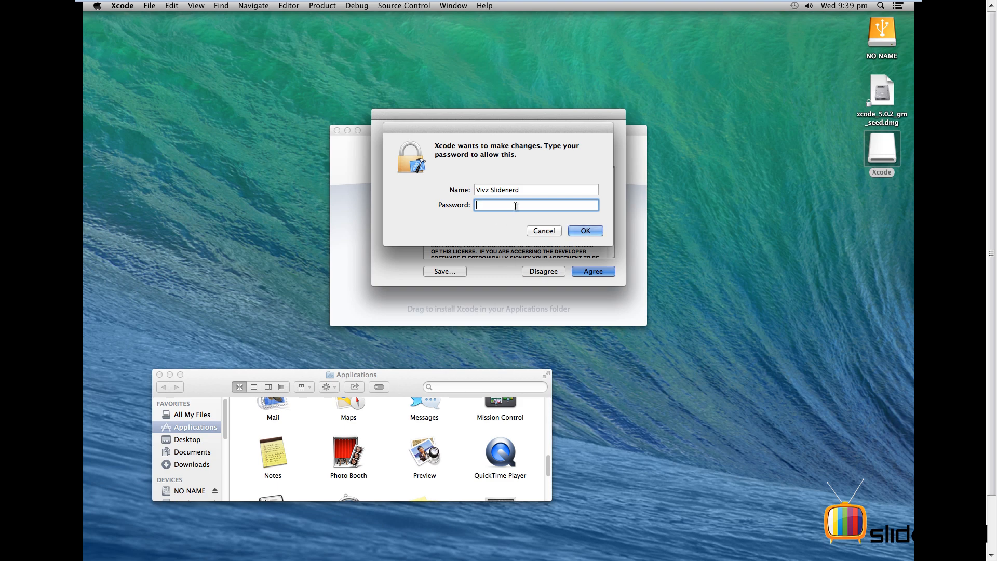
text(•)
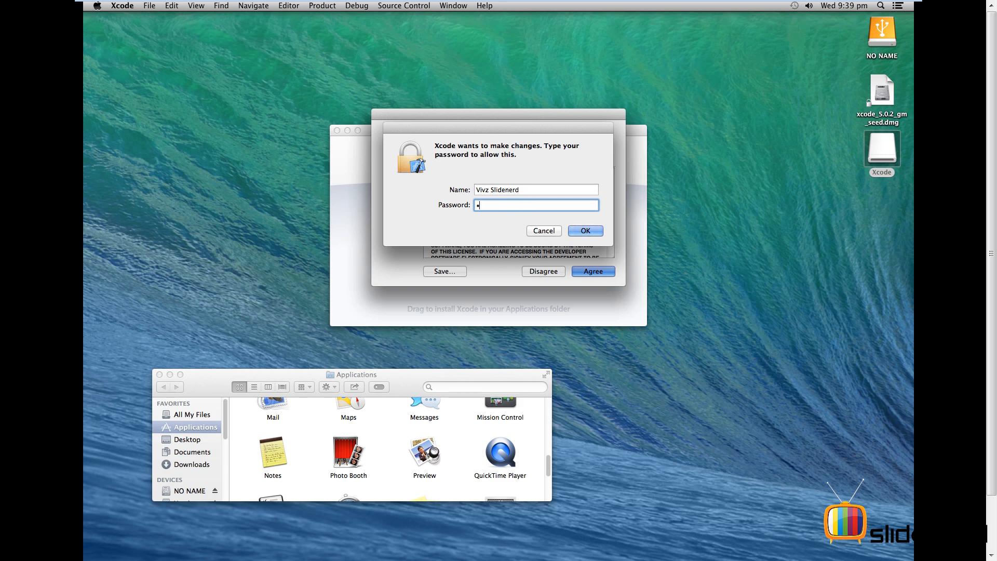
click(584, 230)
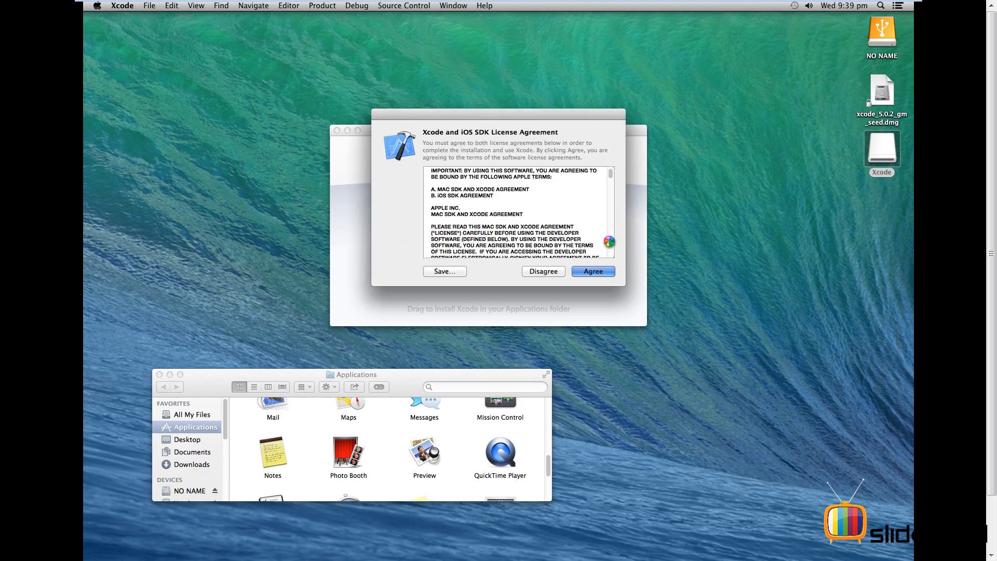
click(592, 271)
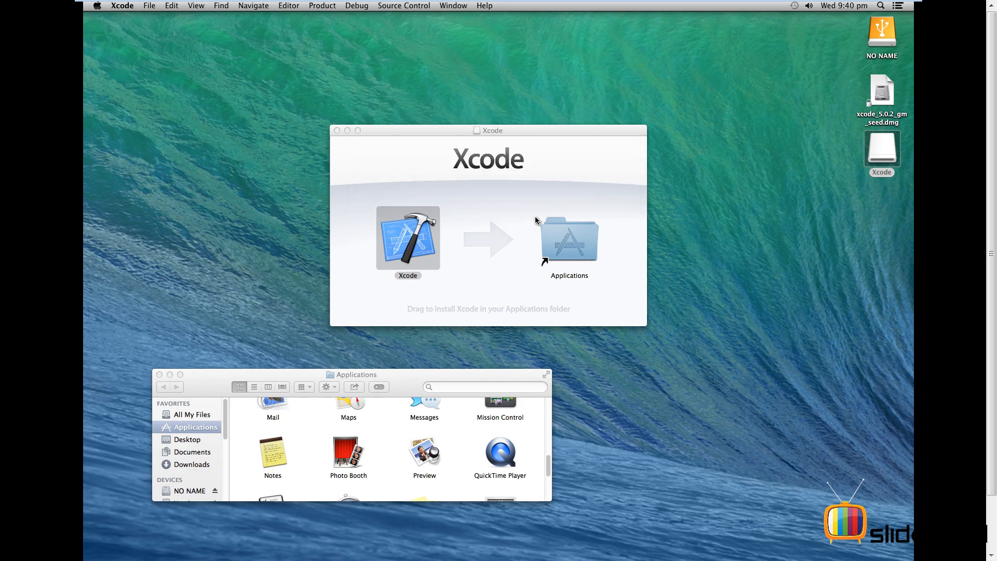
mouse_move(258, 433)
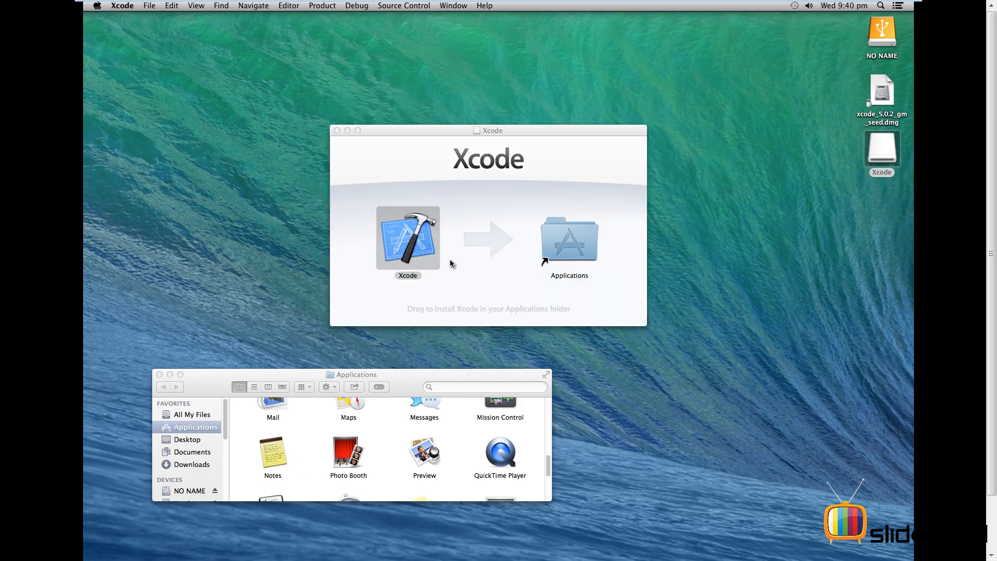
mouse_move(339, 137)
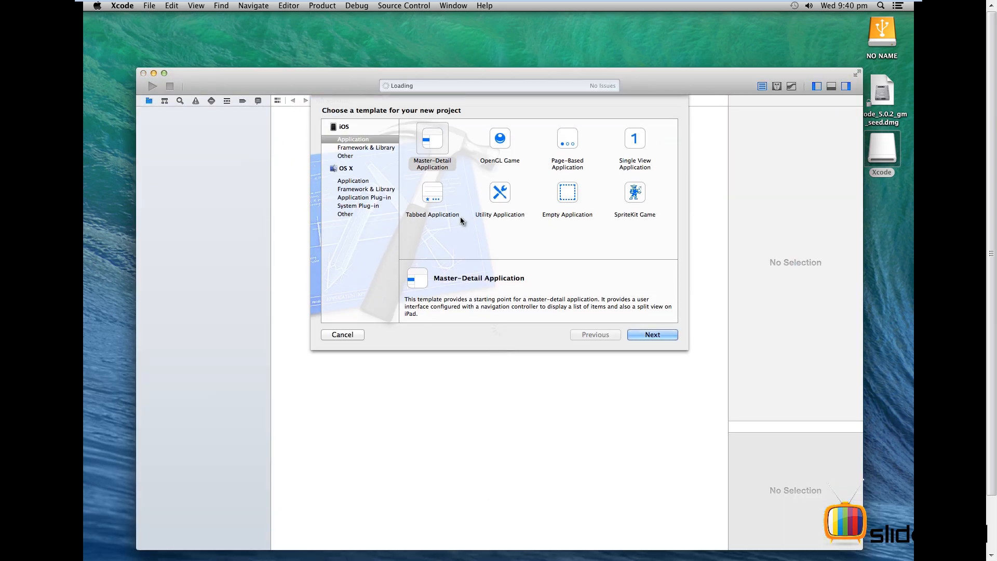
- Choose the iOS Single View Application template instead of Master-Detail Application
click(432, 138)
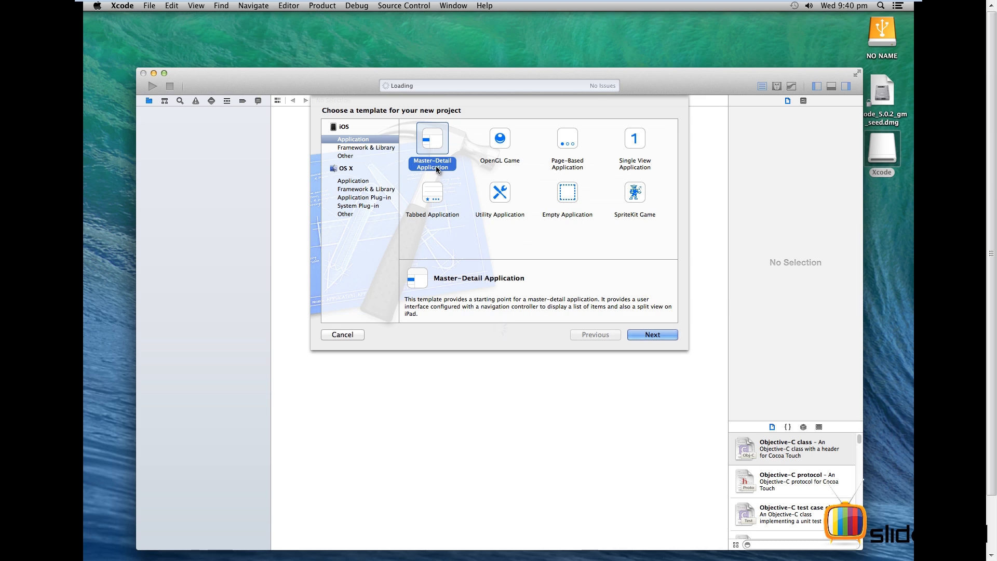
mouse_move(587, 254)
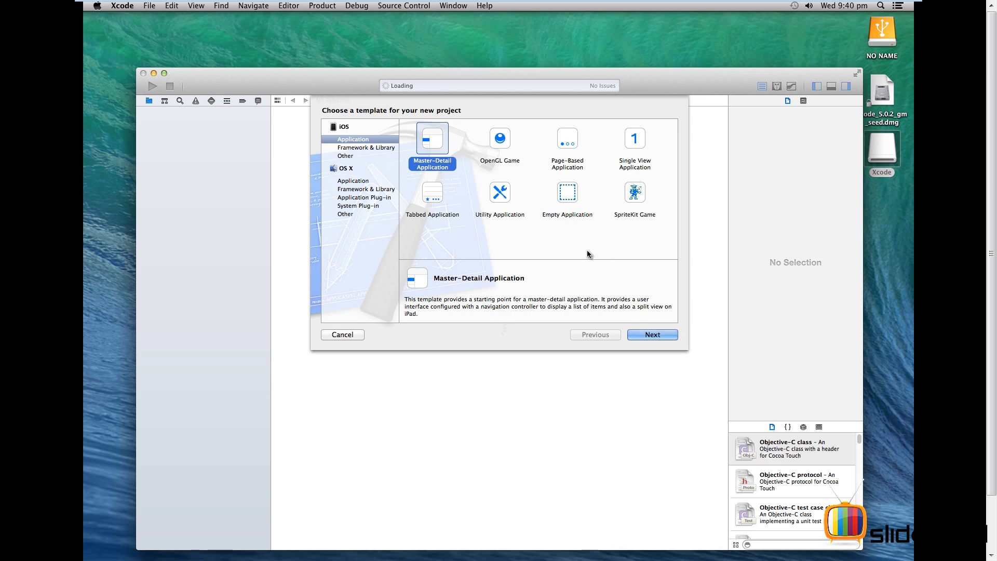
mouse_move(649, 347)
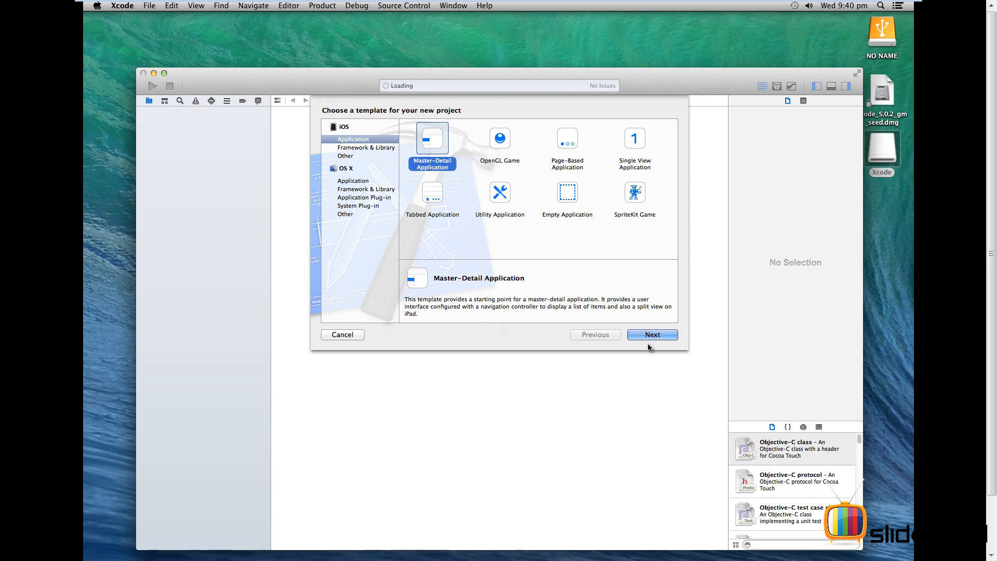
click(634, 139)
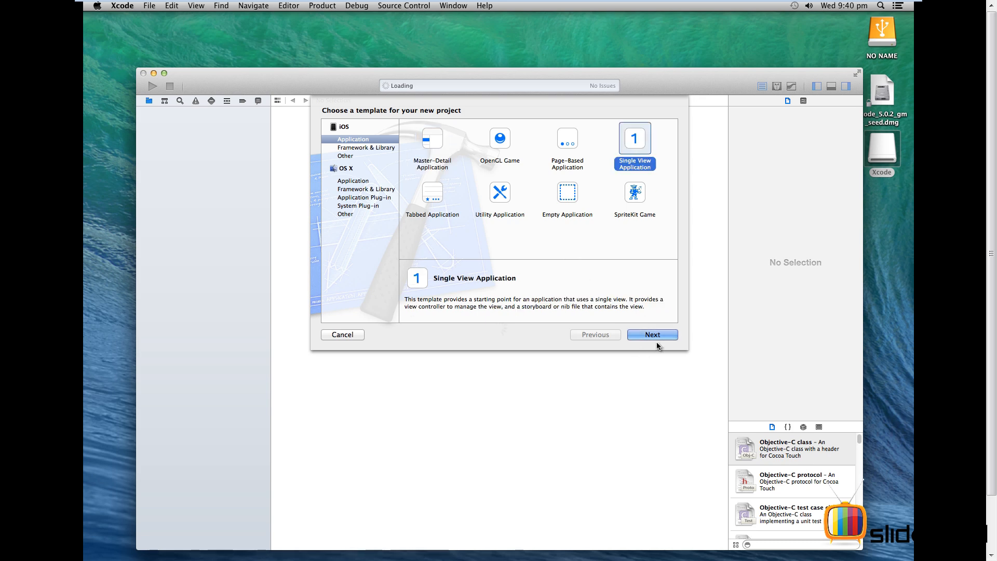
click(651, 334)
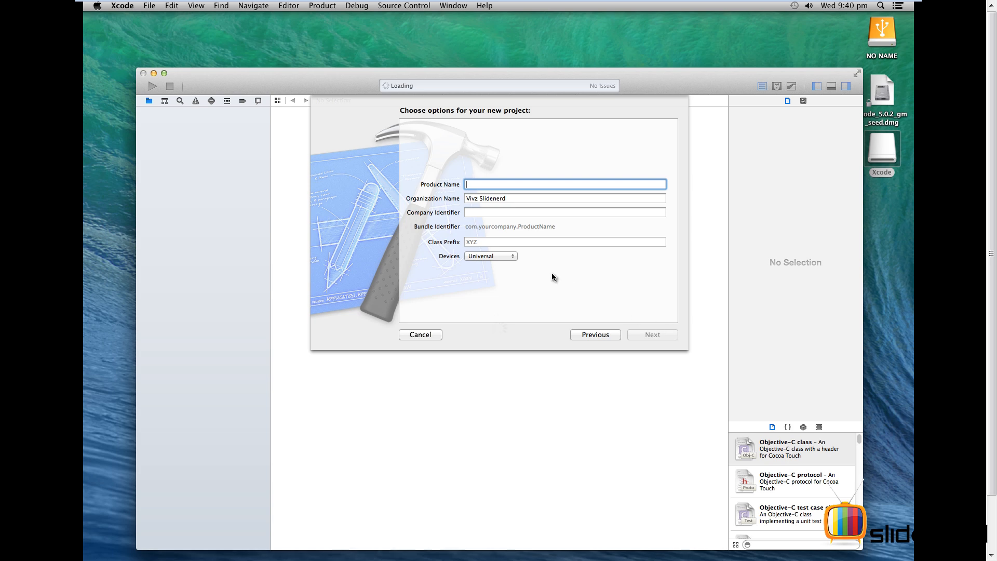
- Enter product name 'Test' and company identifier 'slidenerd', then continue to the save dialog
text(Test)
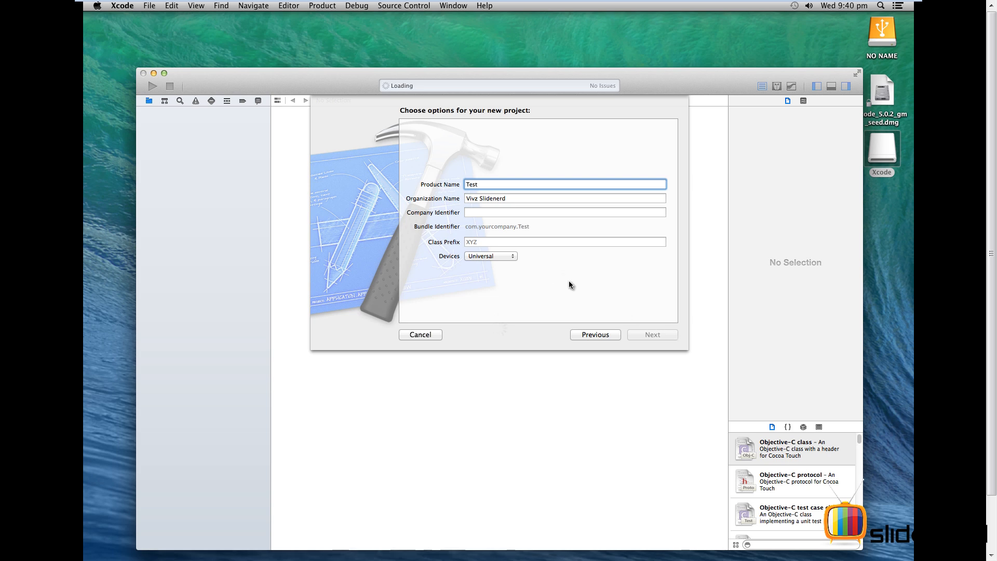
click(564, 212)
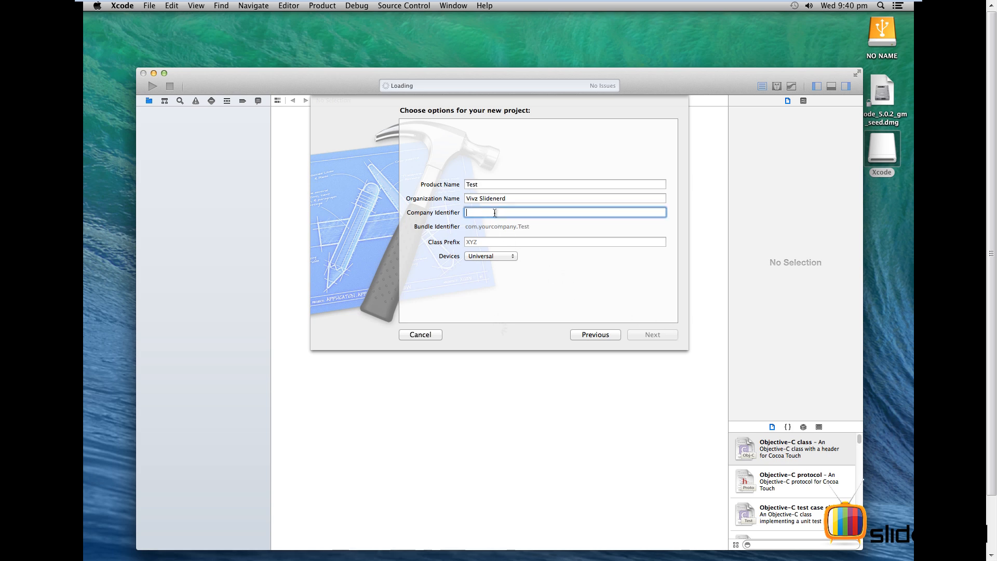
text(slidenerd)
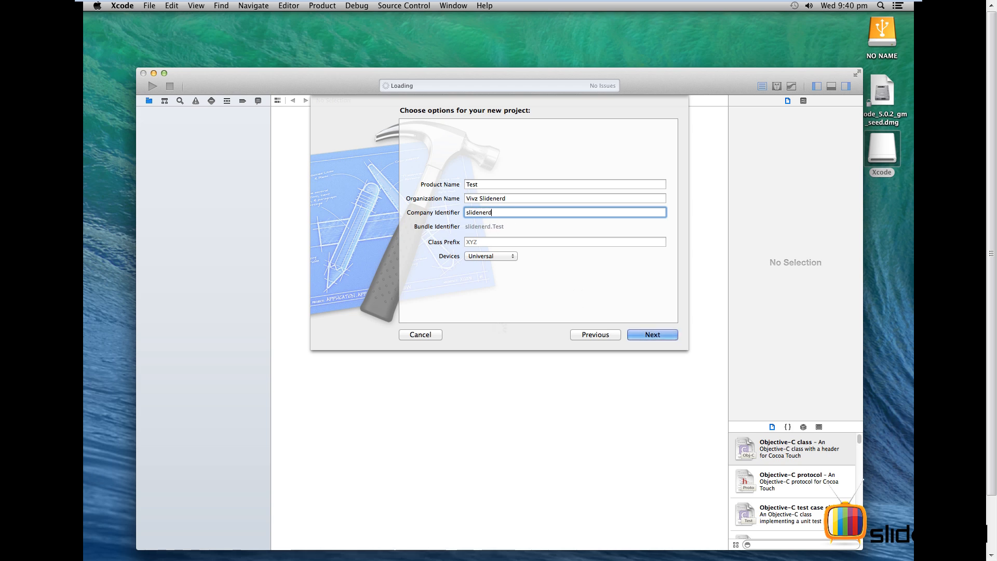
click(652, 335)
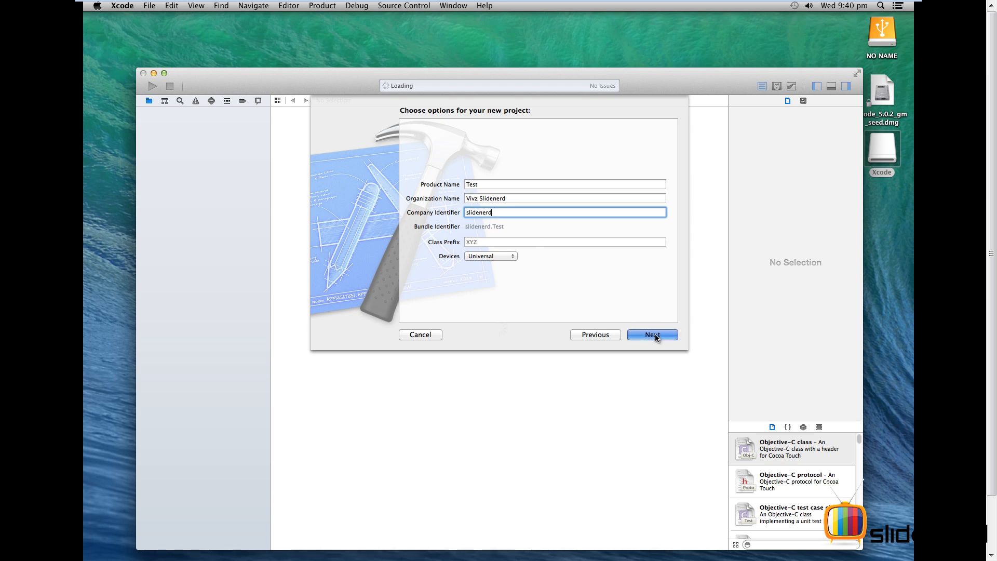
click(651, 335)
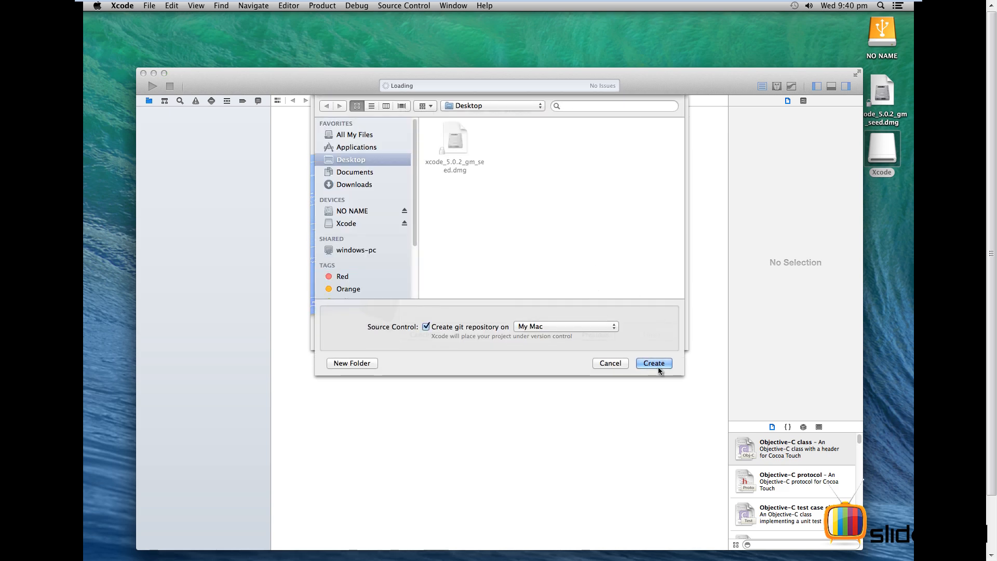
- Create the Test project on the Desktop, run it, and enable developer mode
click(653, 363)
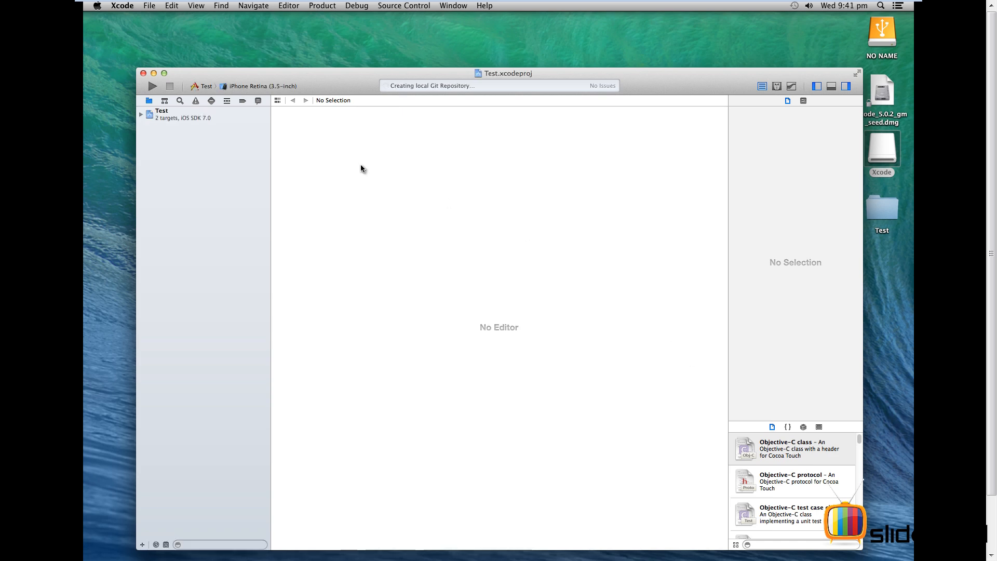
click(162, 111)
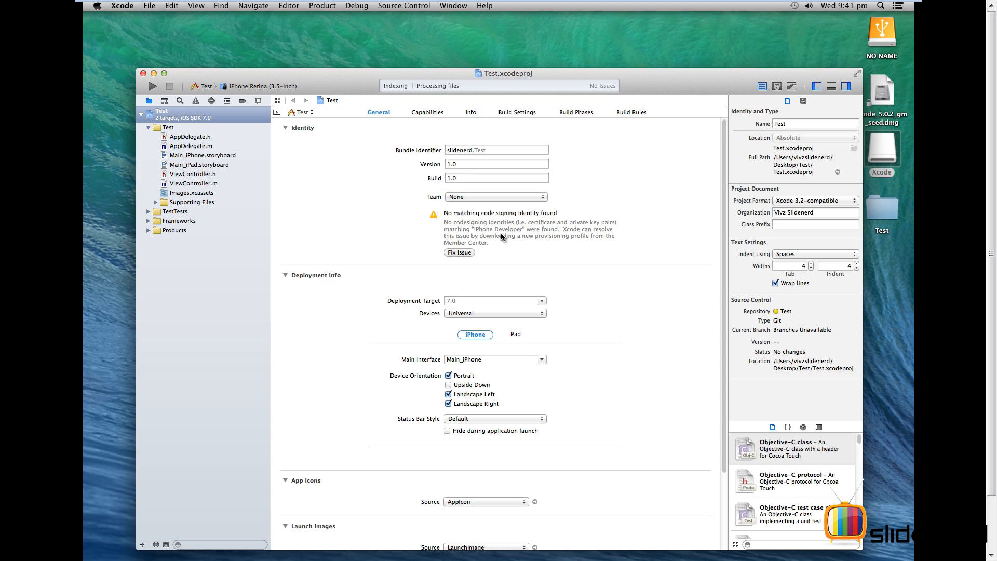
mouse_move(302, 195)
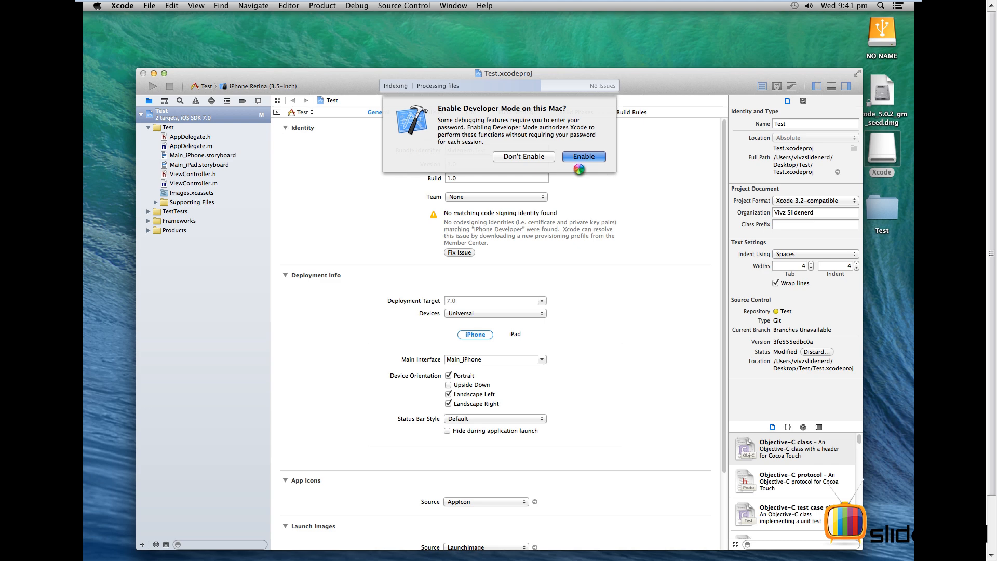
click(583, 156)
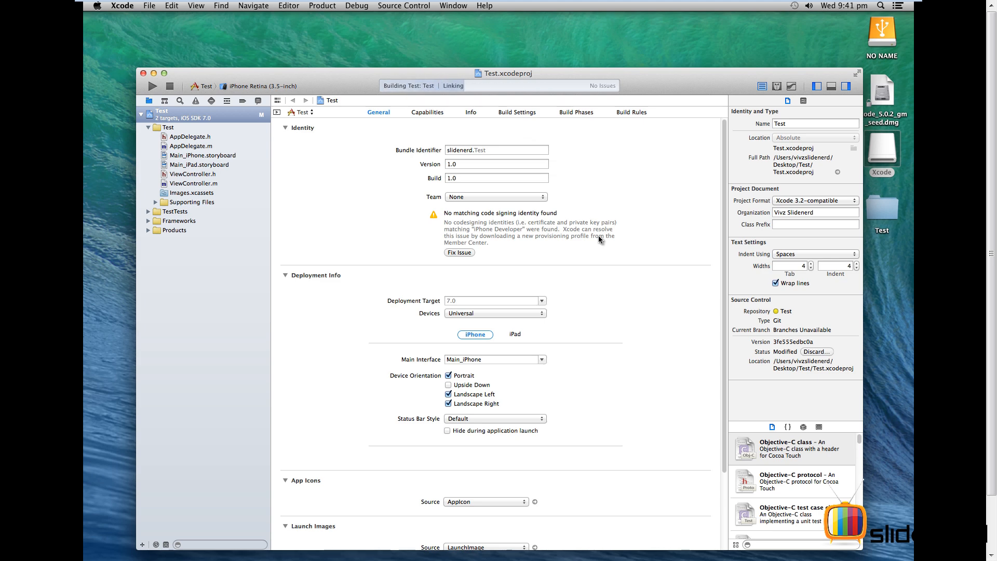
click(152, 85)
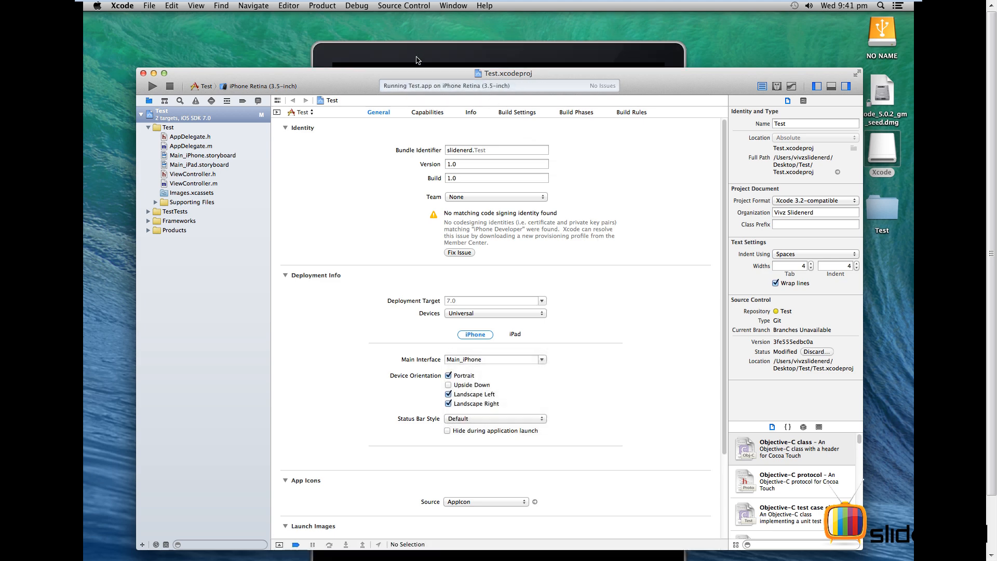
- Bring the iOS Simulator window to the front while Test.app launches
click(153, 85)
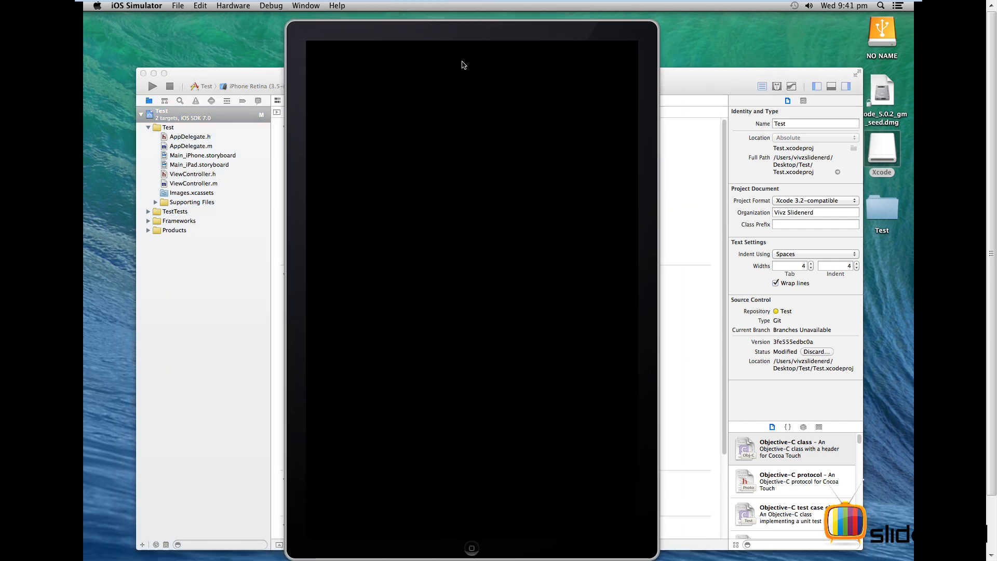
mouse_move(617, 110)
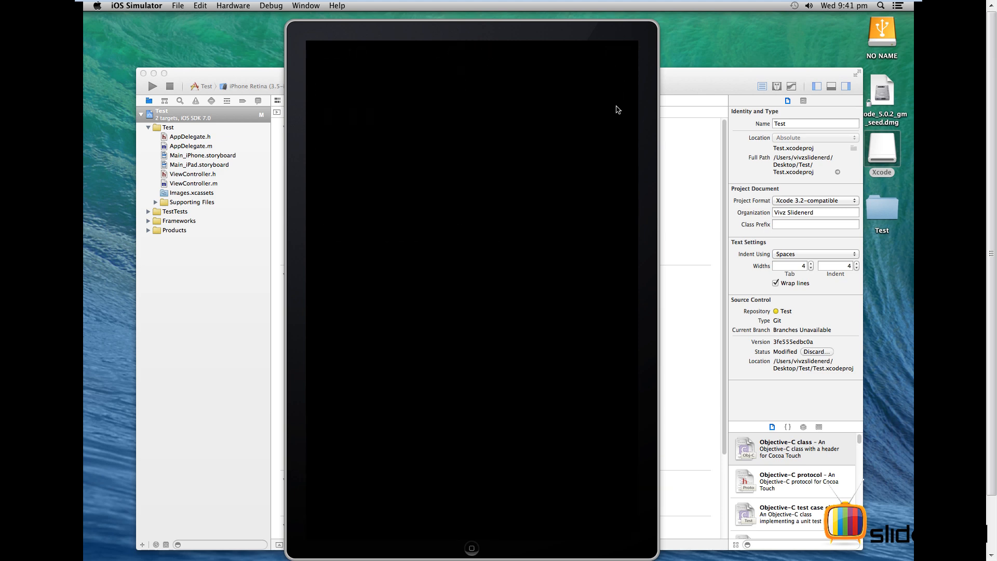
mouse_move(428, 146)
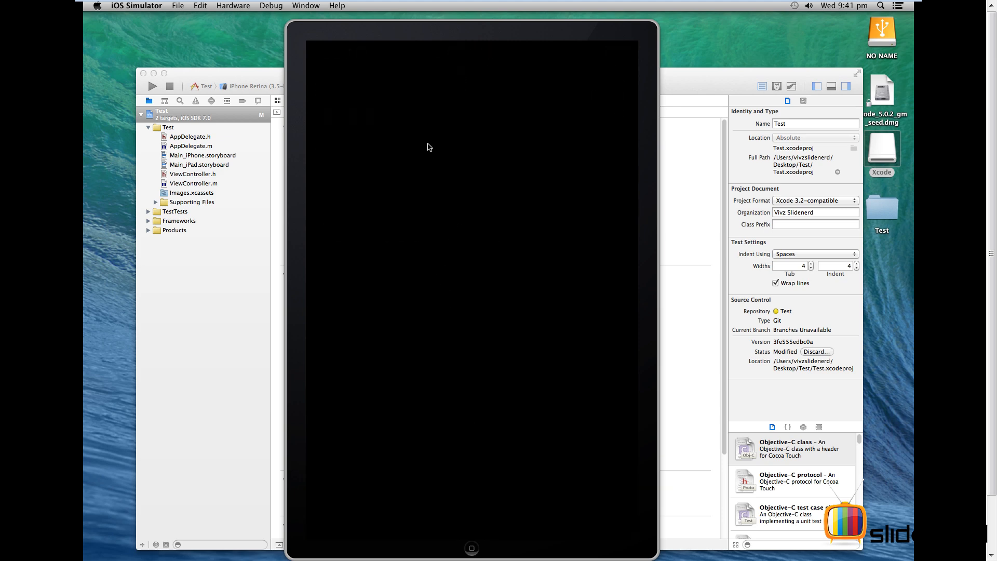